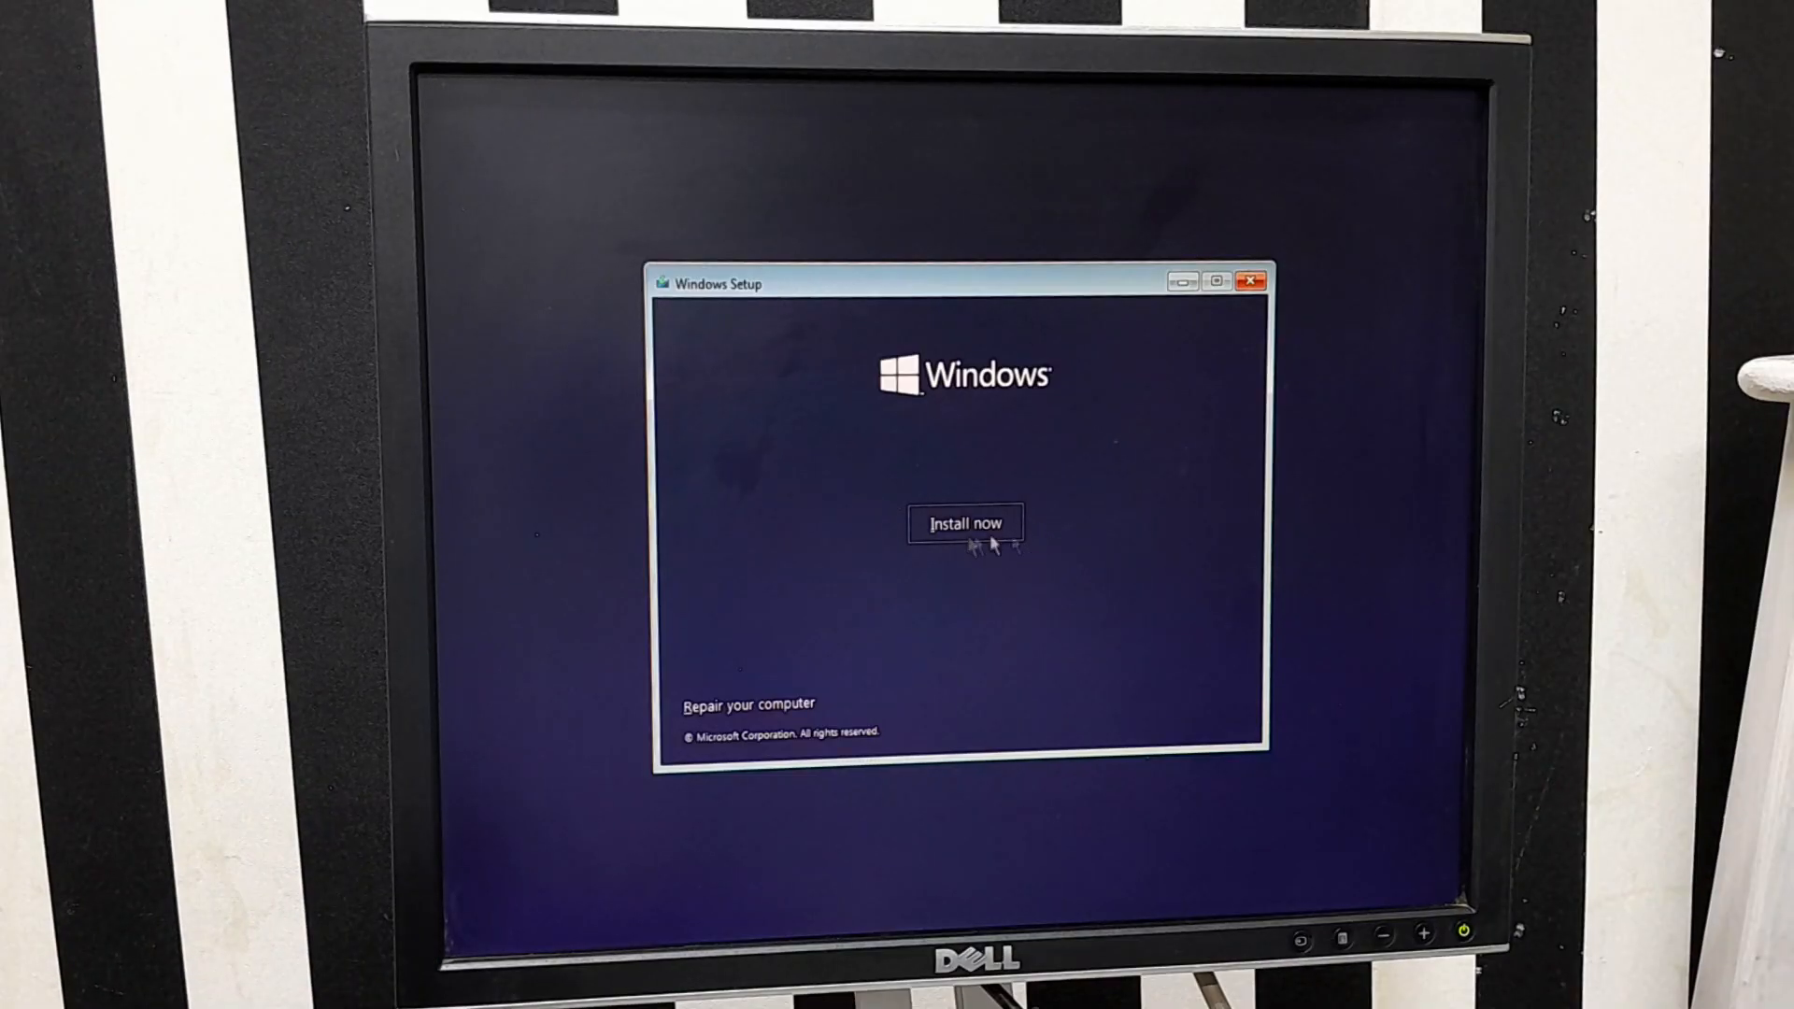
Step: Begin the Windows installation with Install now, reaching the product key page before the restart
left_click(964, 523)
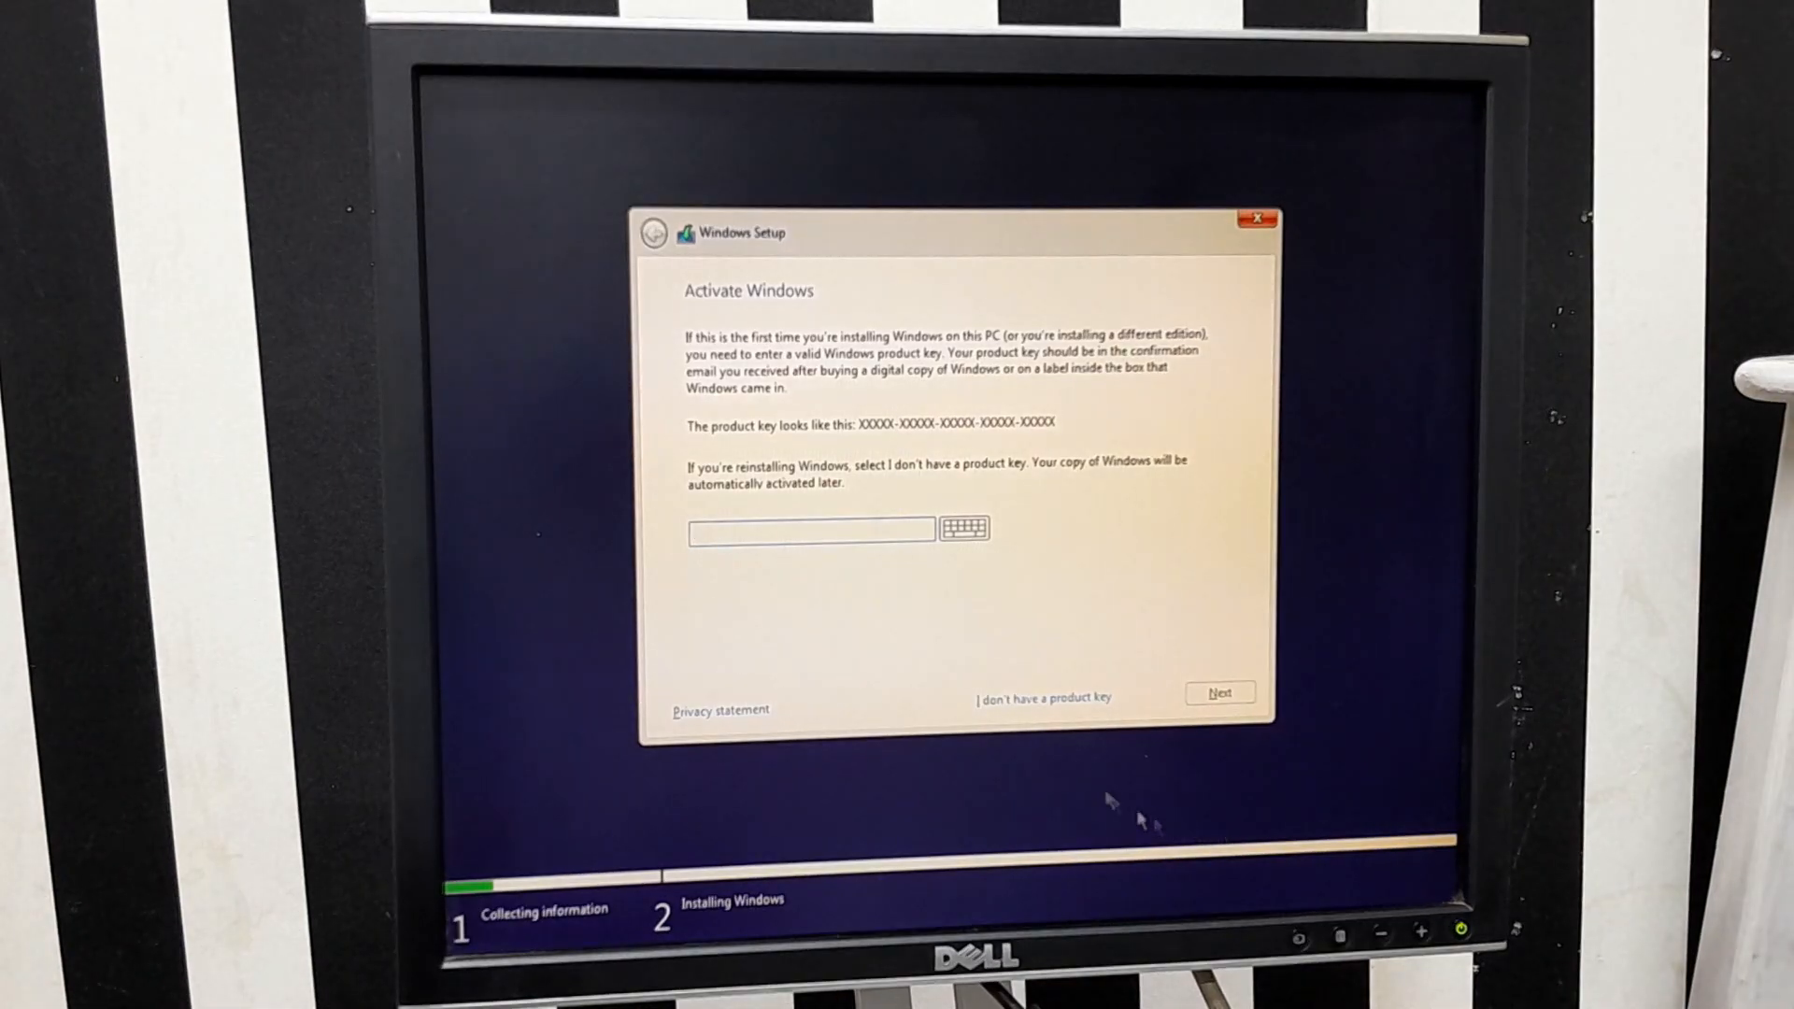
mouse_move(1255, 664)
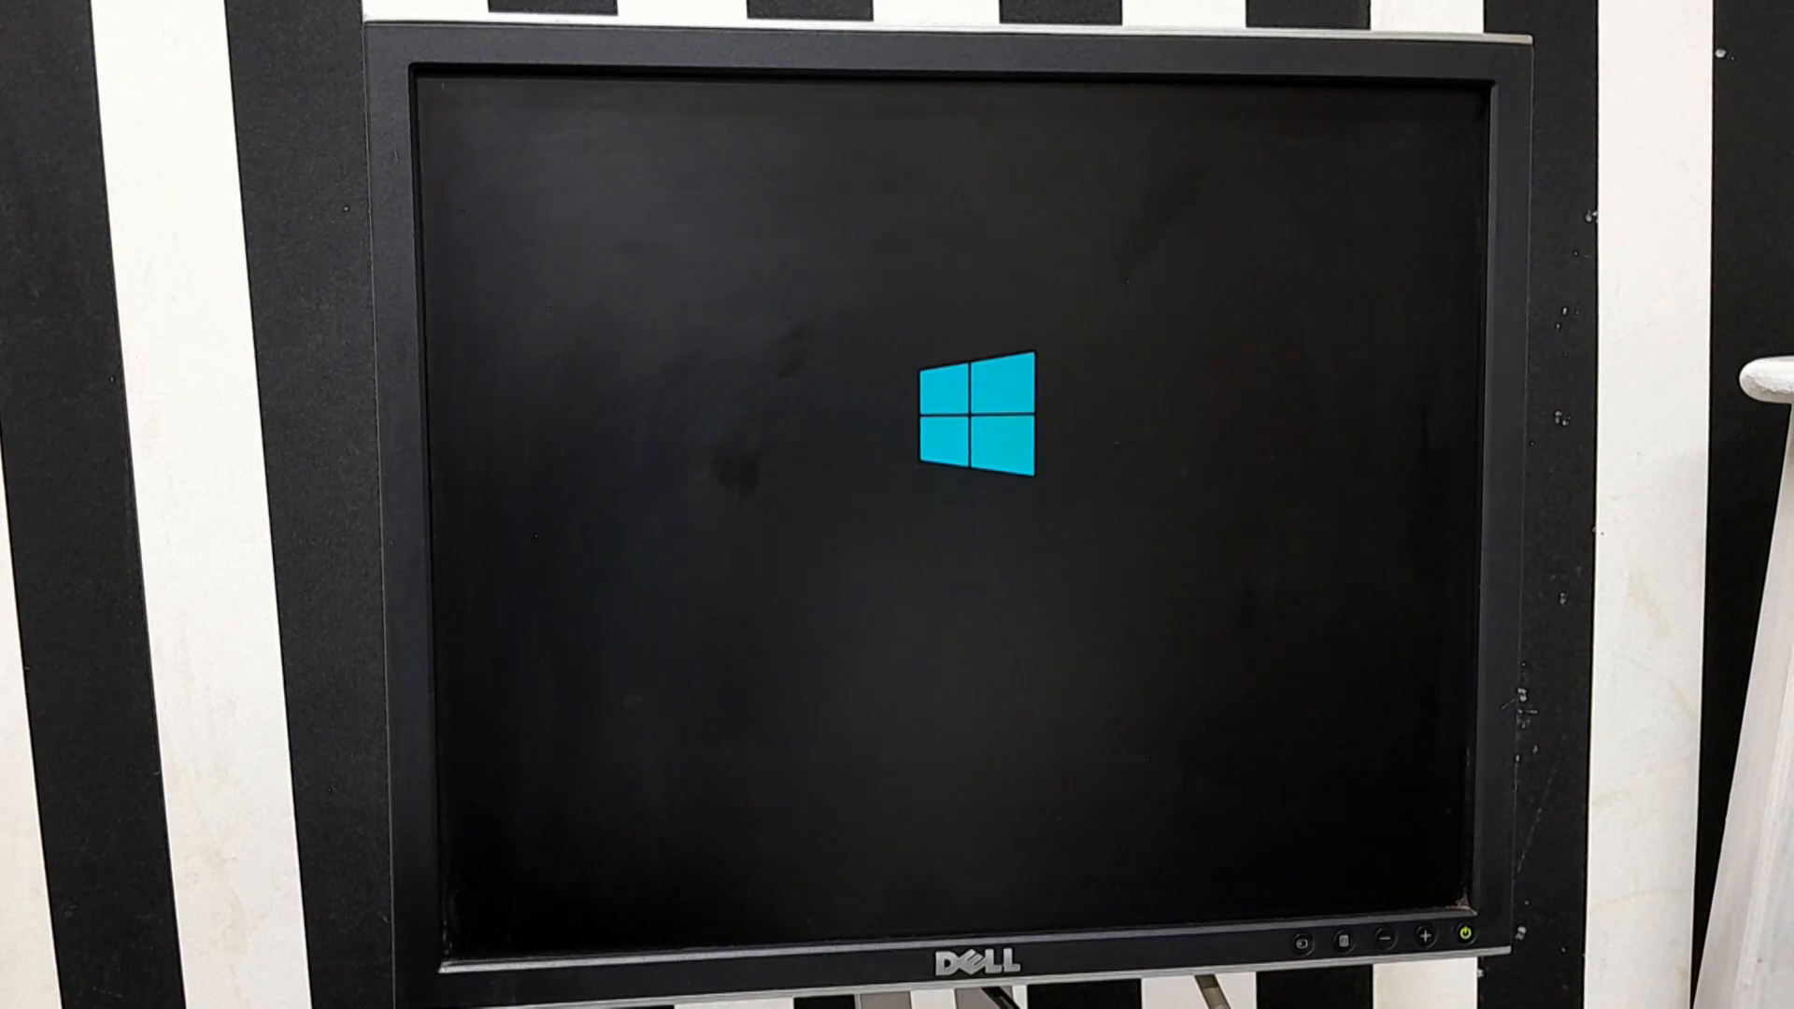
Step: Boot from the installation USB via F9 and accept English (United States) language and US keyboard
key("f9")
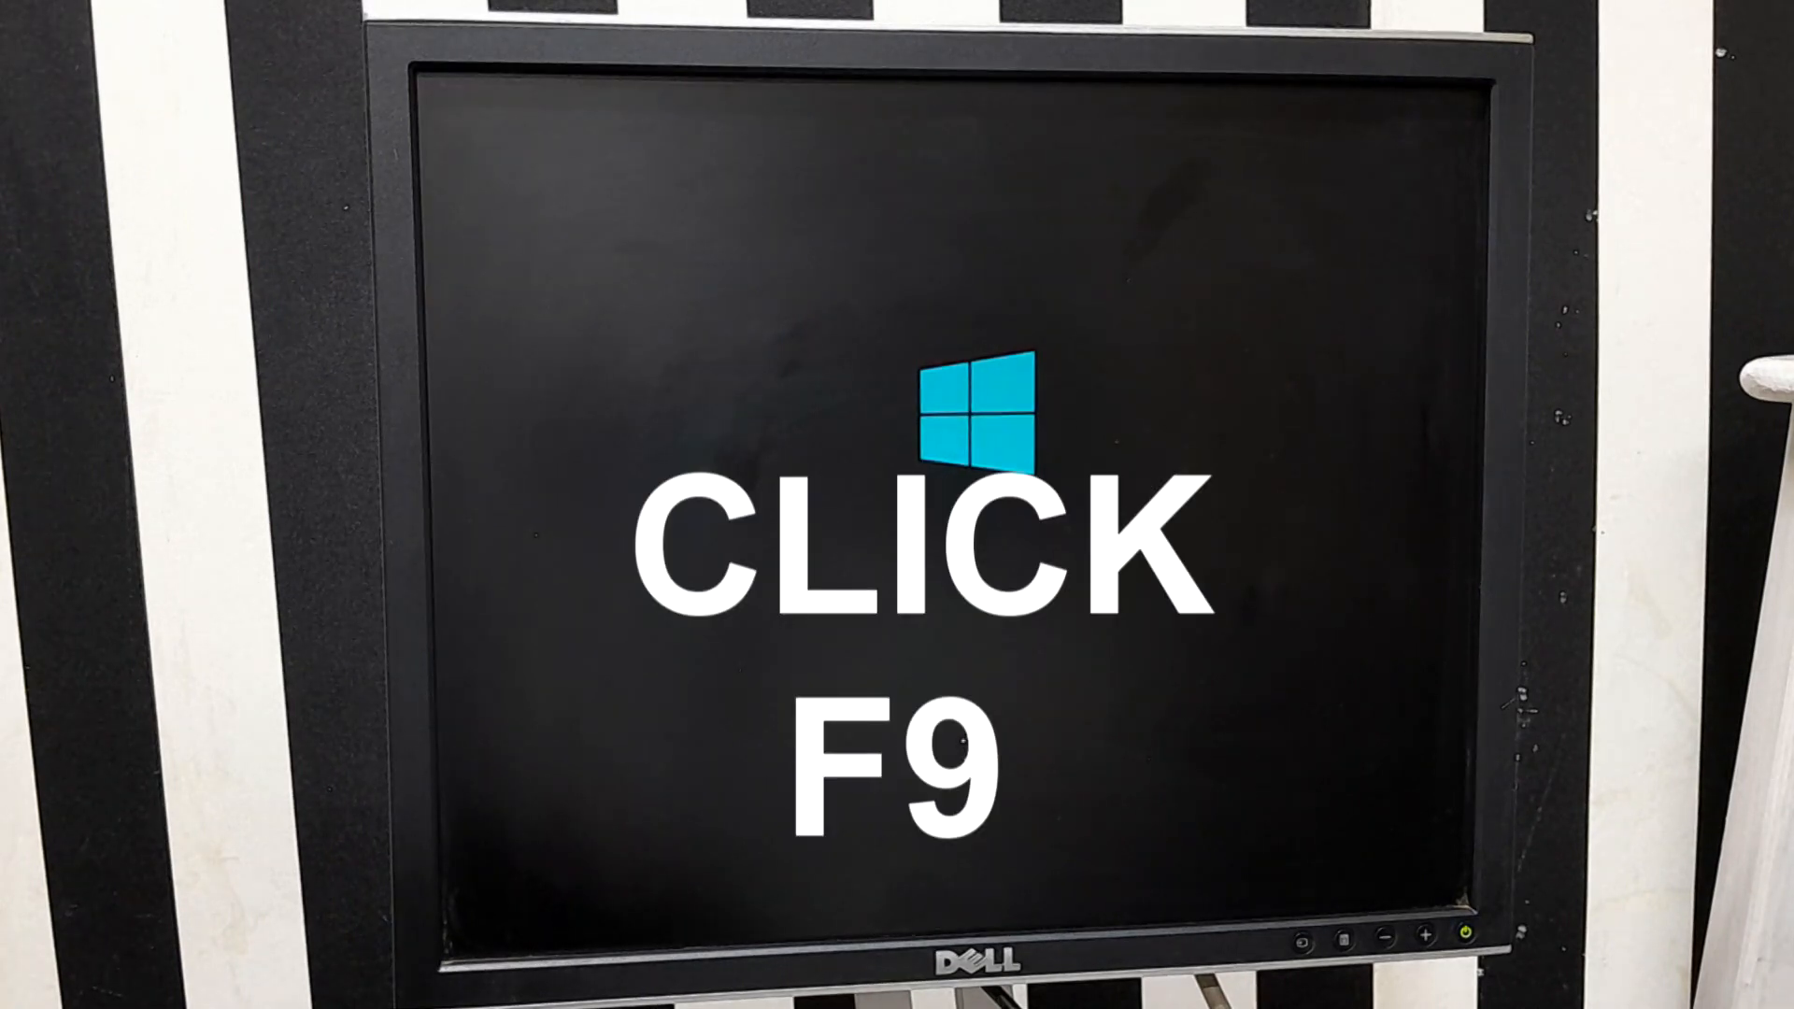
key("f9")
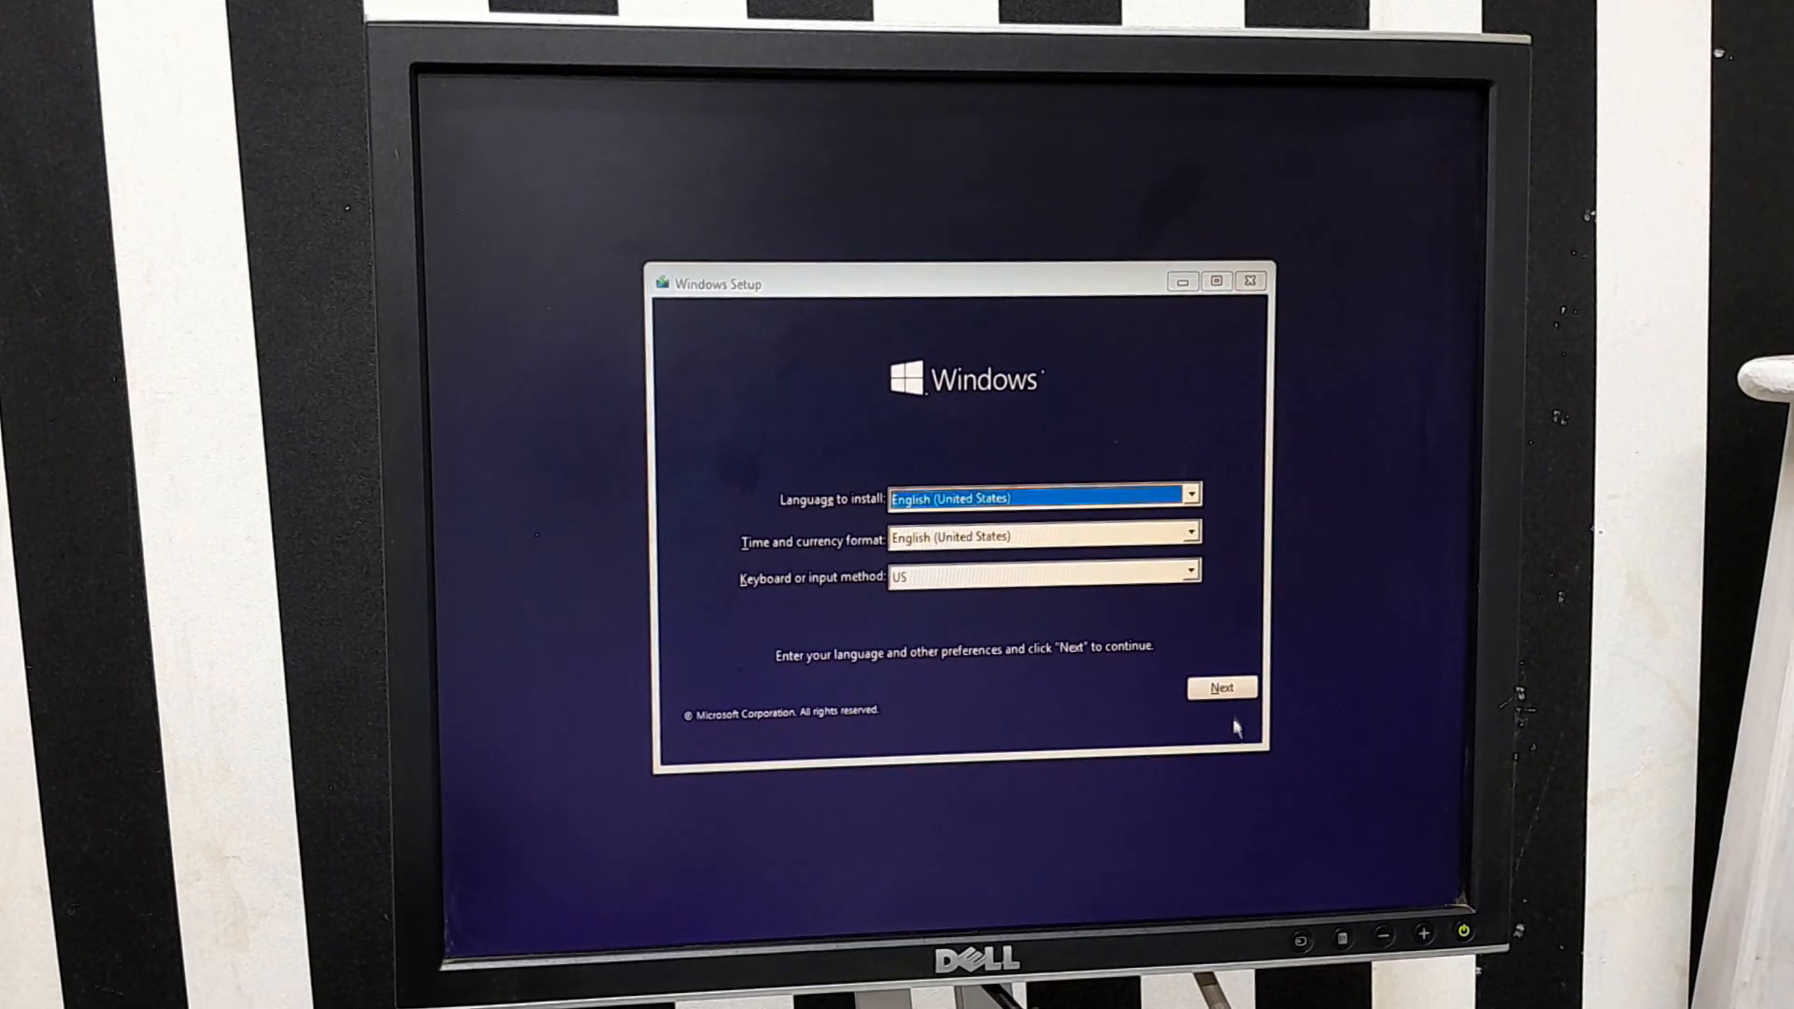
left_click(1220, 686)
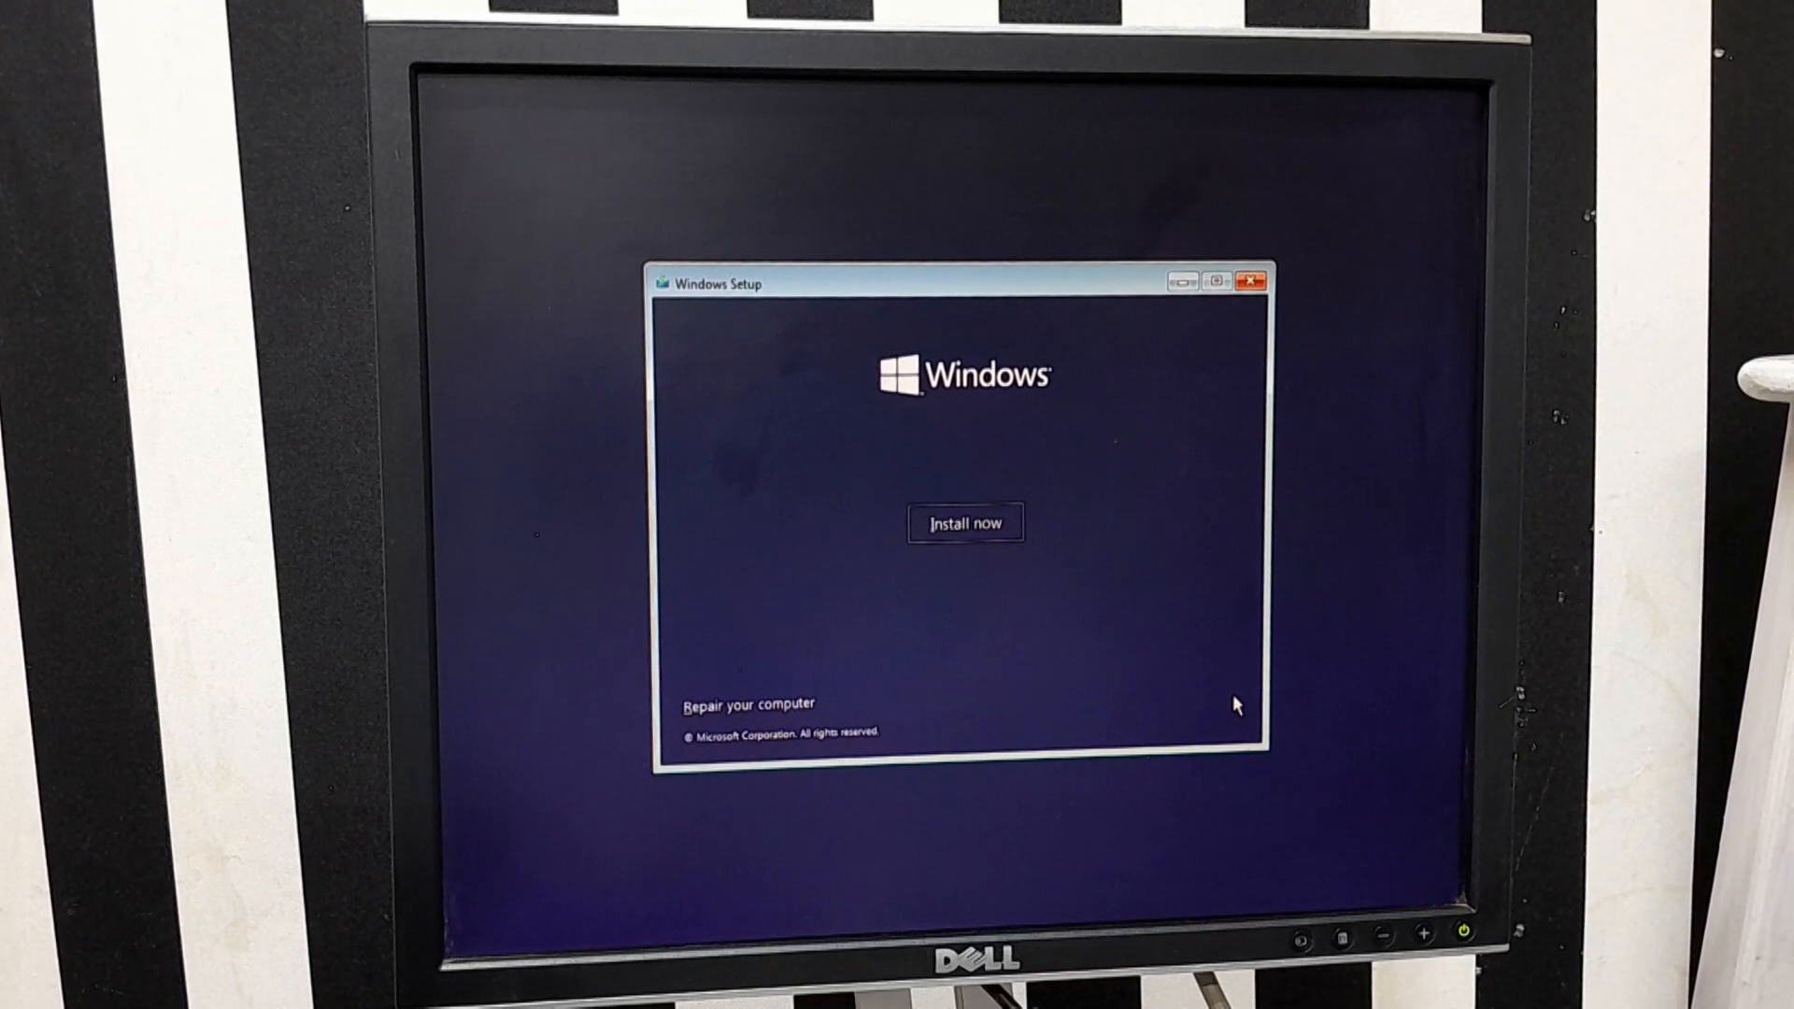
mouse_move(867, 533)
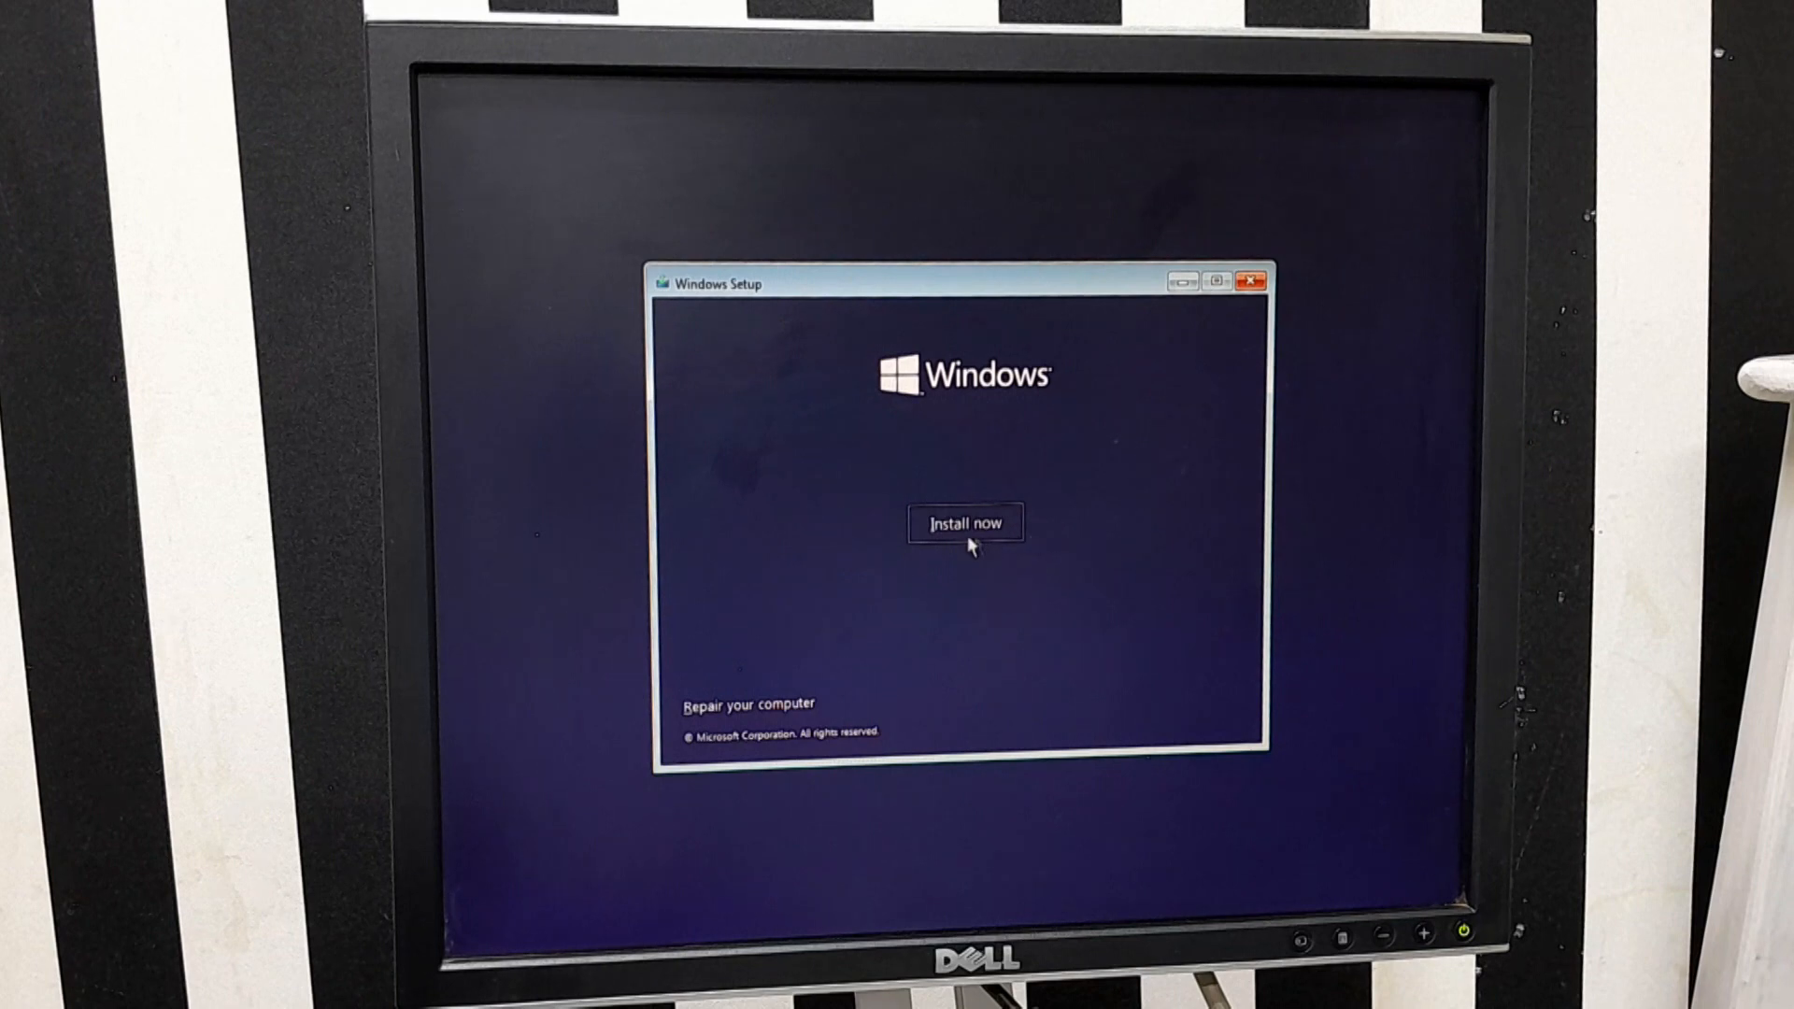
mouse_move(1005, 512)
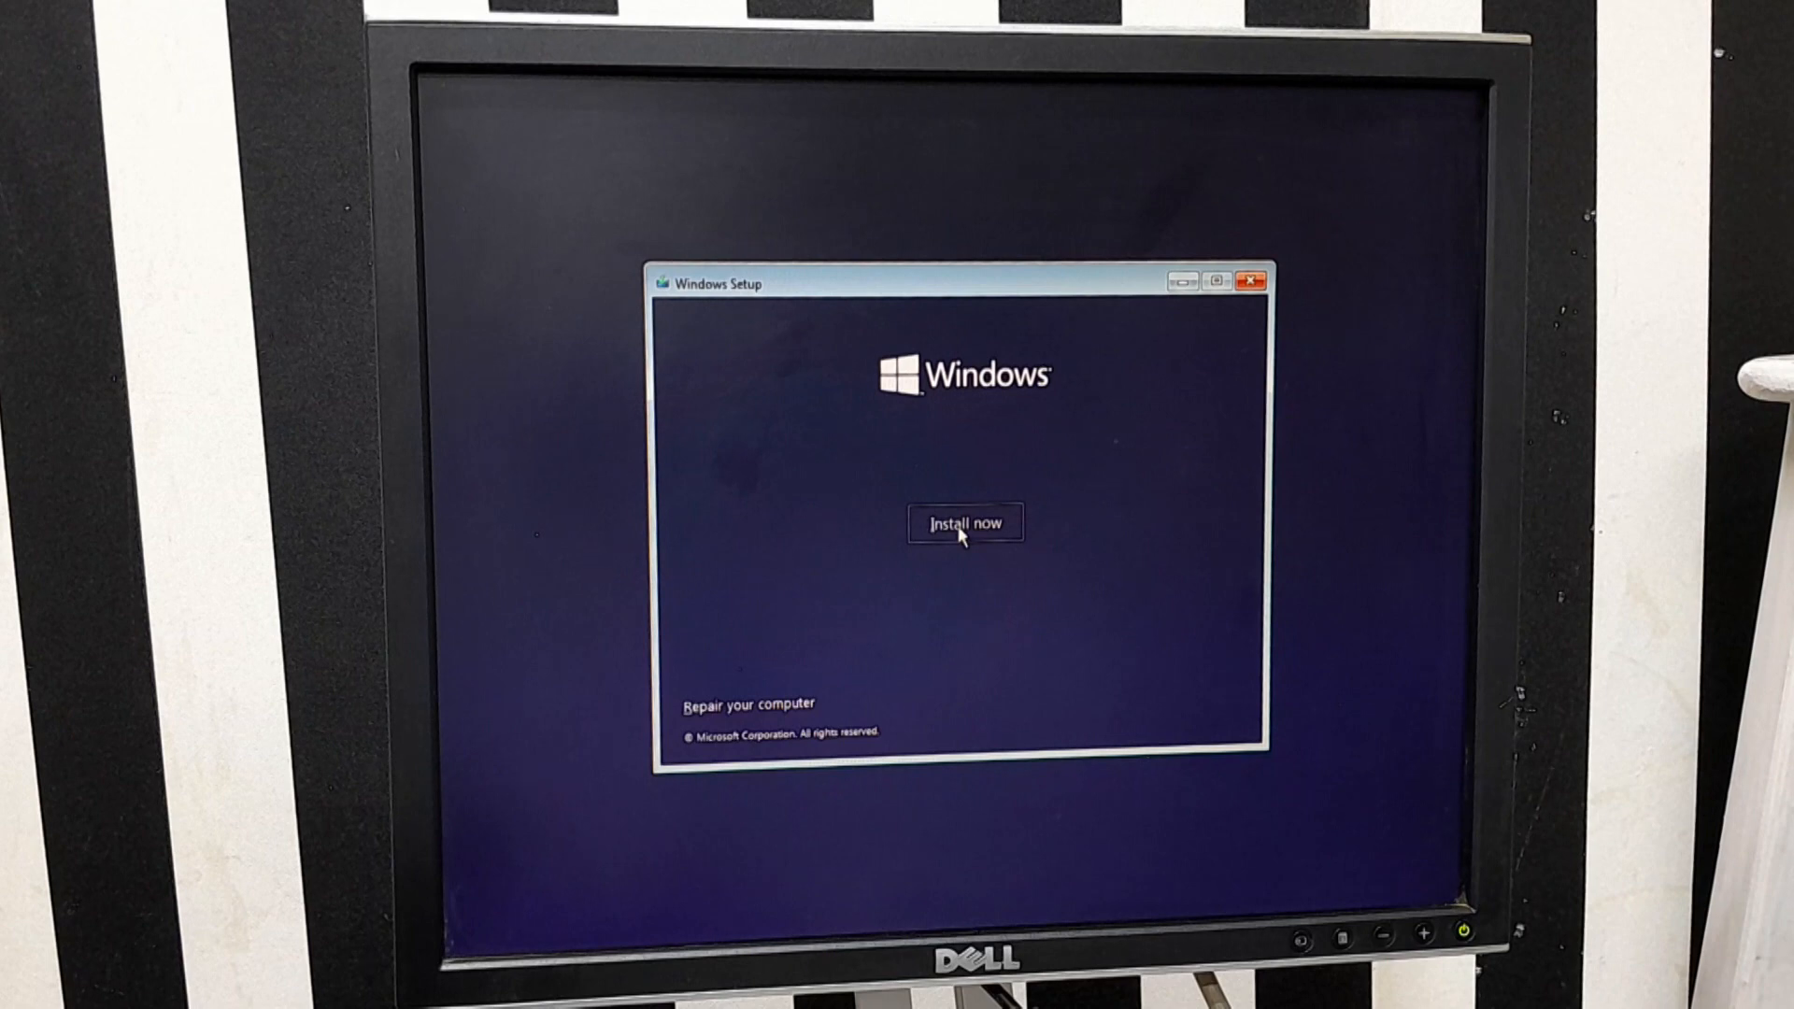
Step: Start the installation again with Install now, bringing up the product key activation step
left_click(964, 523)
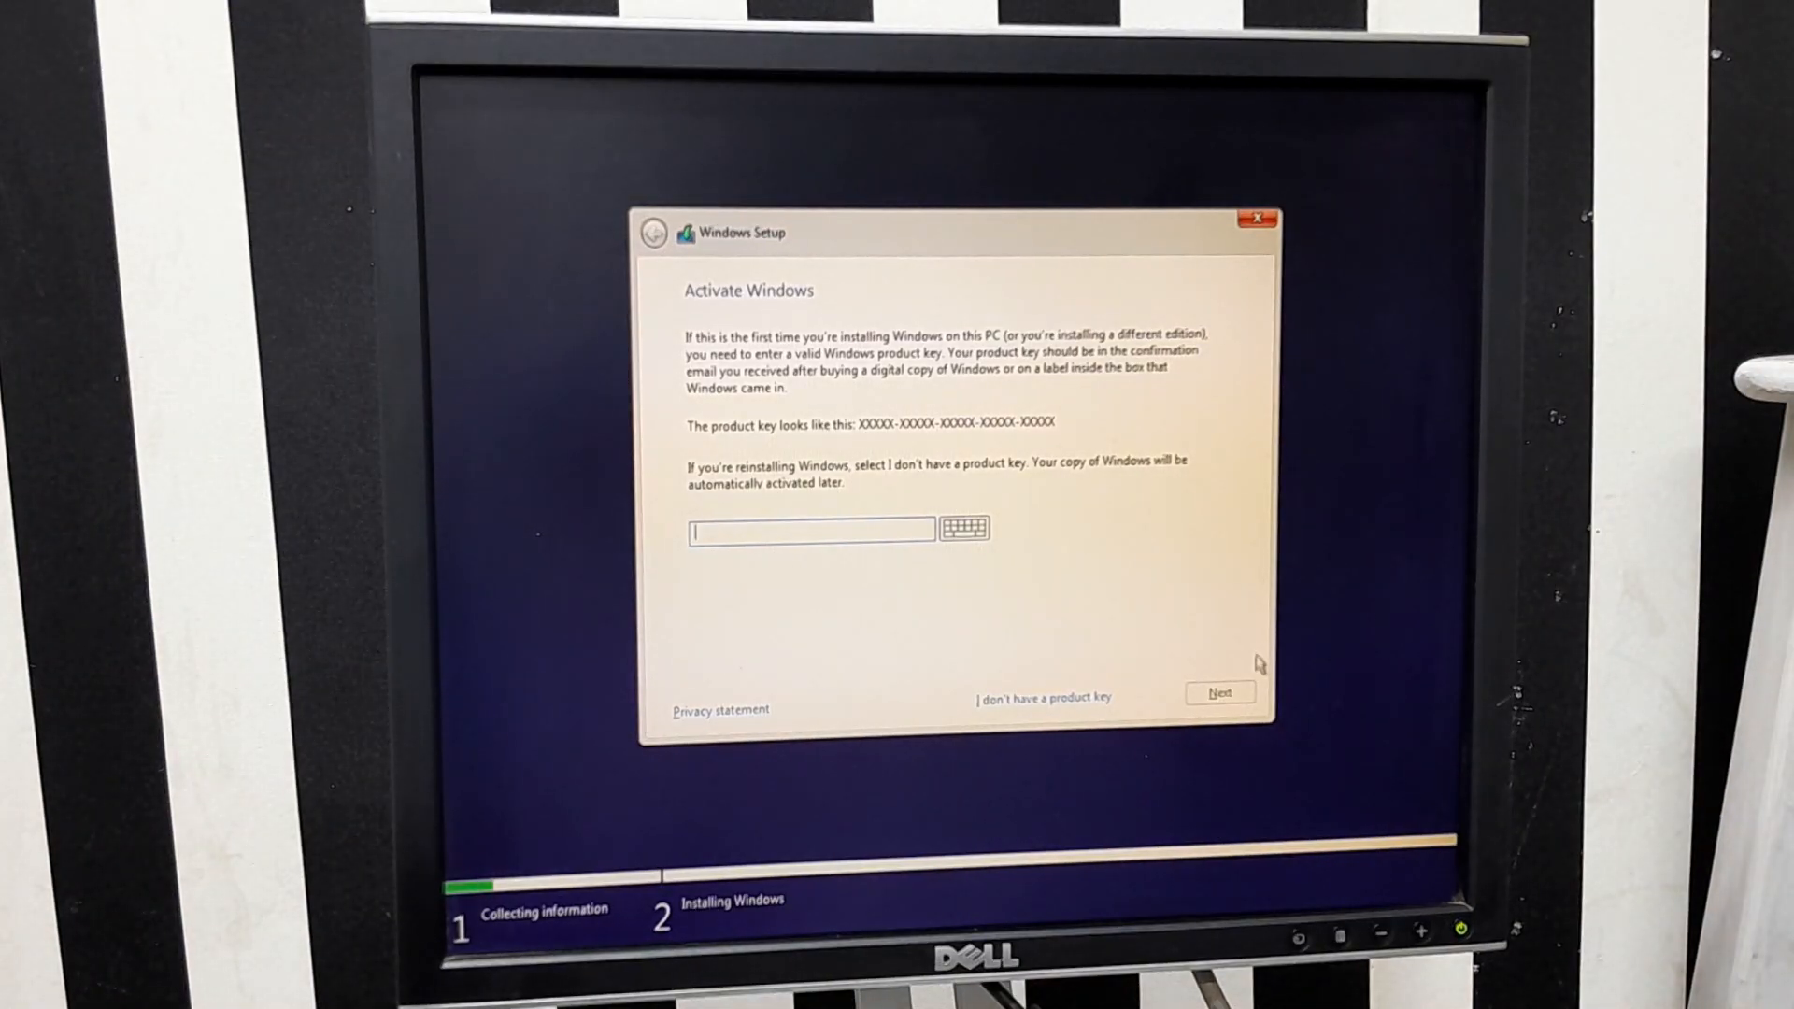
mouse_move(929, 755)
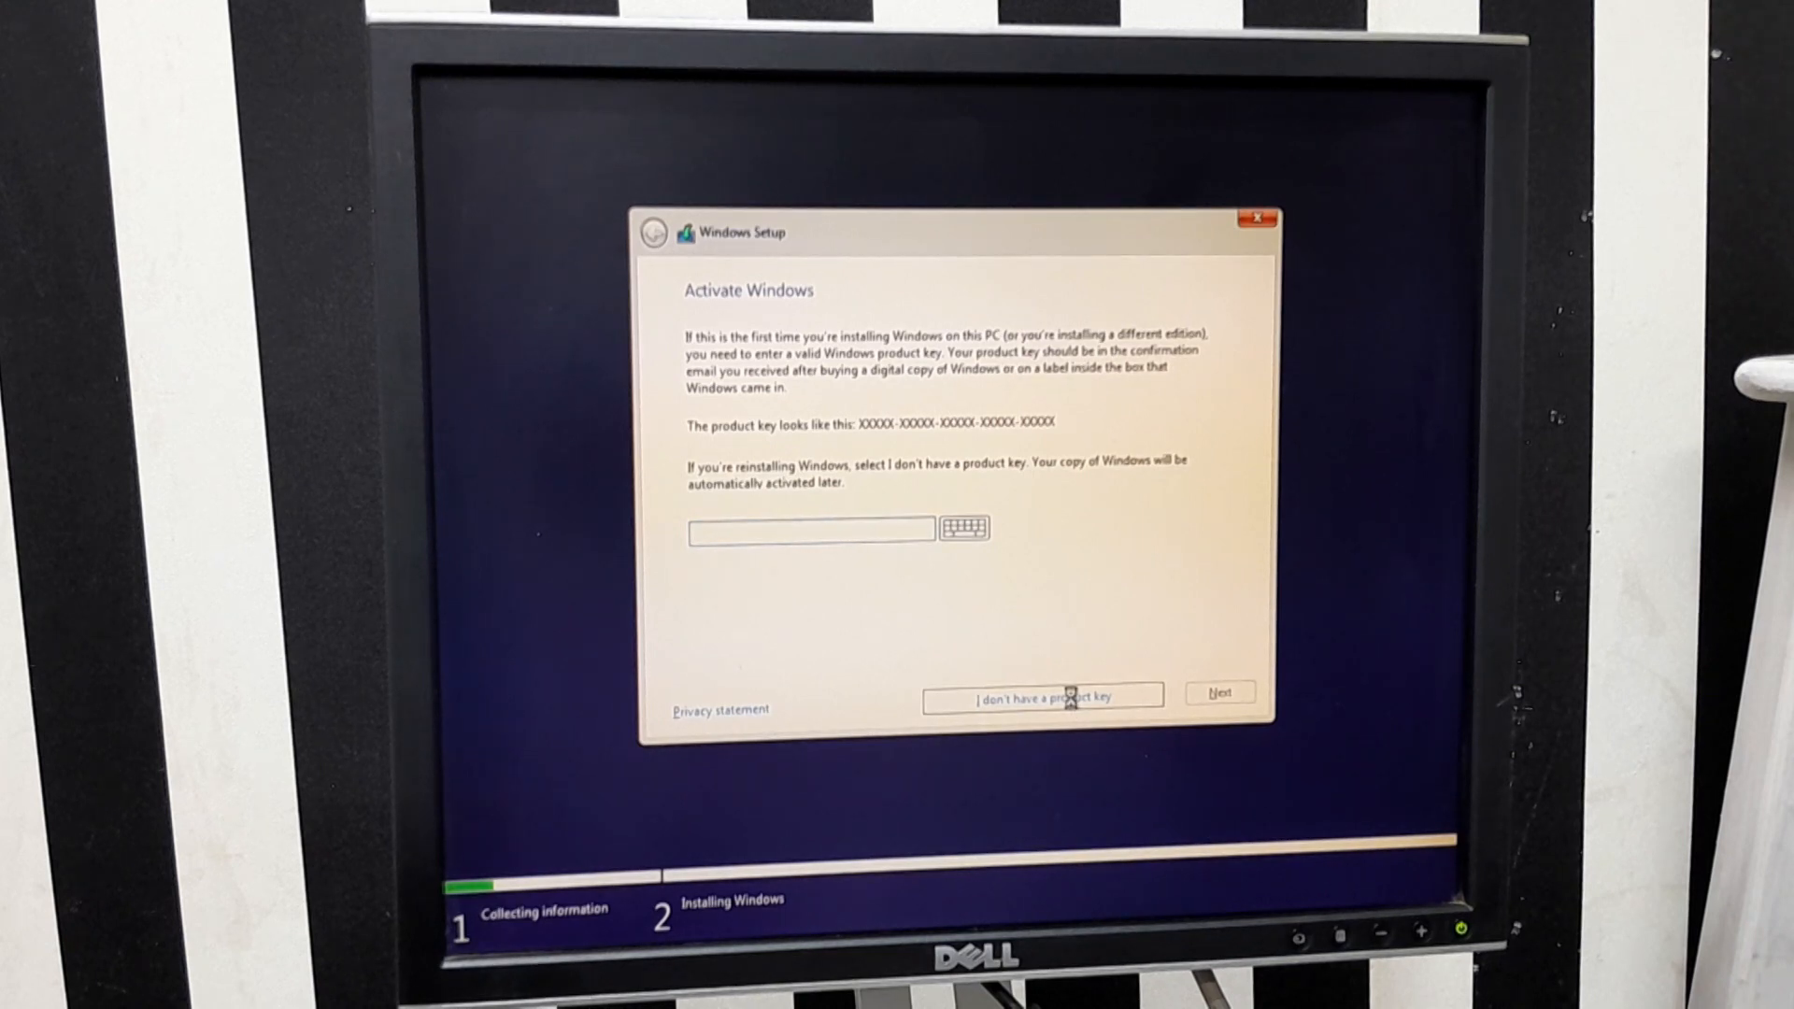
Step: Skip the product key and confirm Windows 10 Pro as the edition to install
left_click(1041, 695)
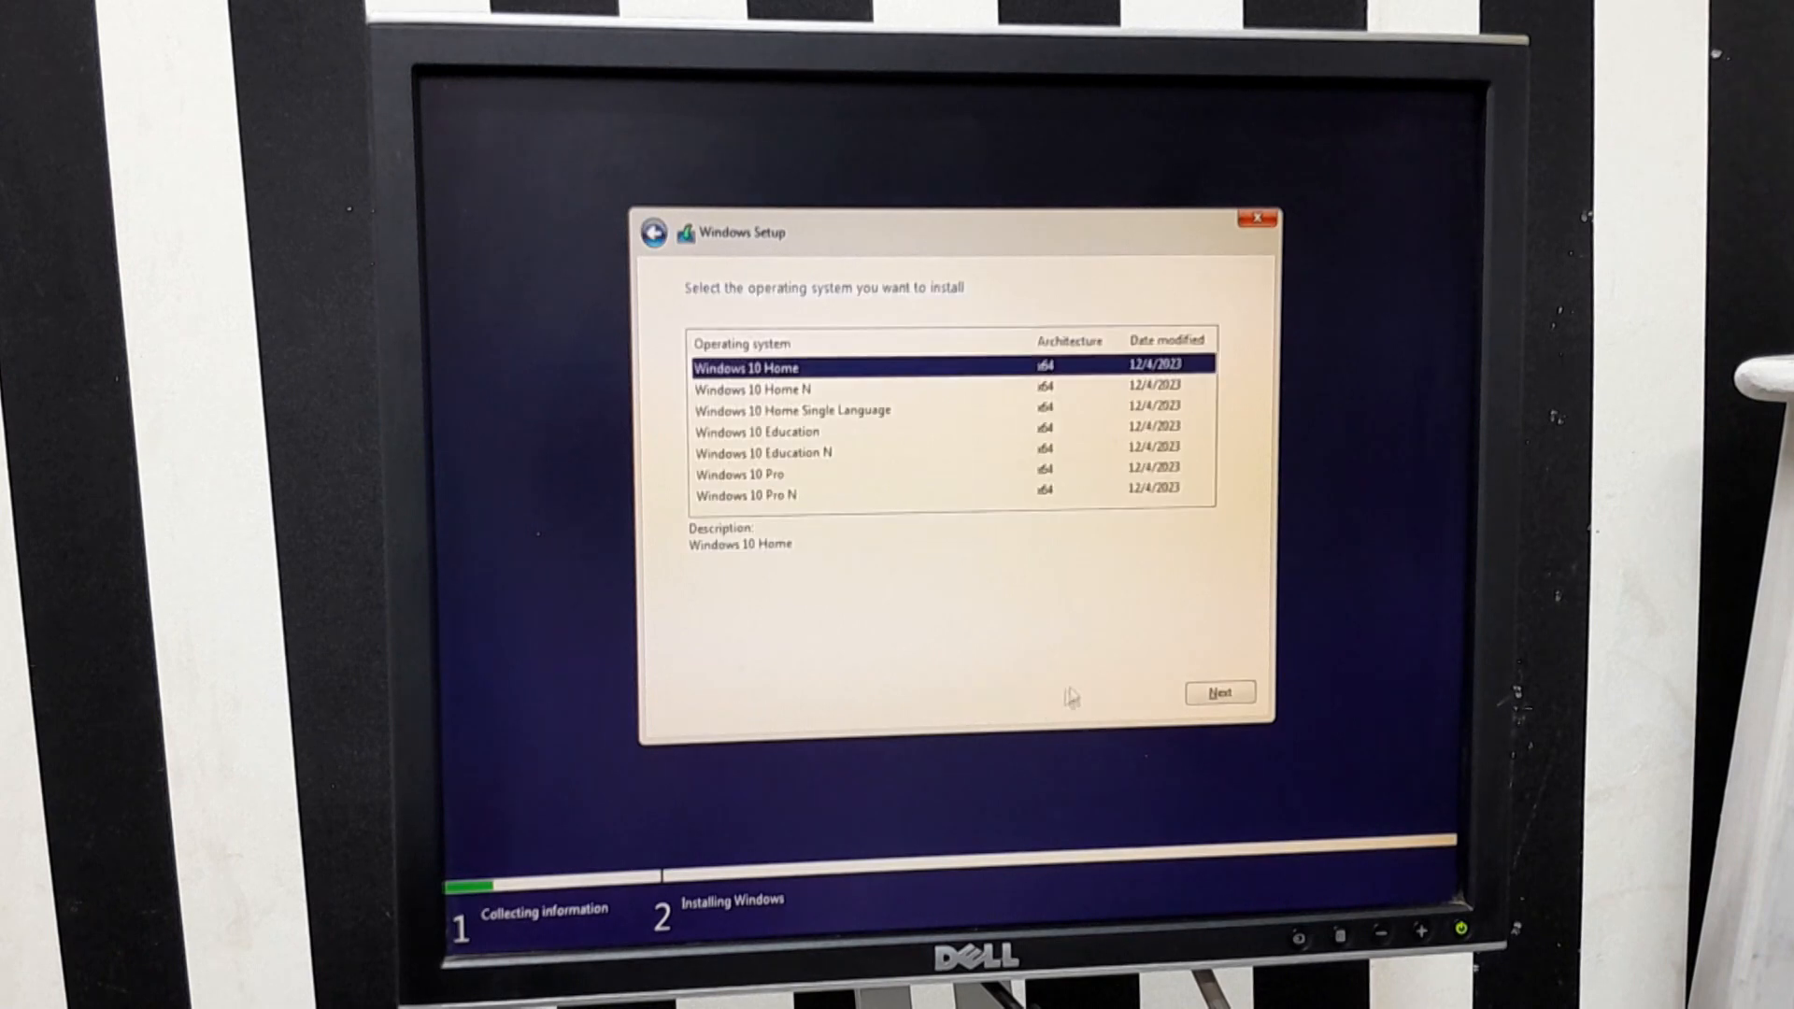
mouse_move(927, 705)
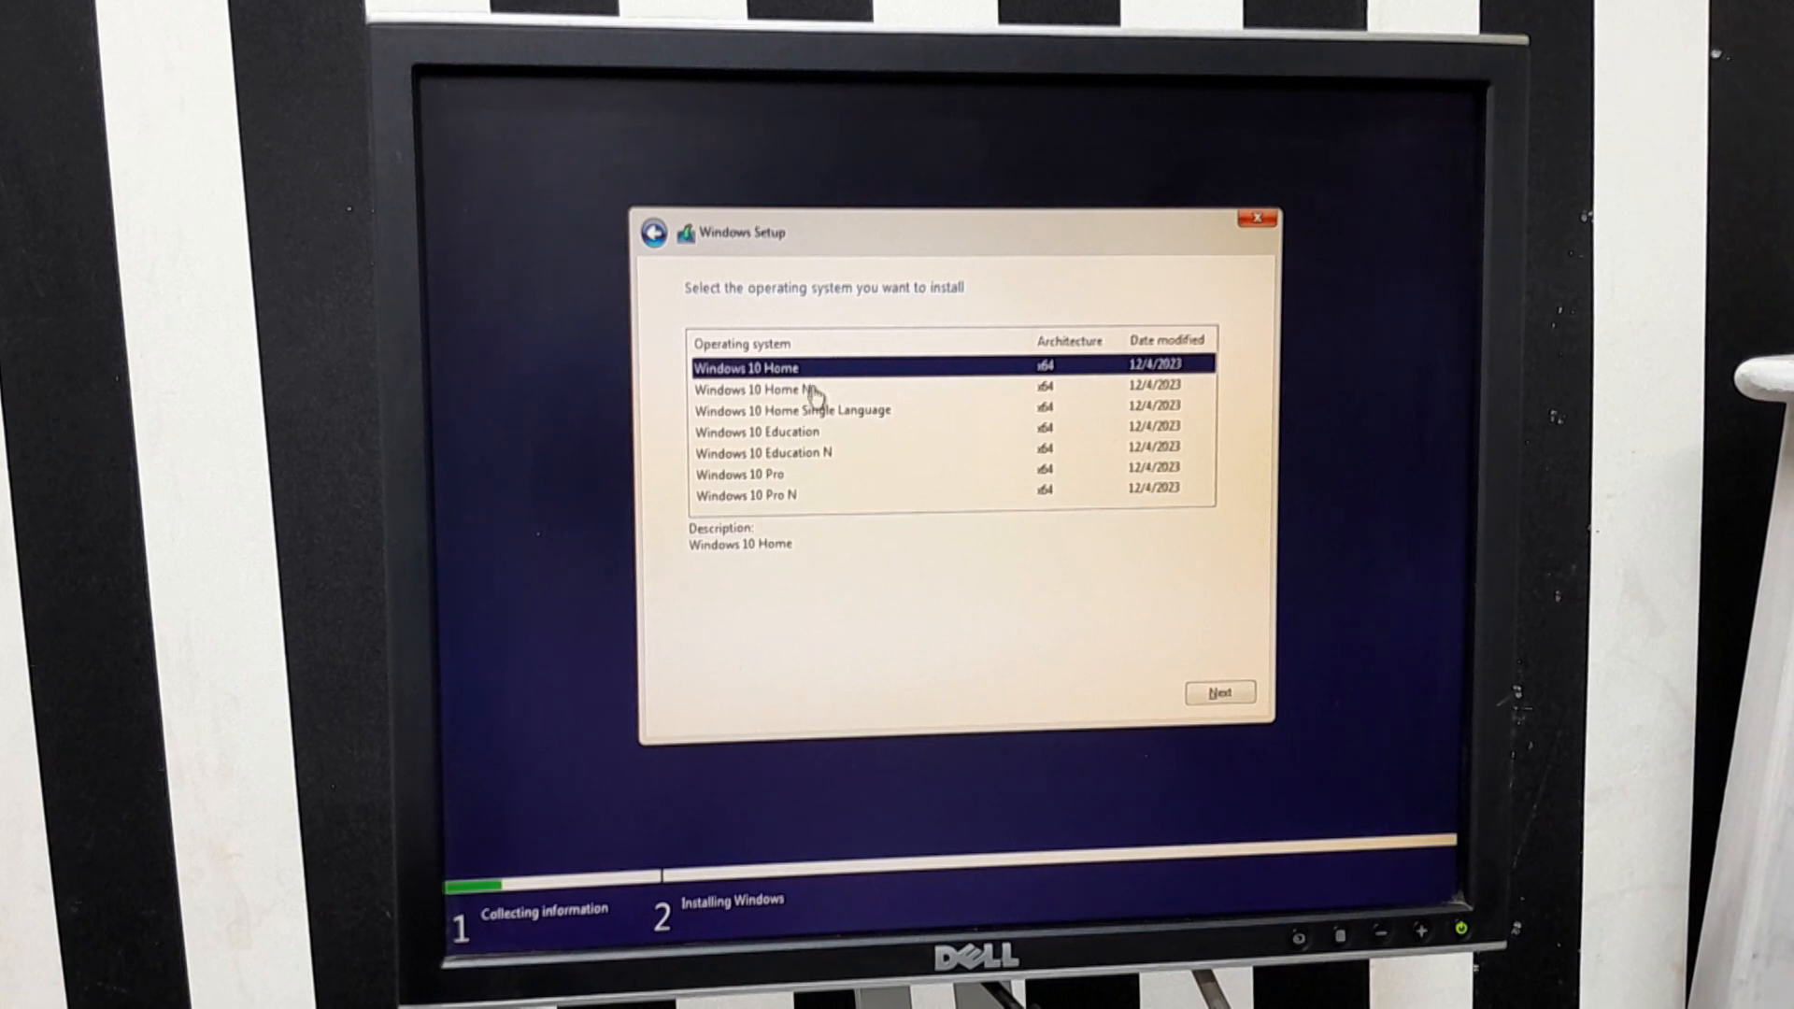
mouse_move(809, 465)
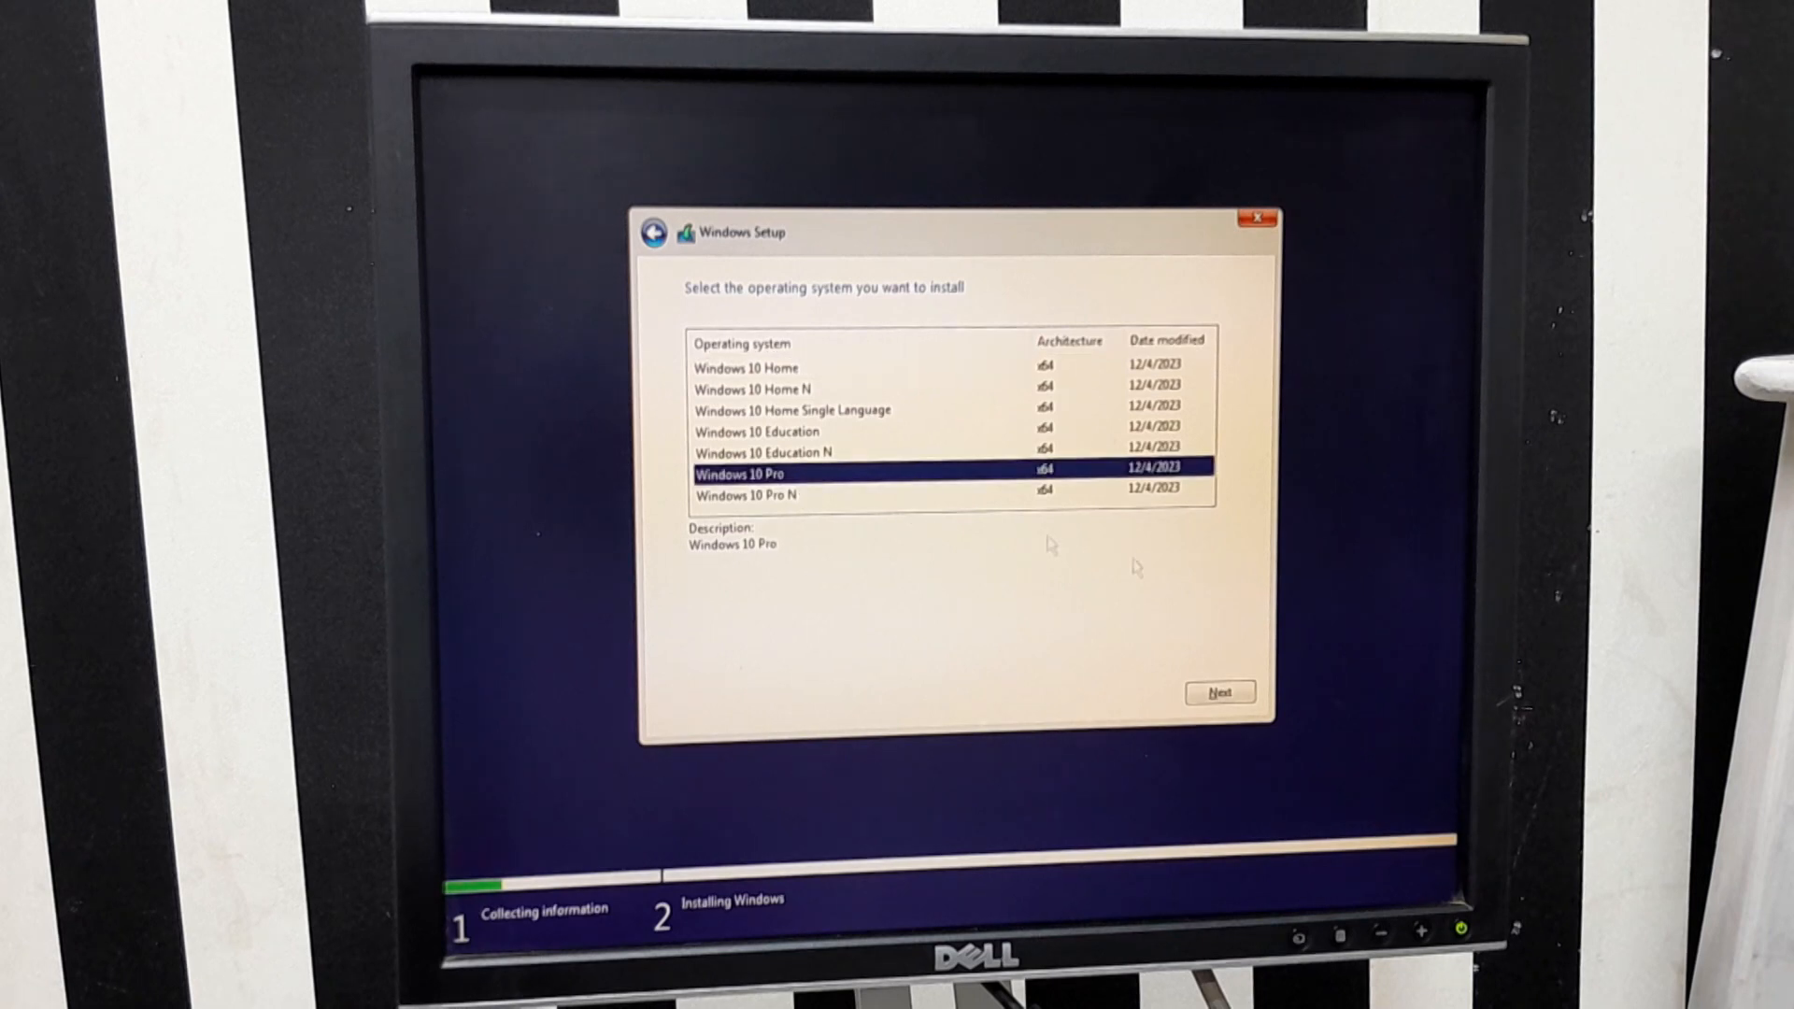
mouse_move(1198, 687)
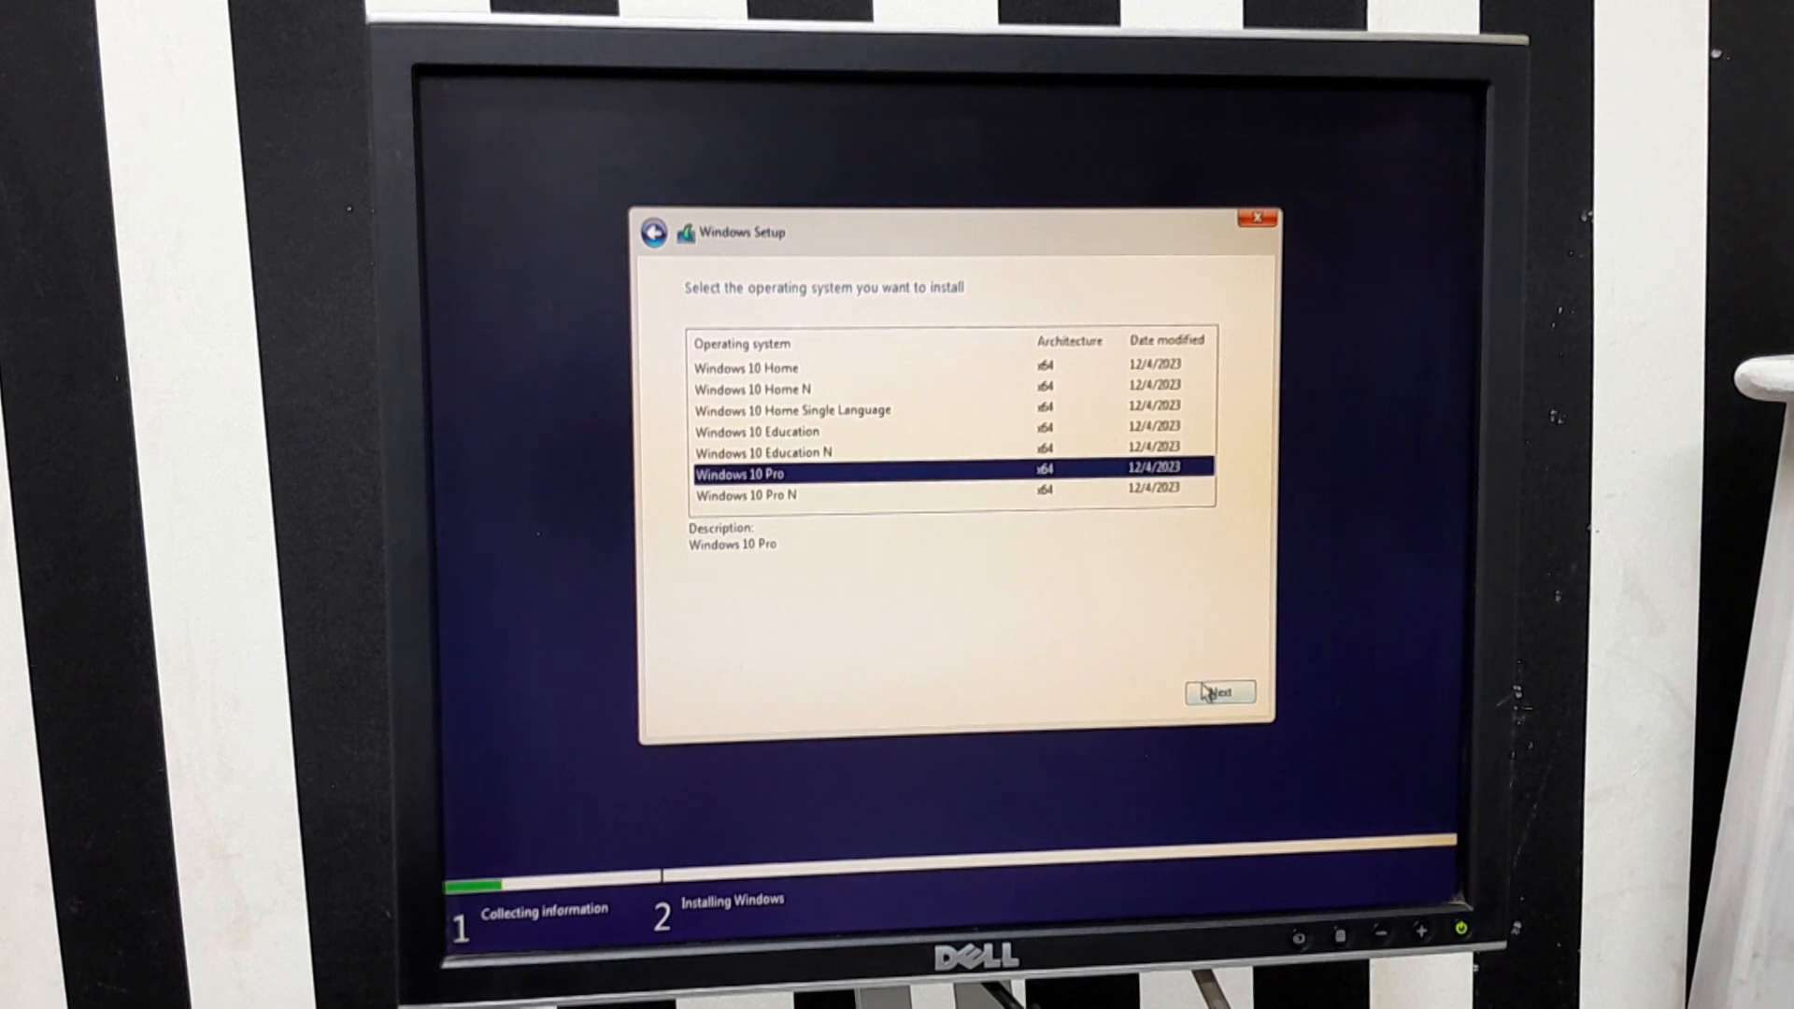
left_click(1216, 692)
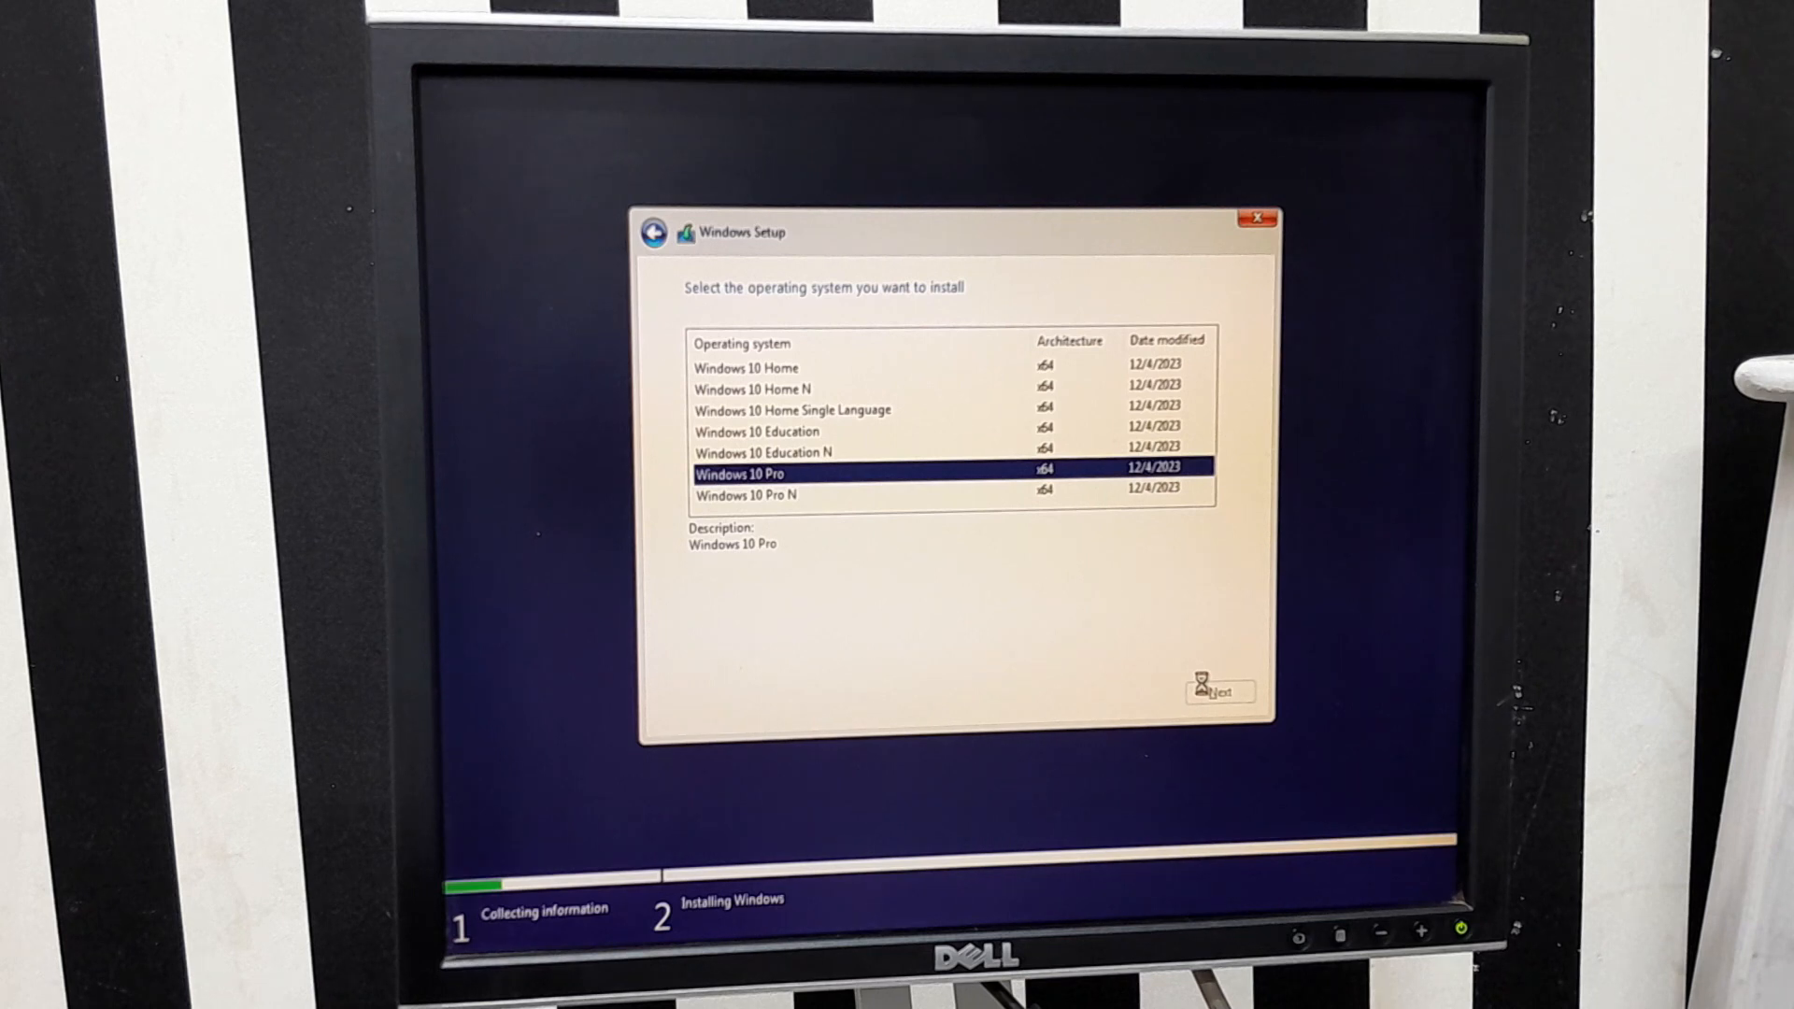
Step: Accept the license terms and continue to the installation type choice
left_click(1218, 691)
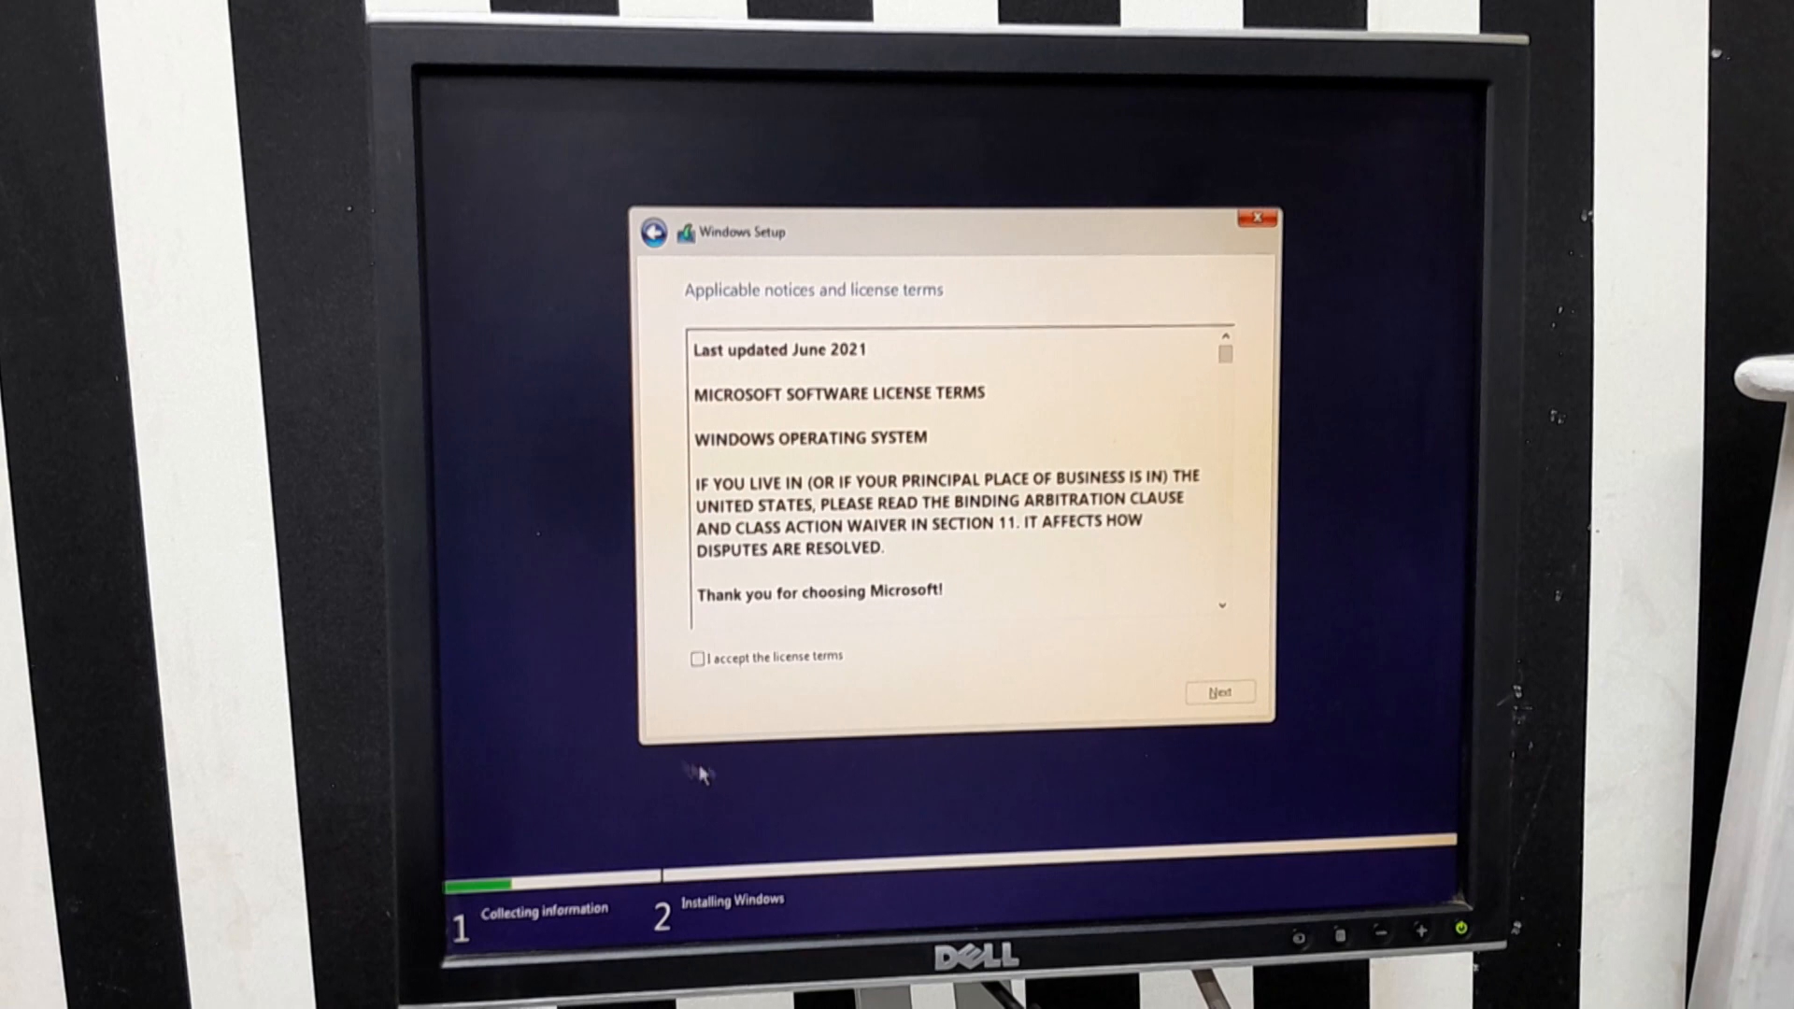
mouse_move(716, 685)
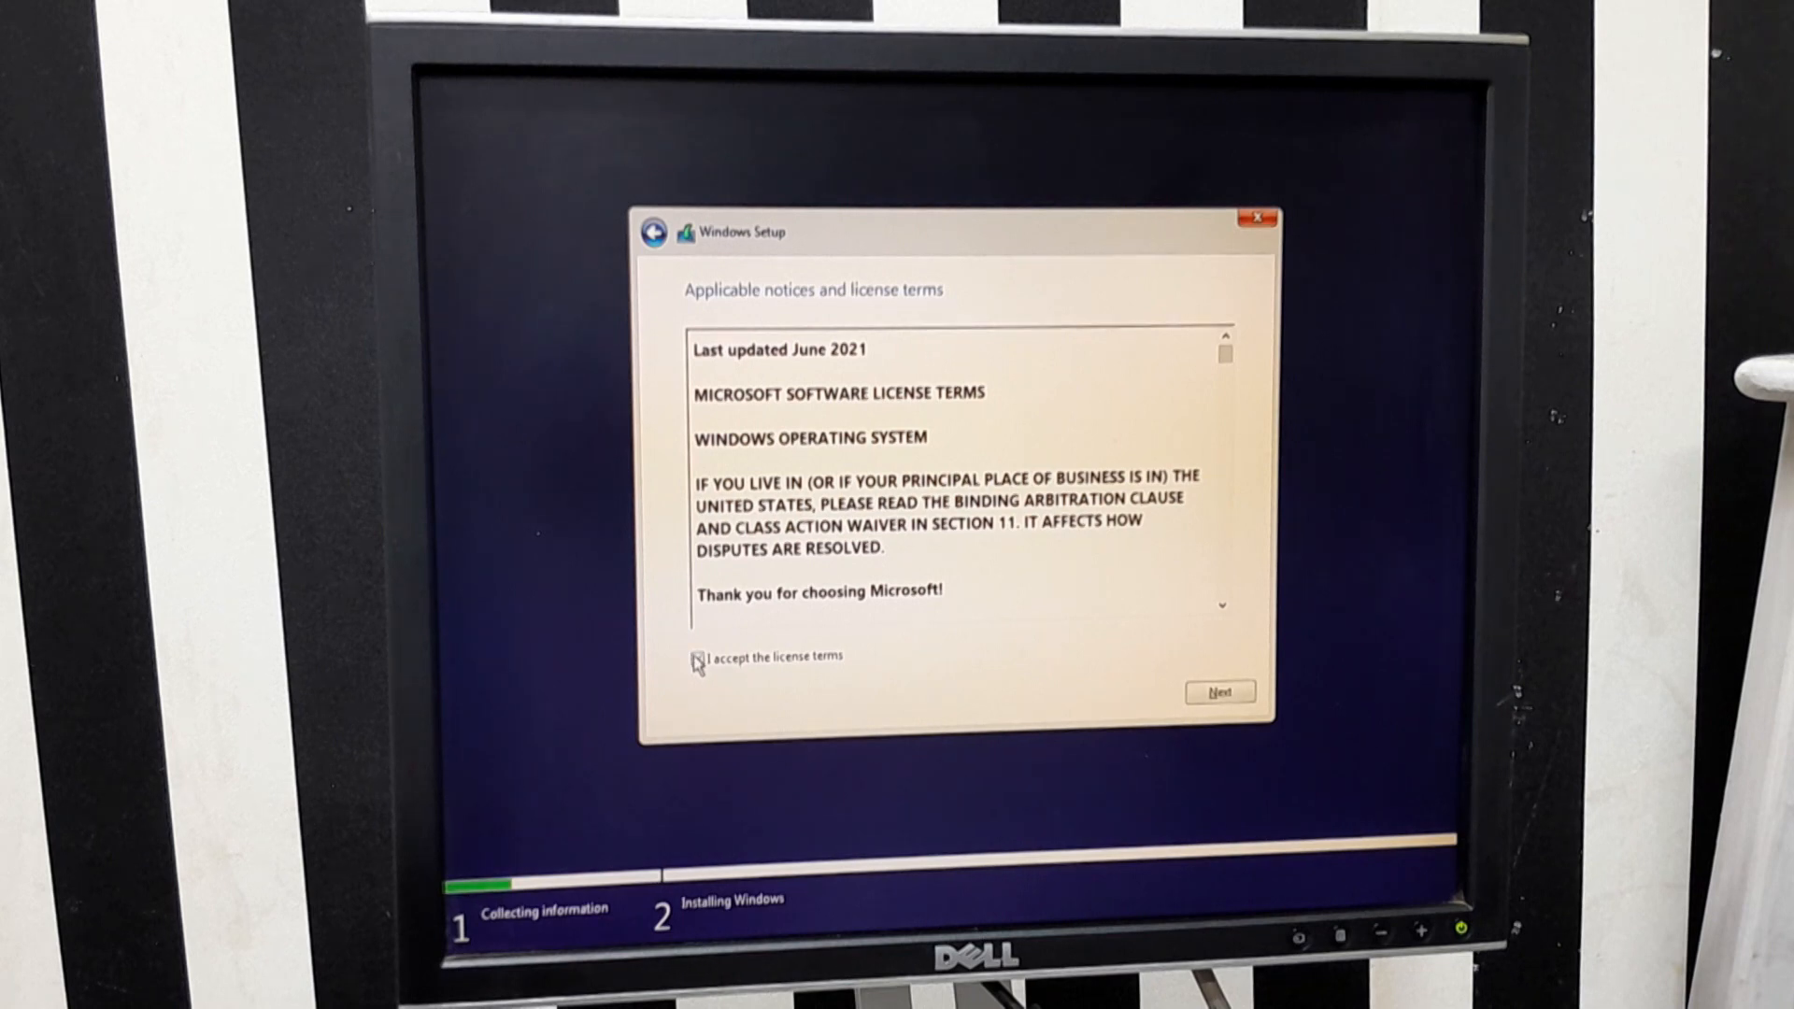
left_click(697, 658)
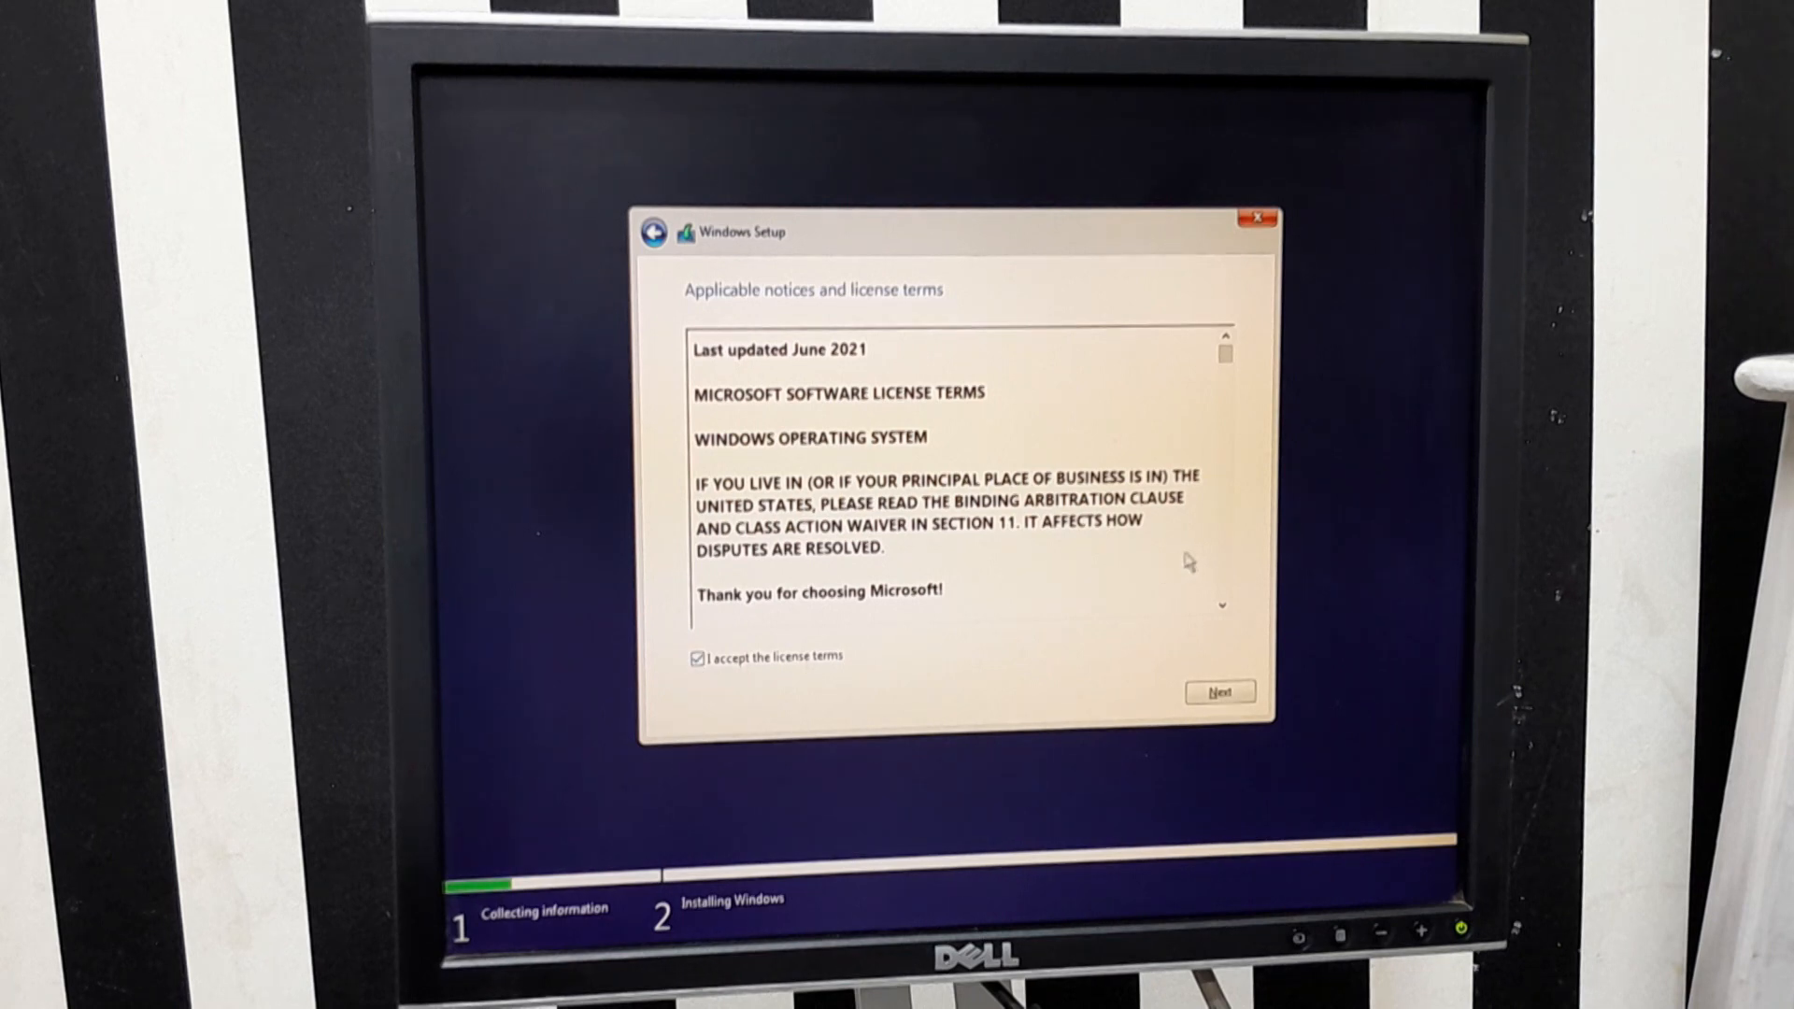
scroll("down", 3)
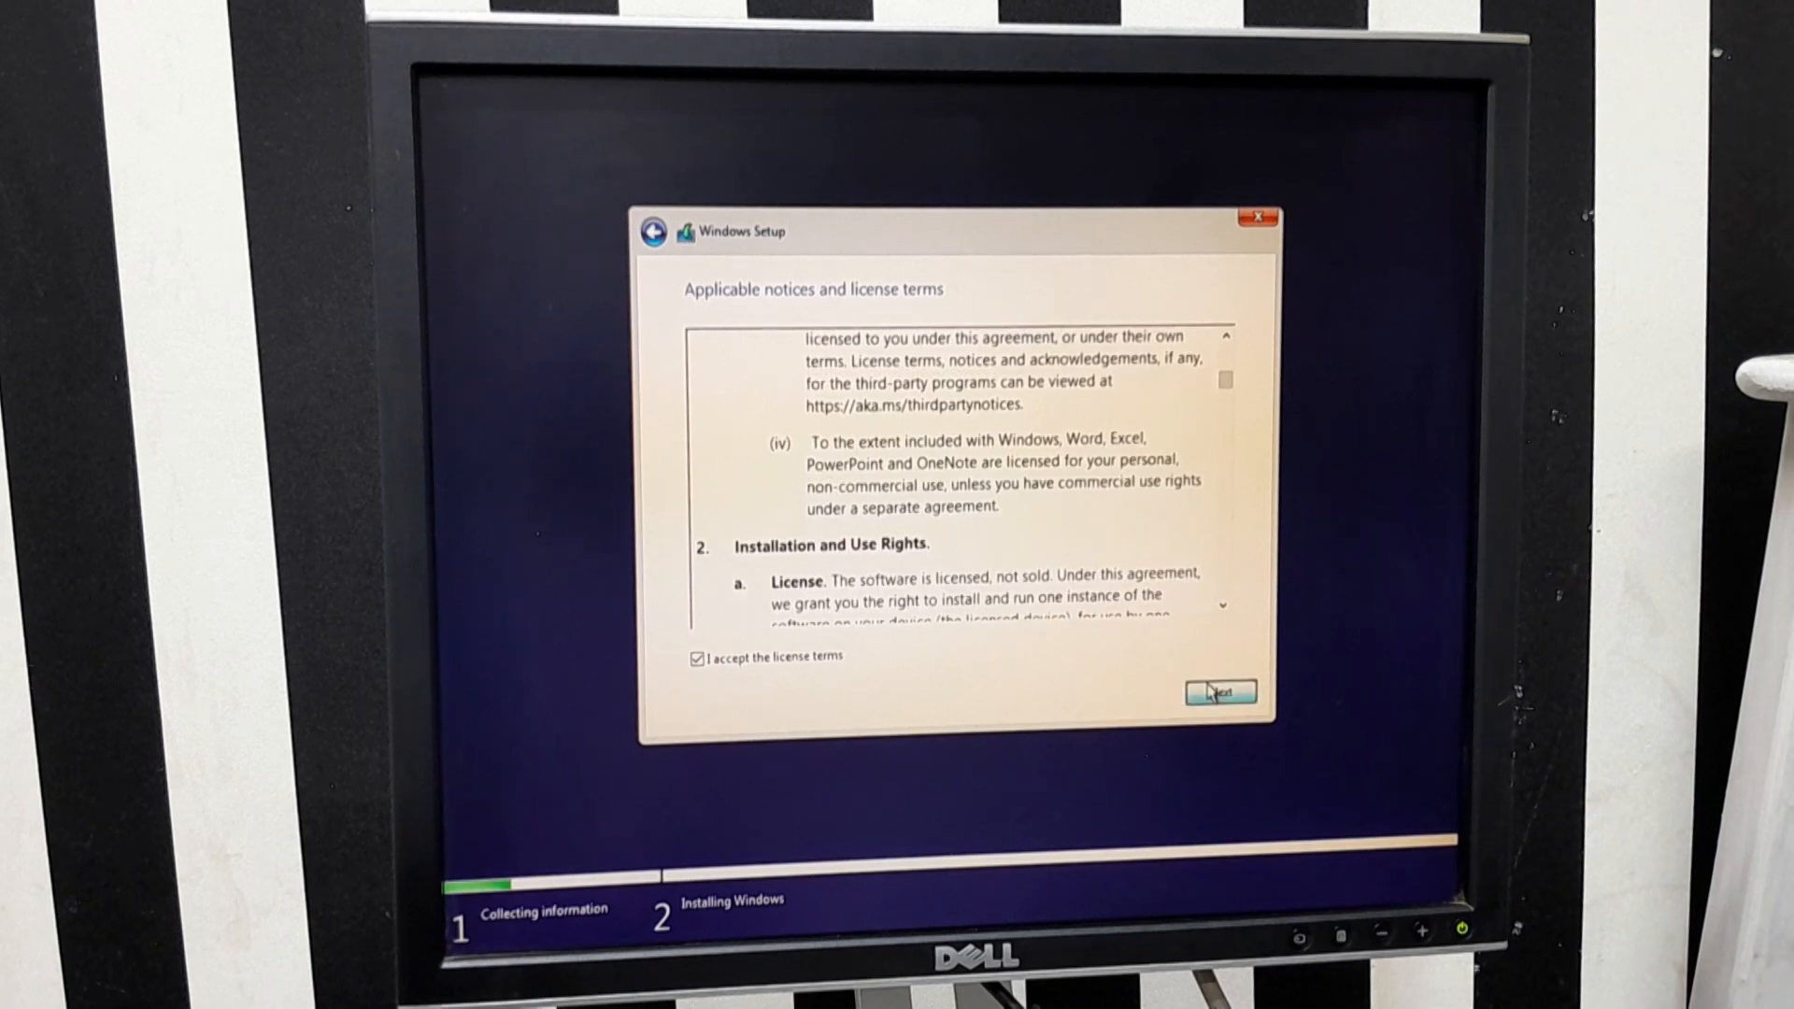
left_click(1218, 691)
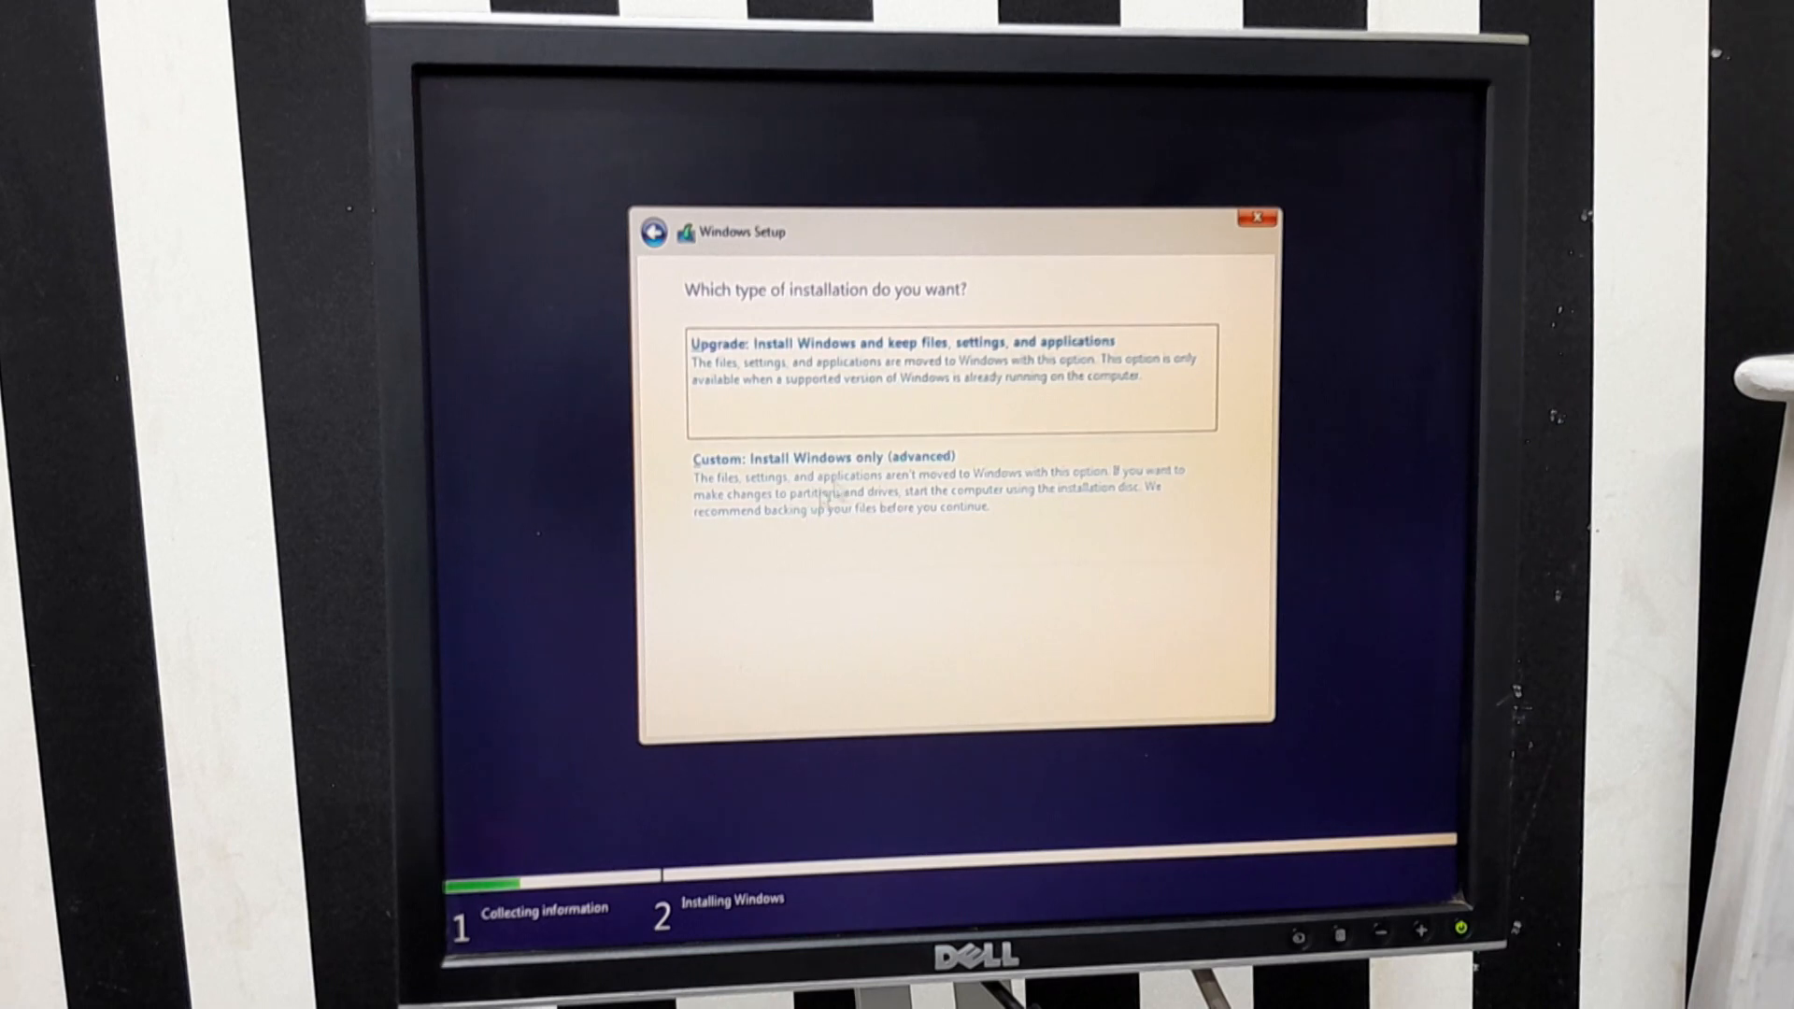
left_click(822, 456)
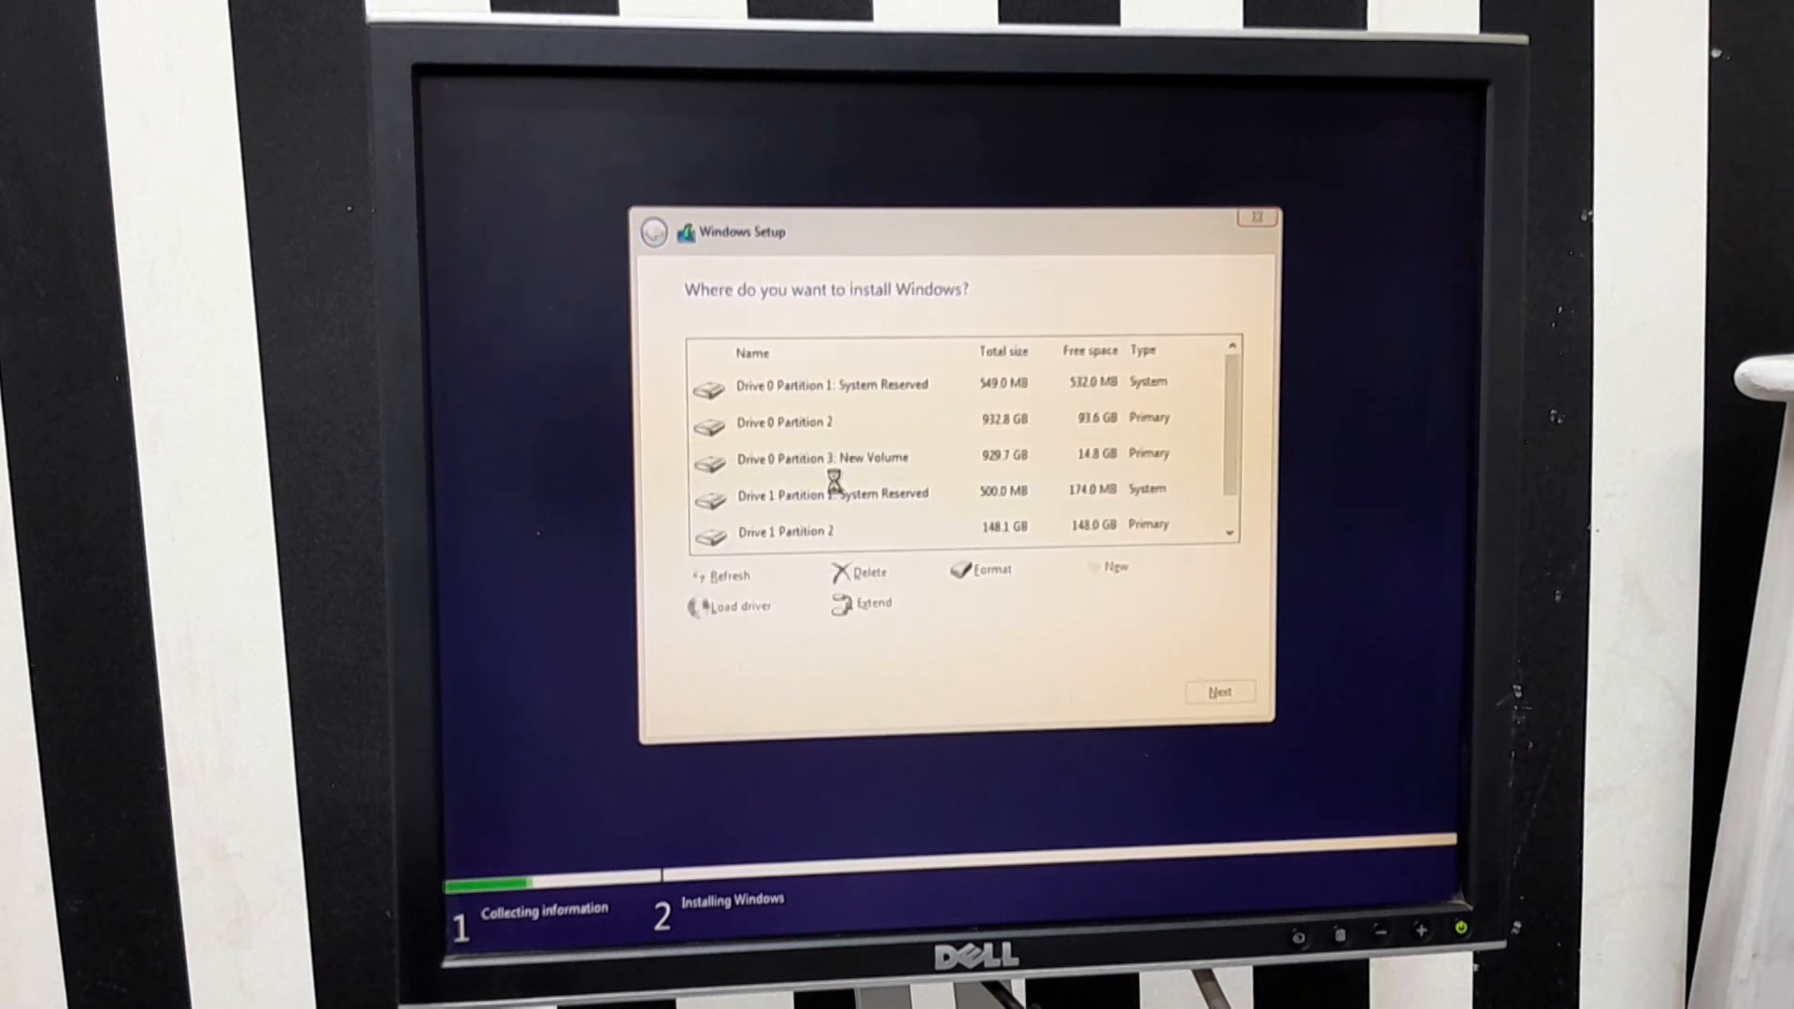
left_click(831, 381)
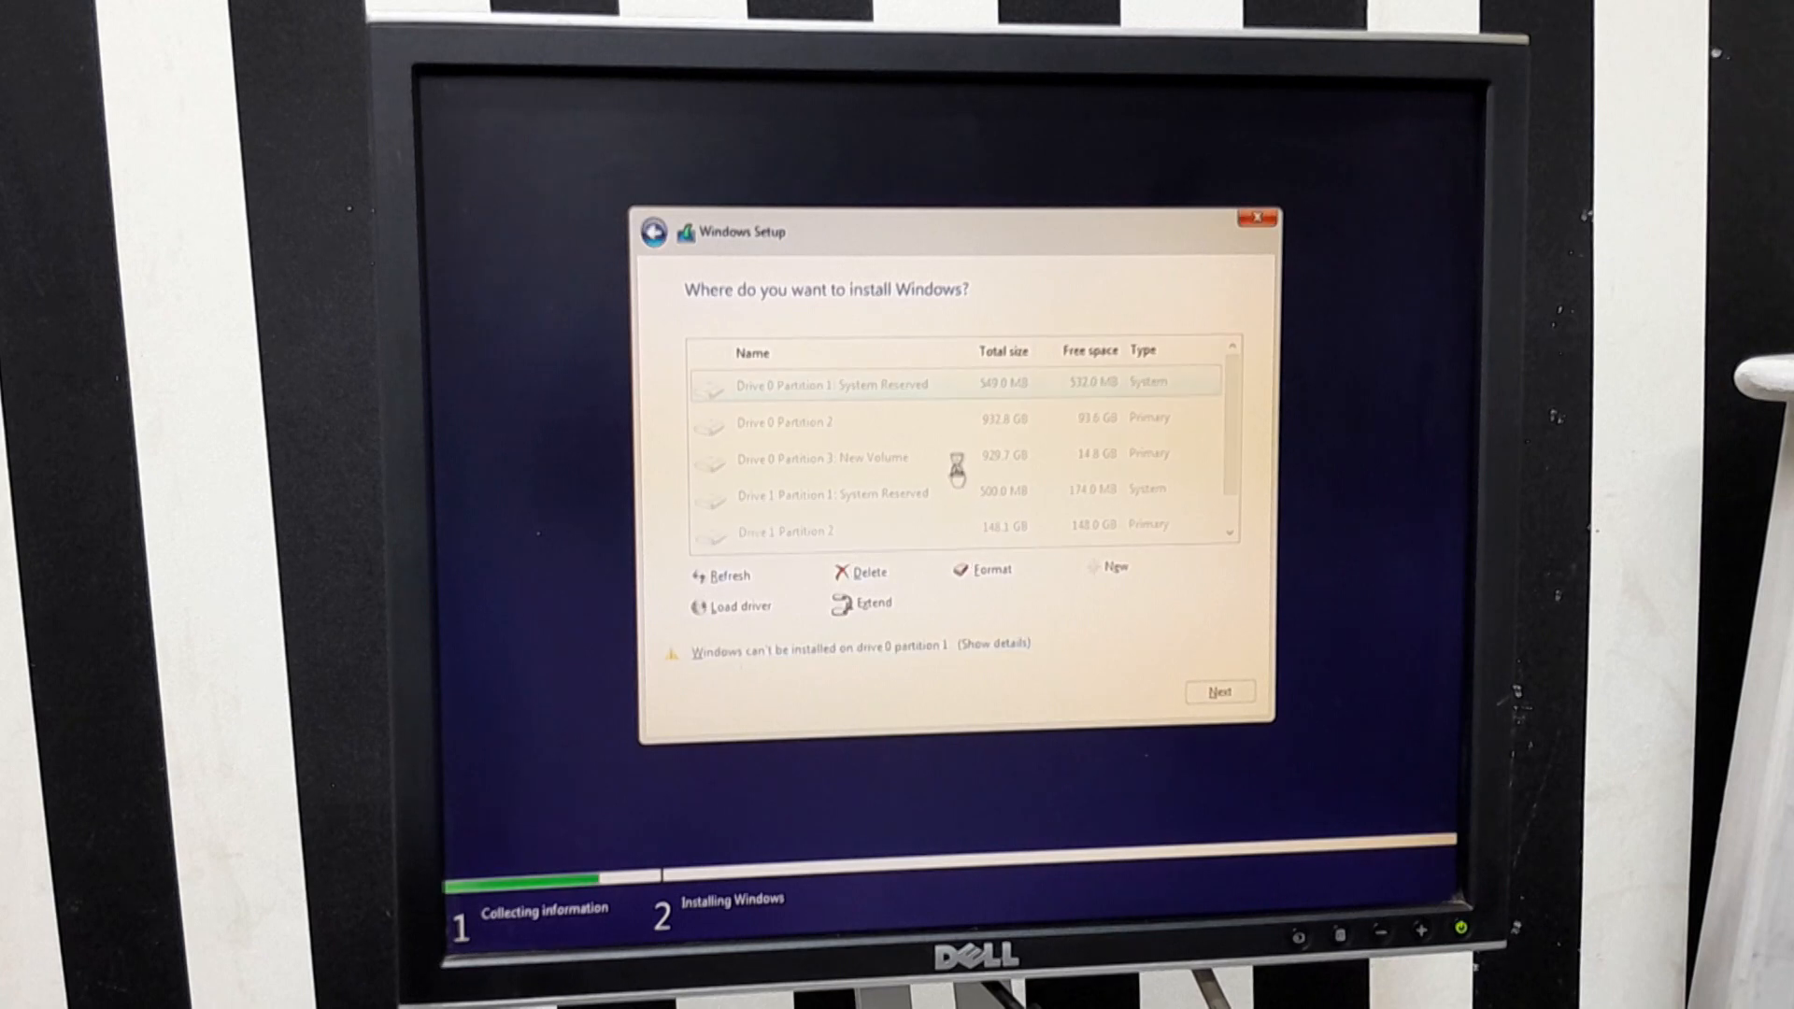
left_click(834, 383)
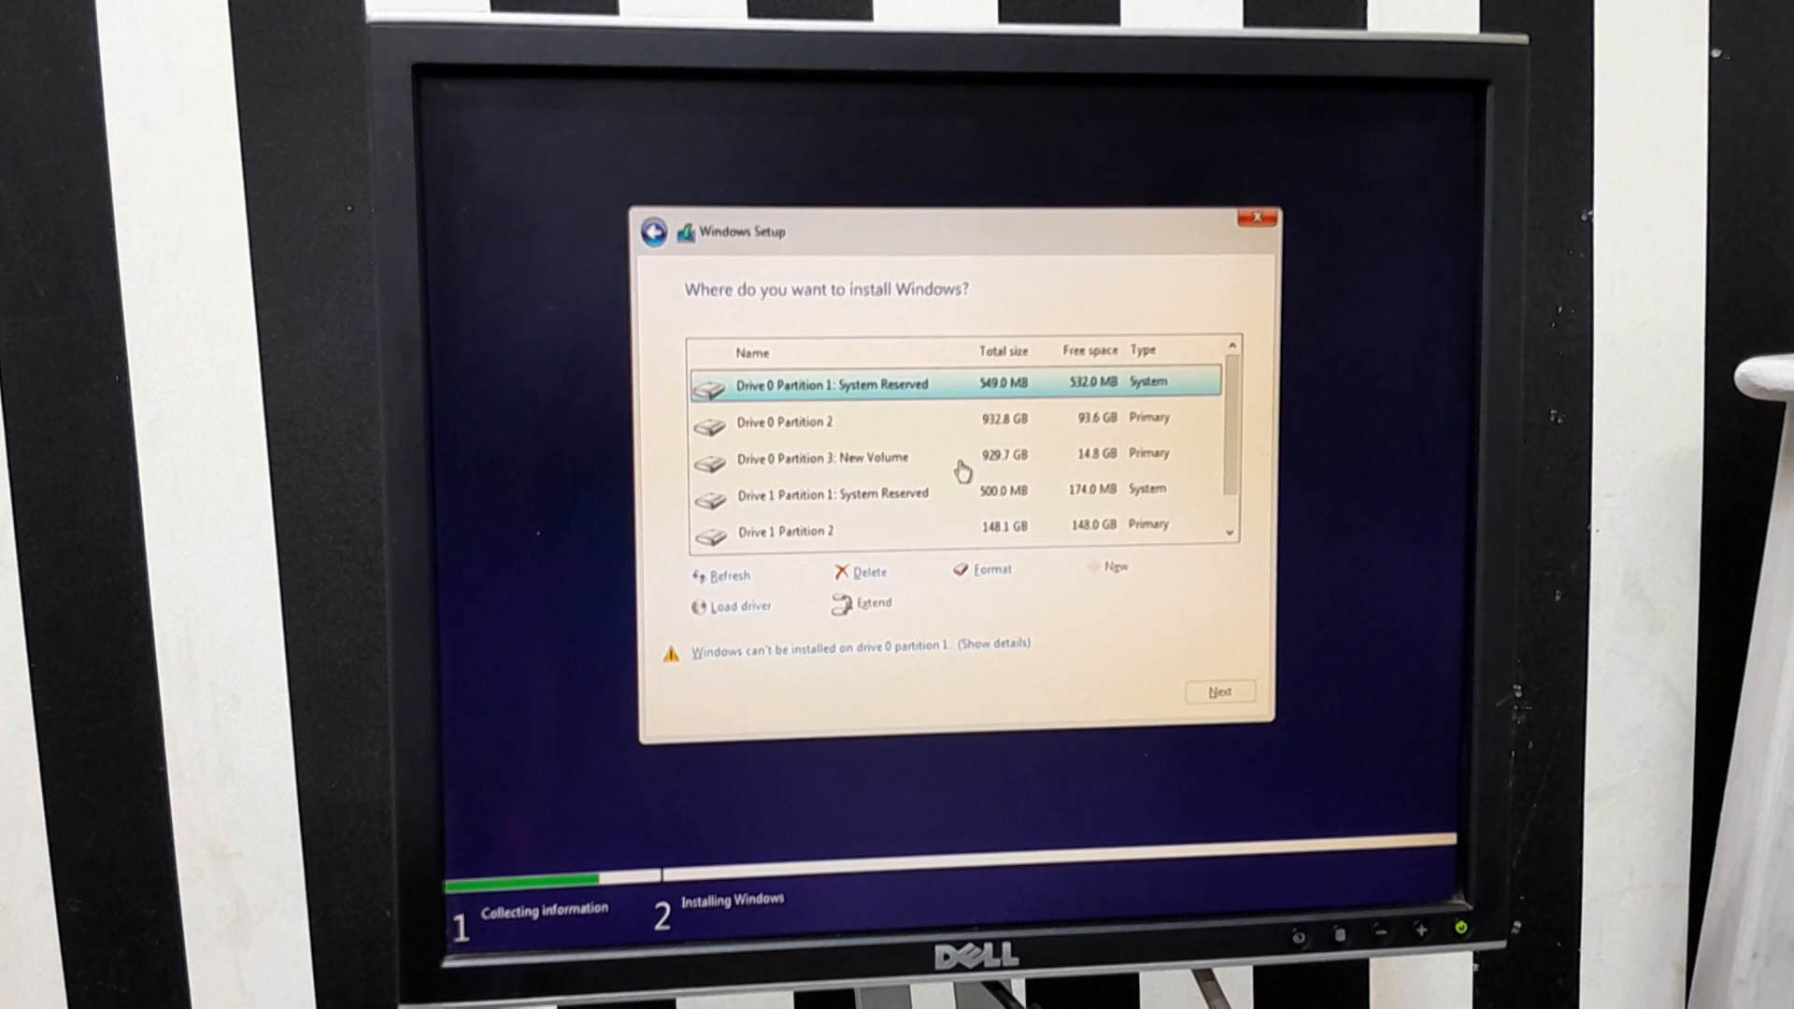
scroll("down", 3)
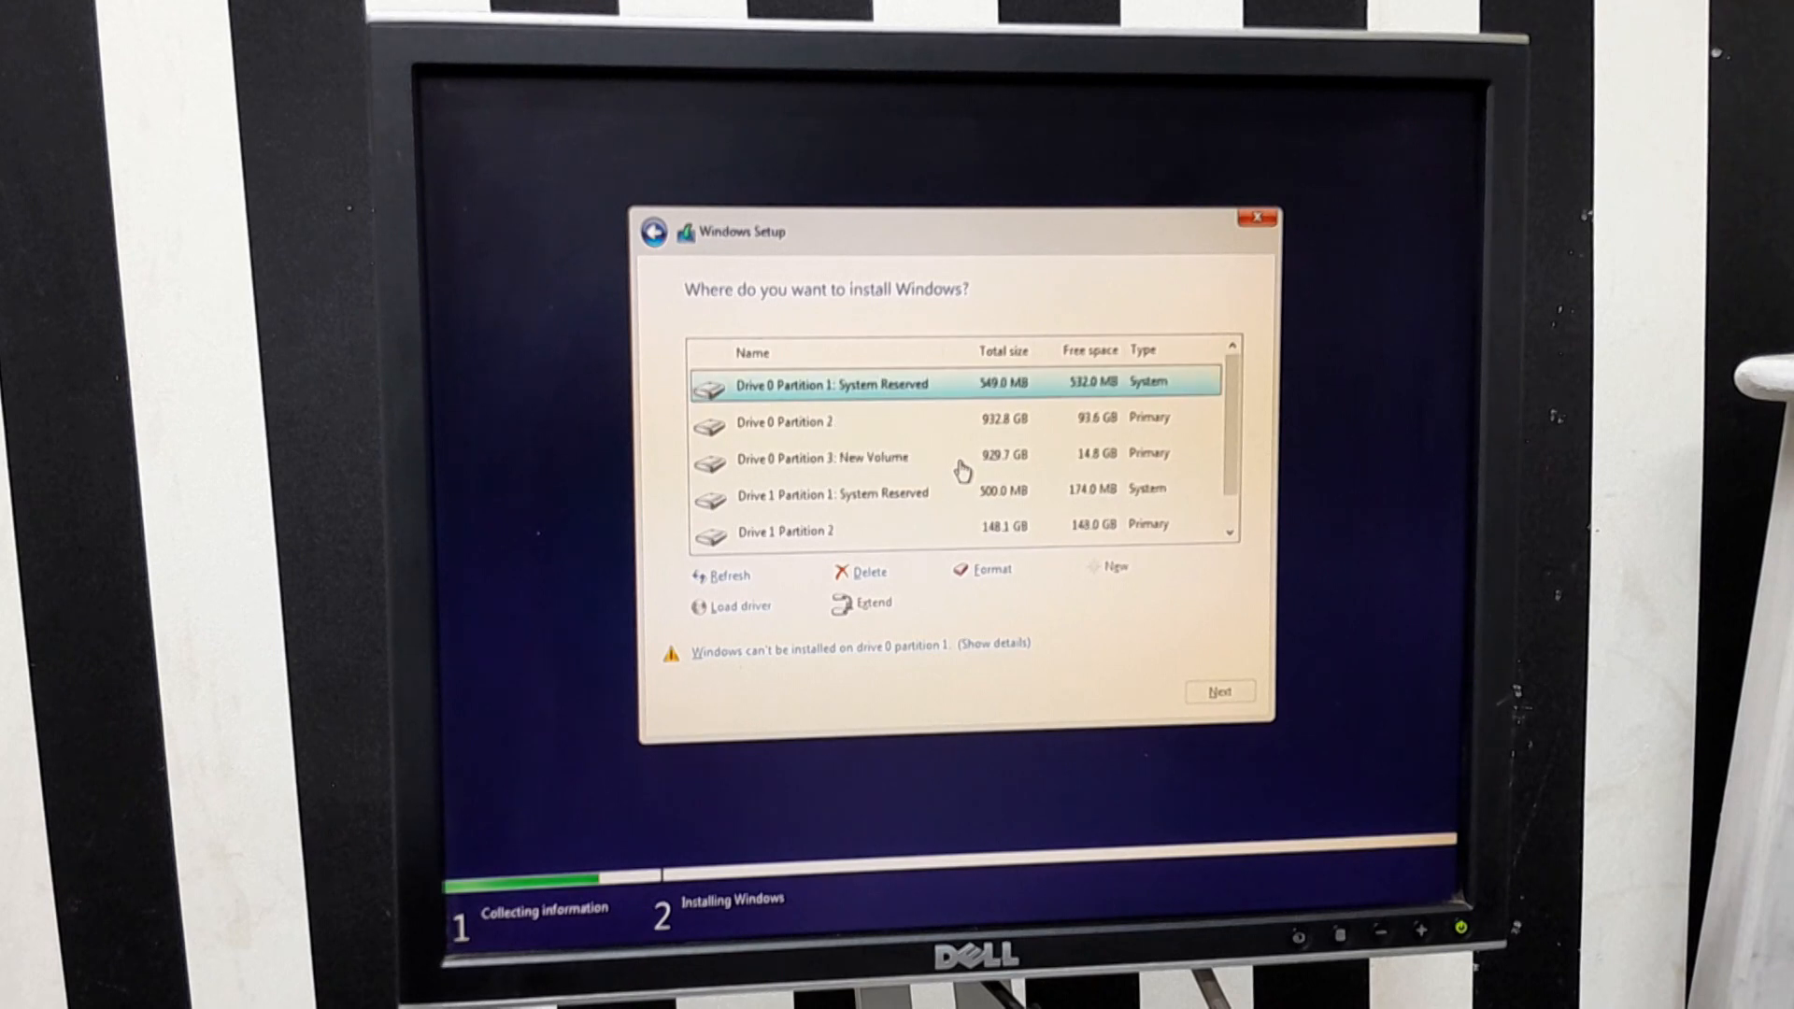
mouse_move(1057, 392)
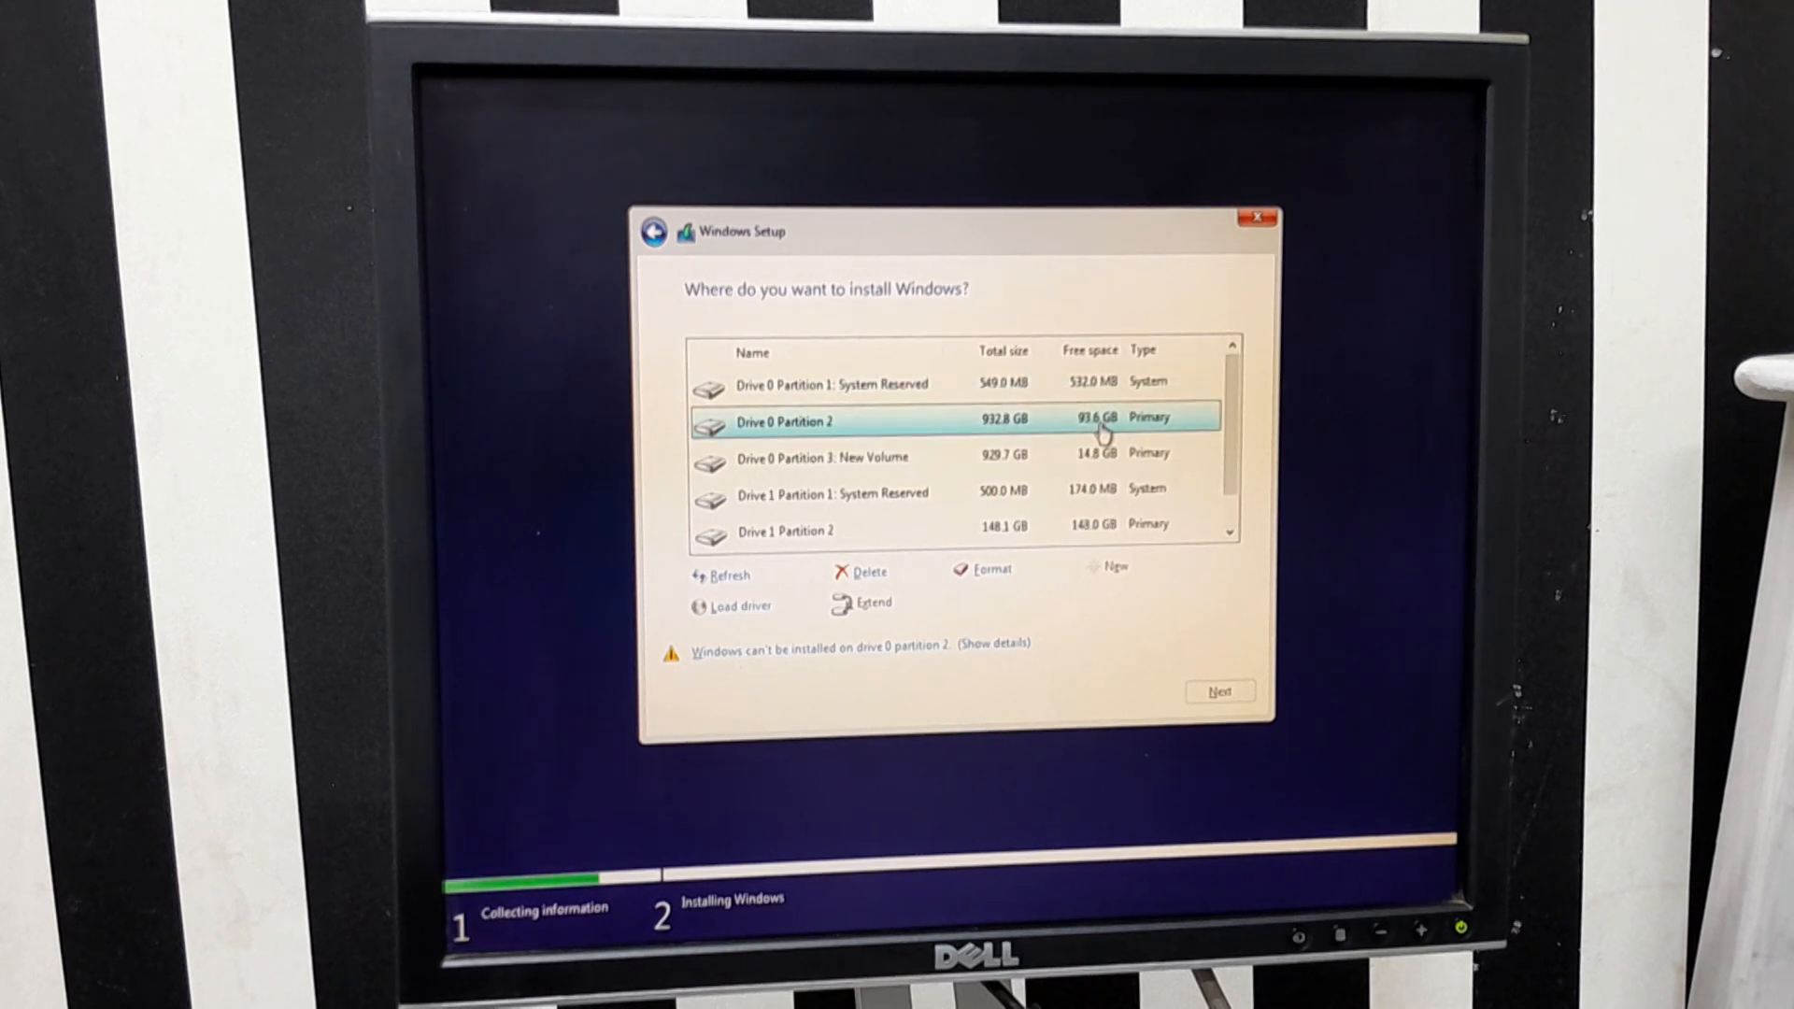
mouse_move(1093, 446)
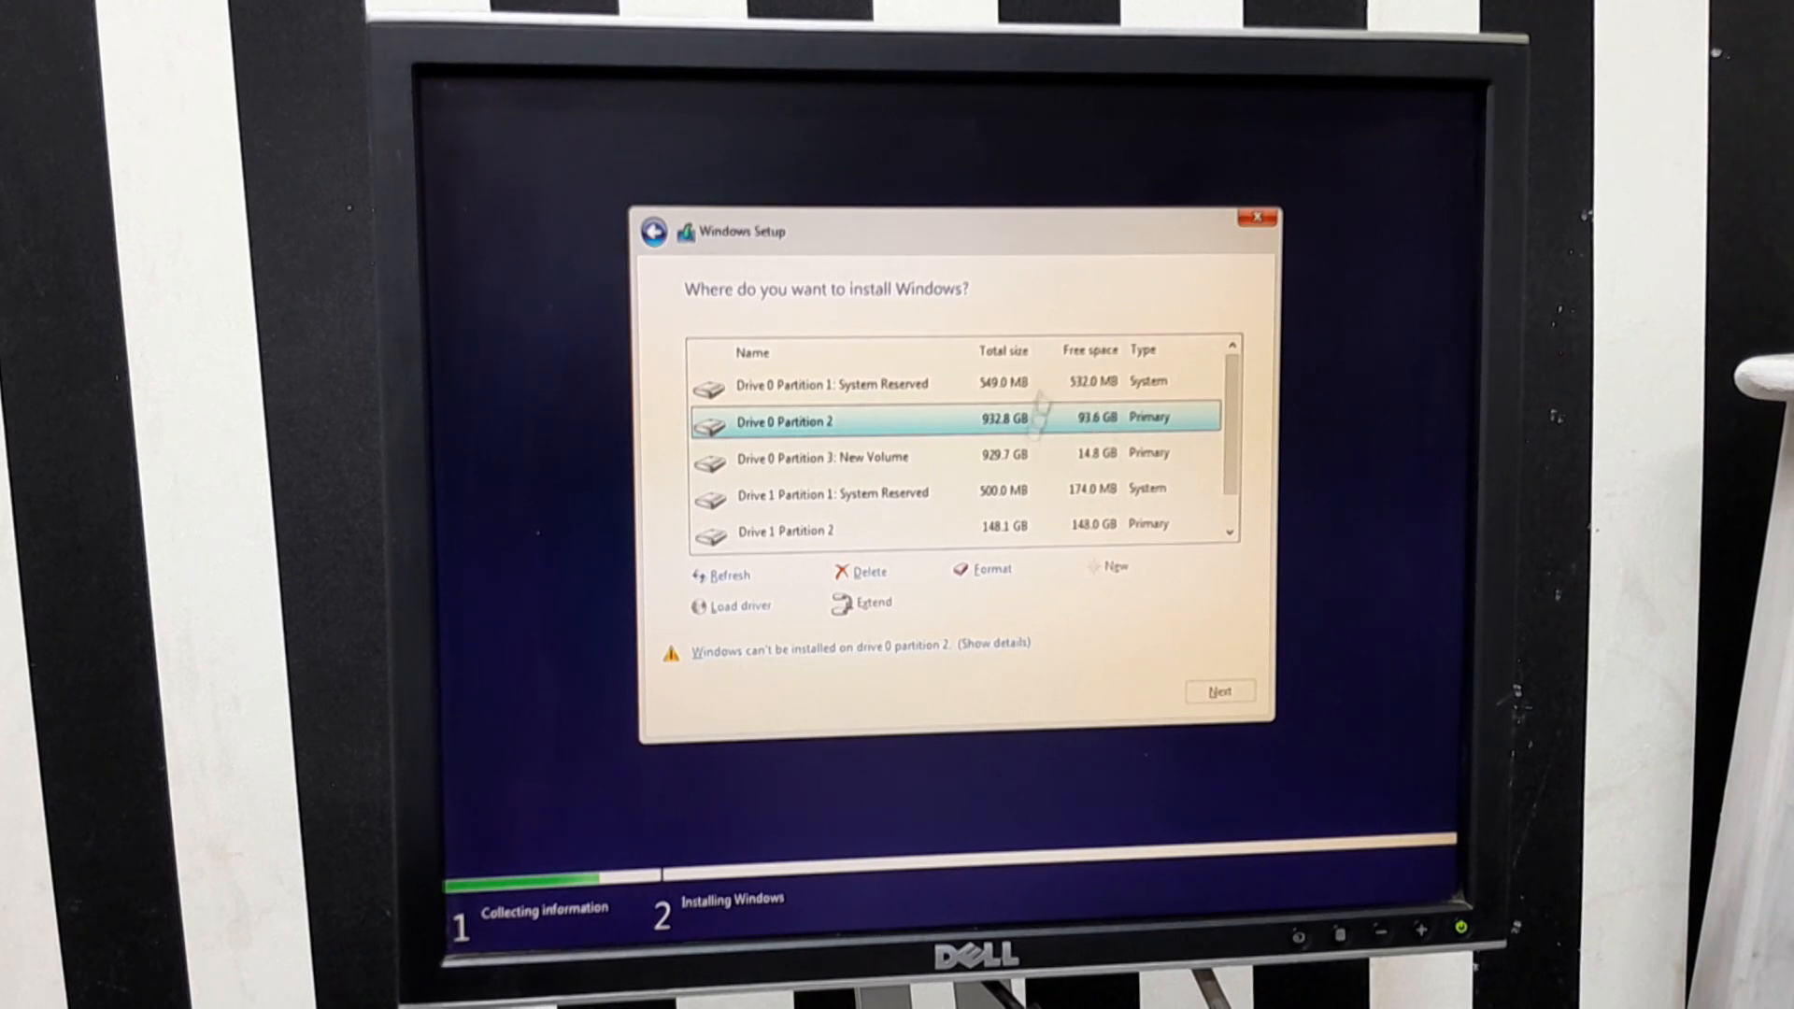
left_click(831, 381)
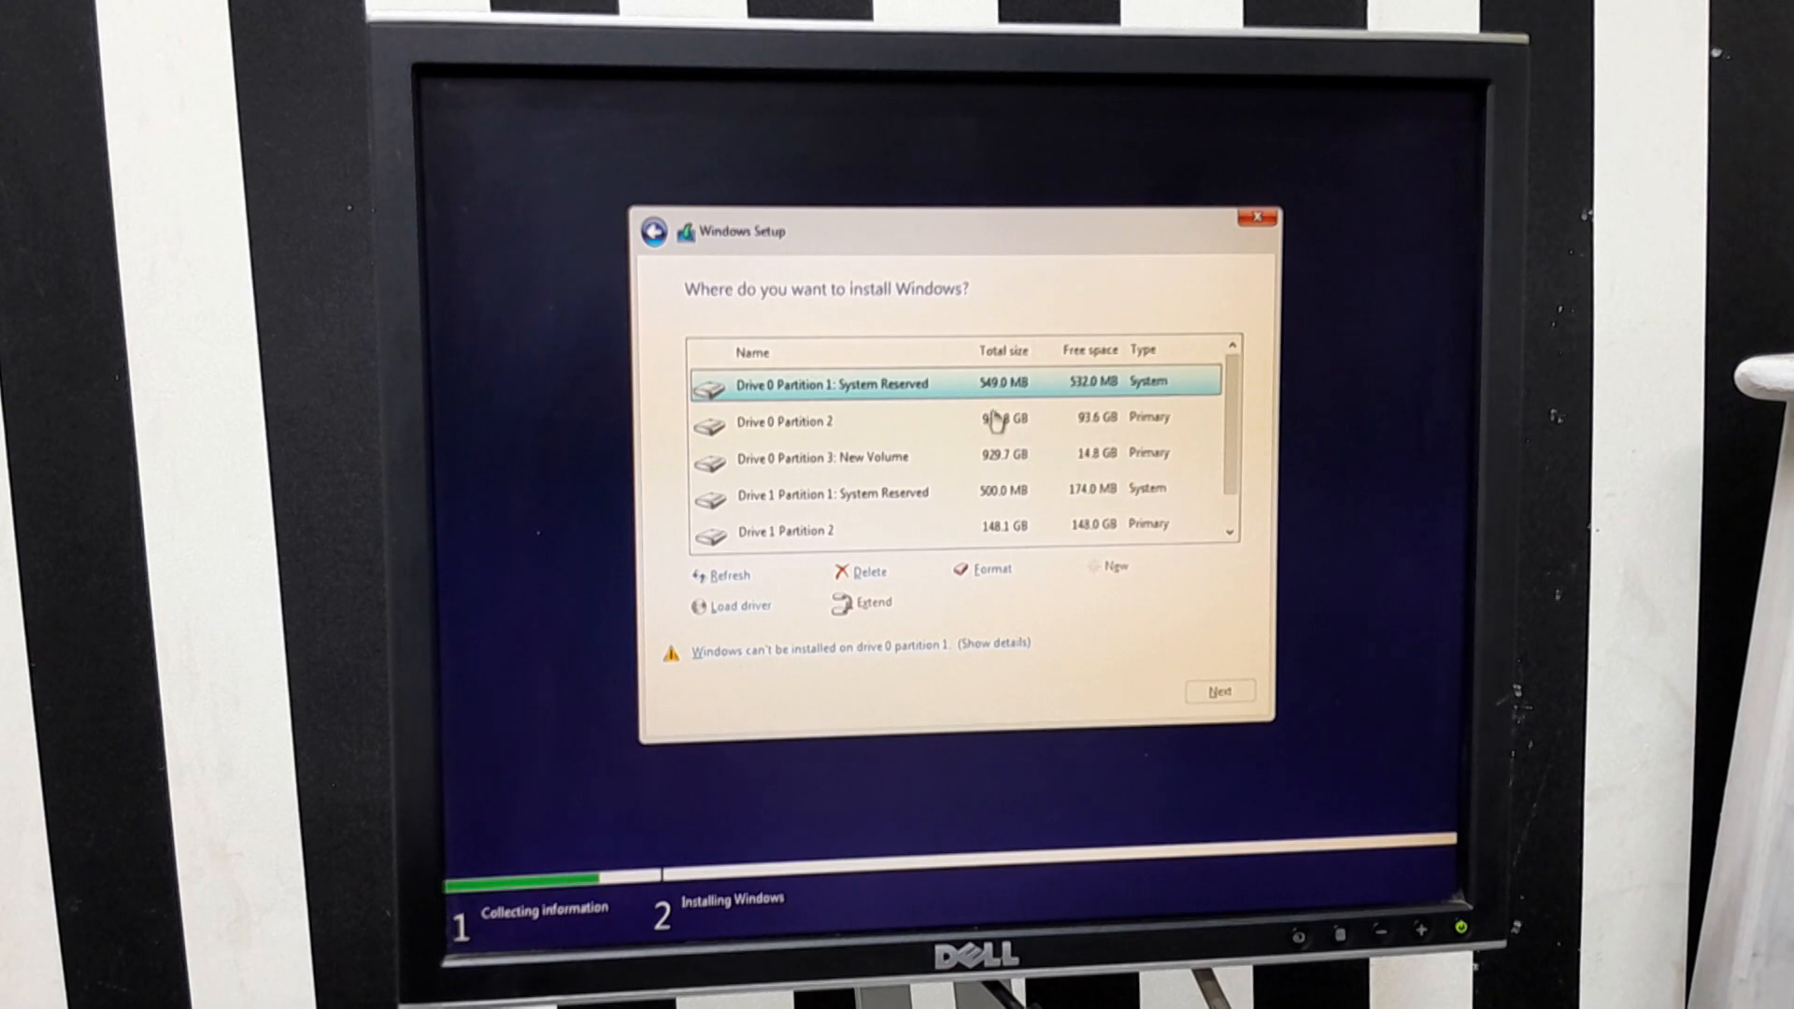
left_click(782, 421)
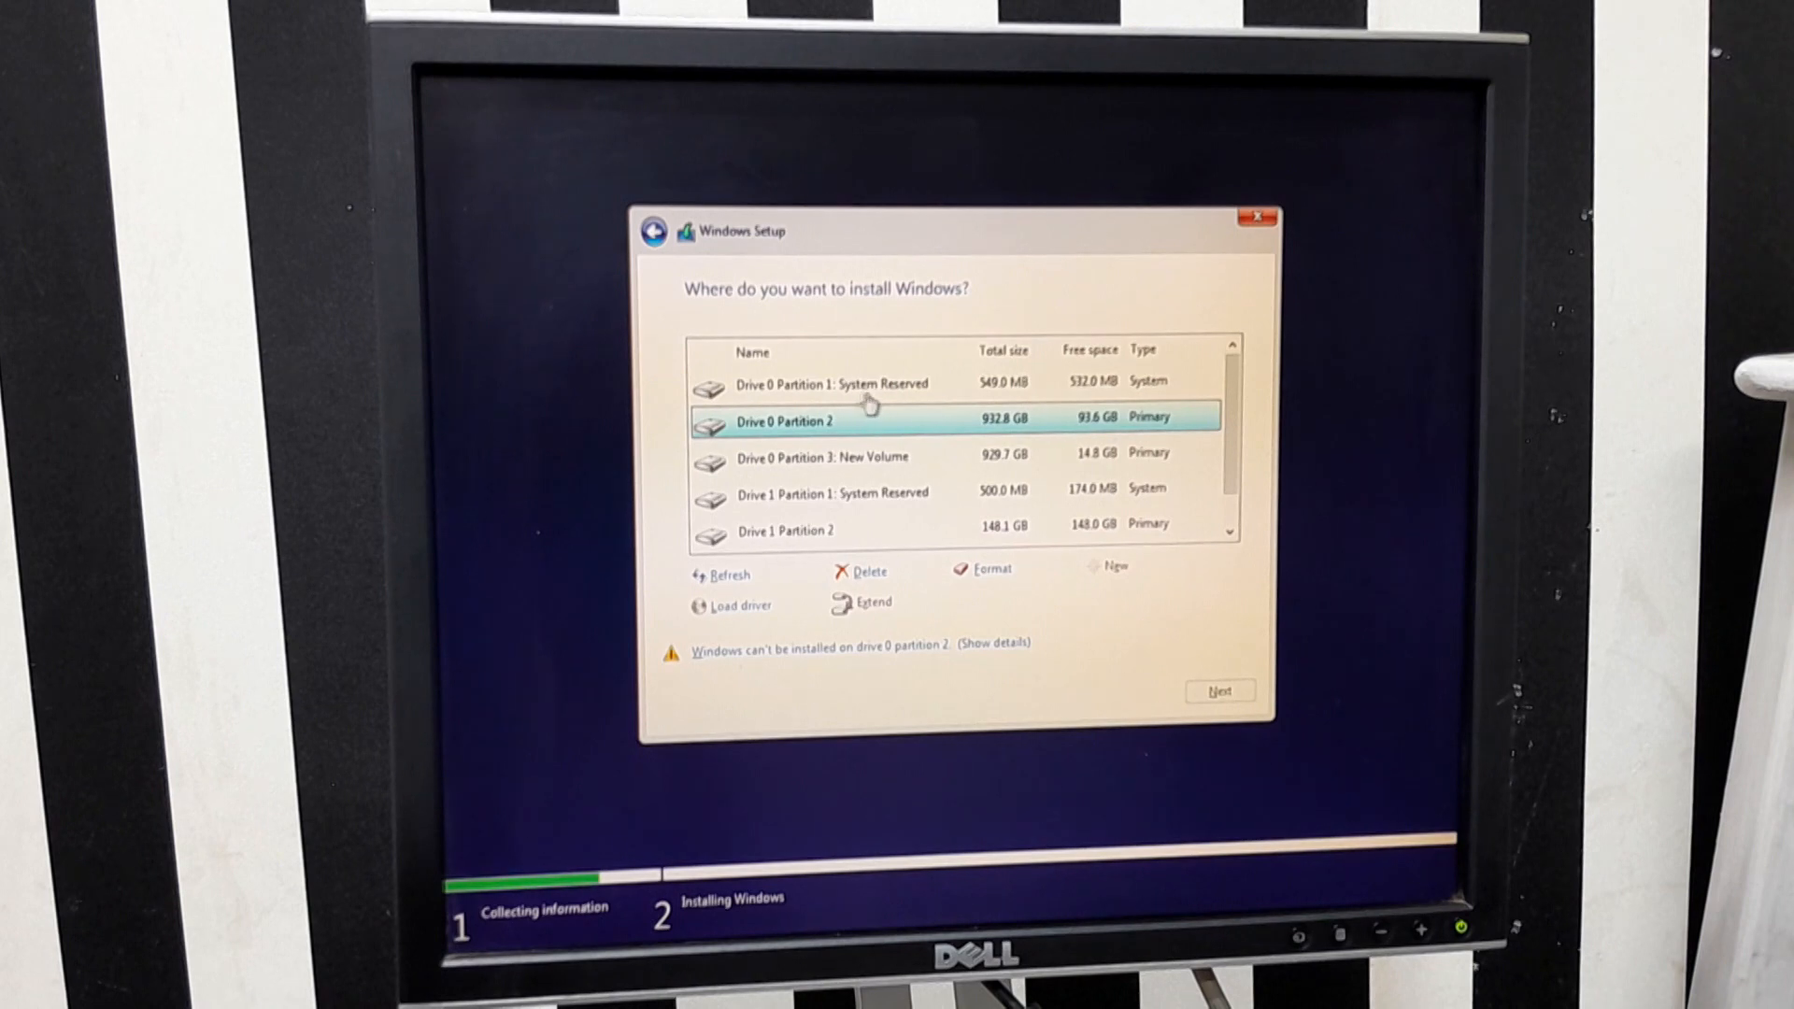
mouse_move(899, 486)
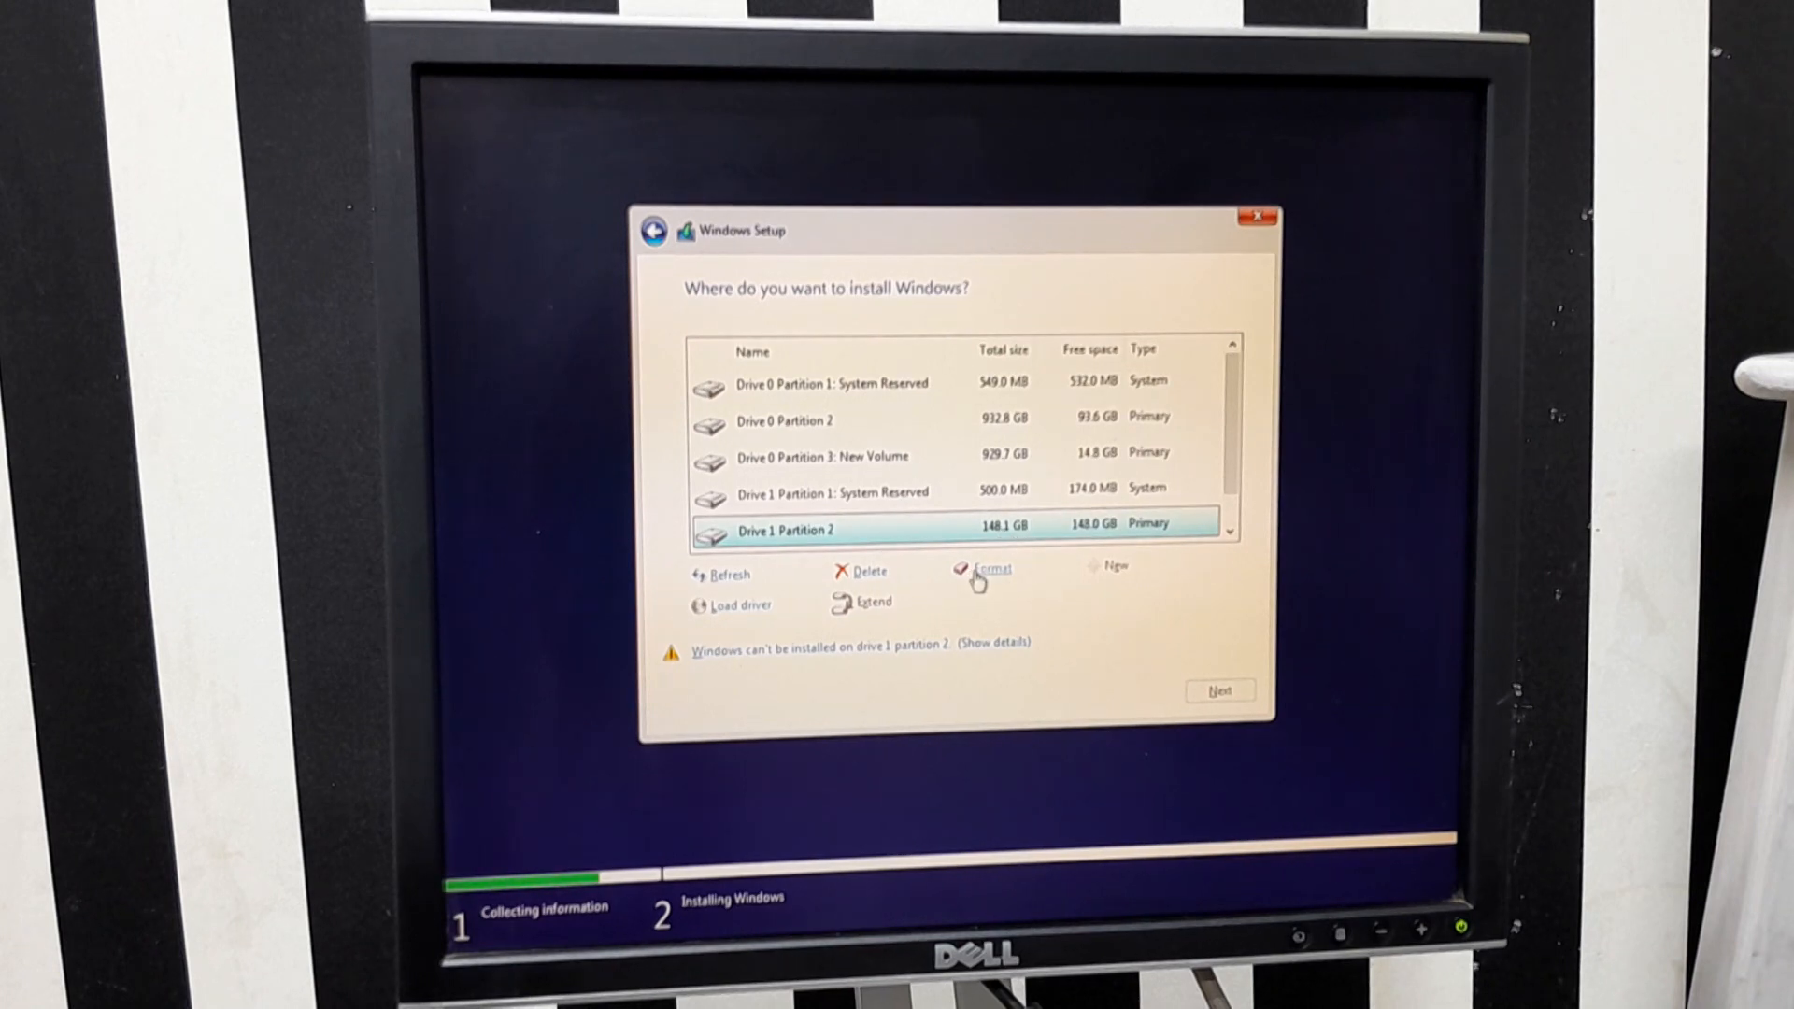
Step: Format Drive 1 Partition 2 and dismiss the MBR partition table error when installing to it
left_click(988, 572)
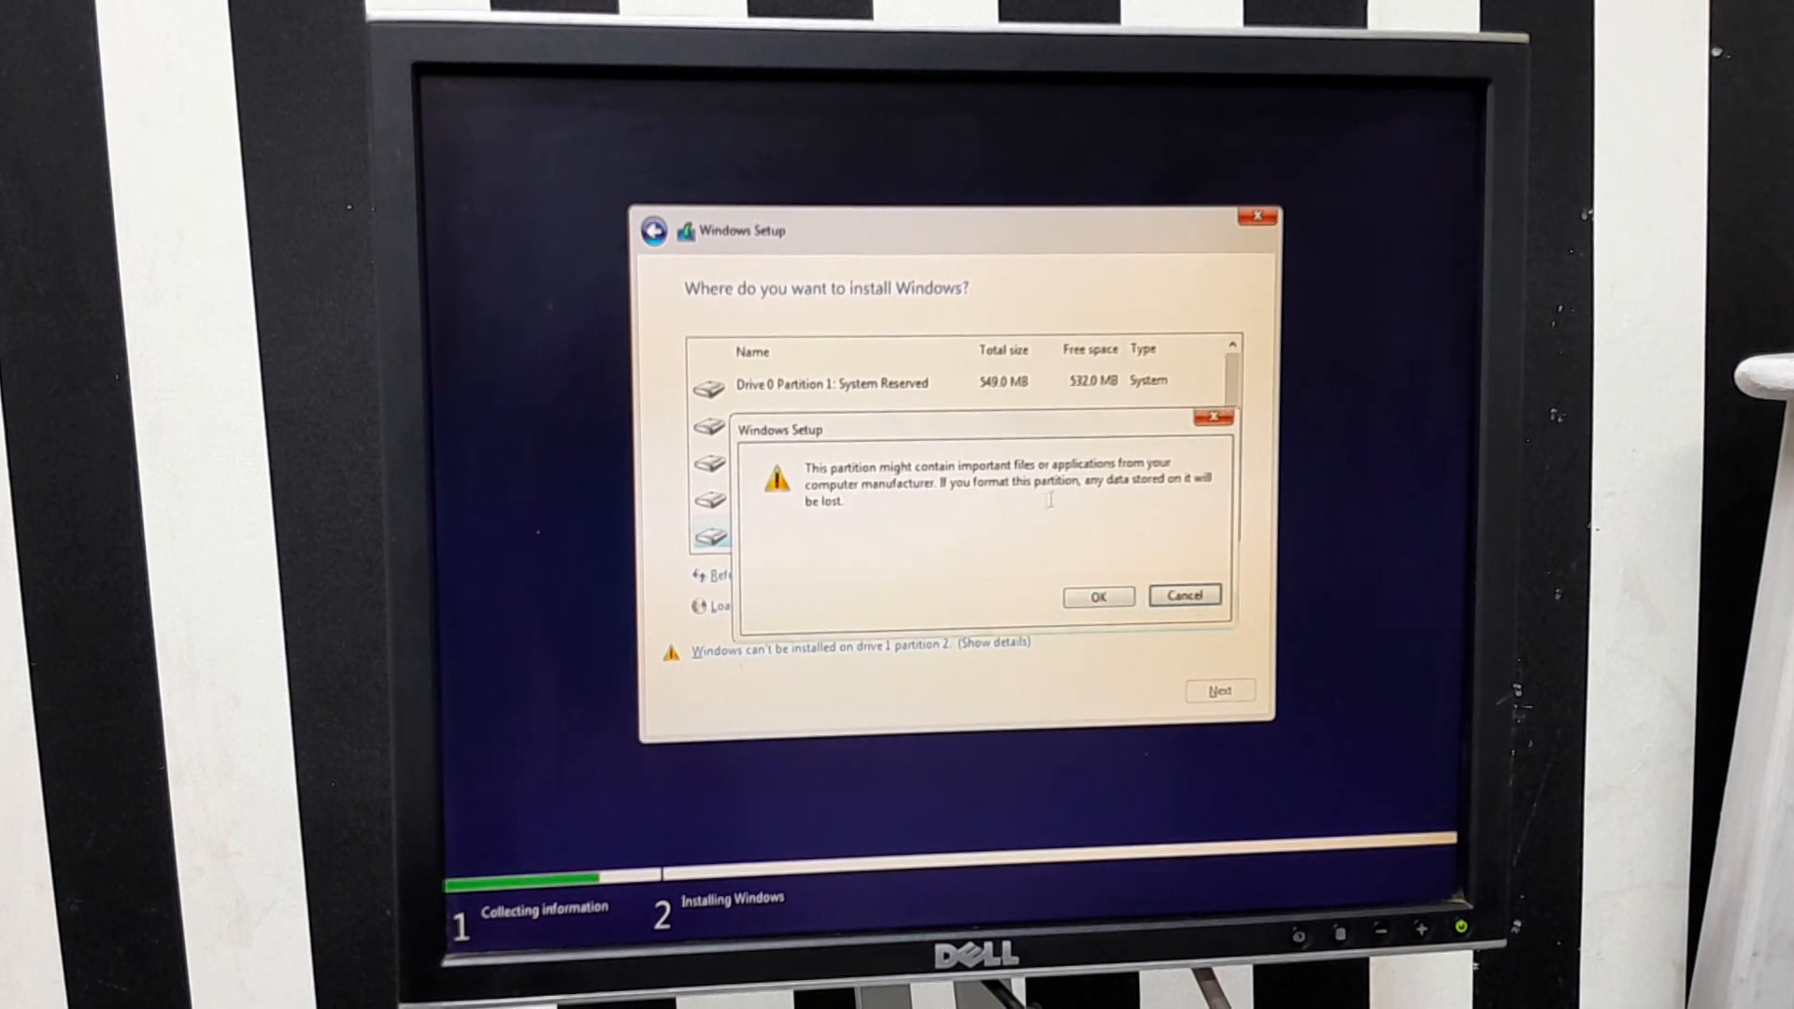
left_click(1095, 596)
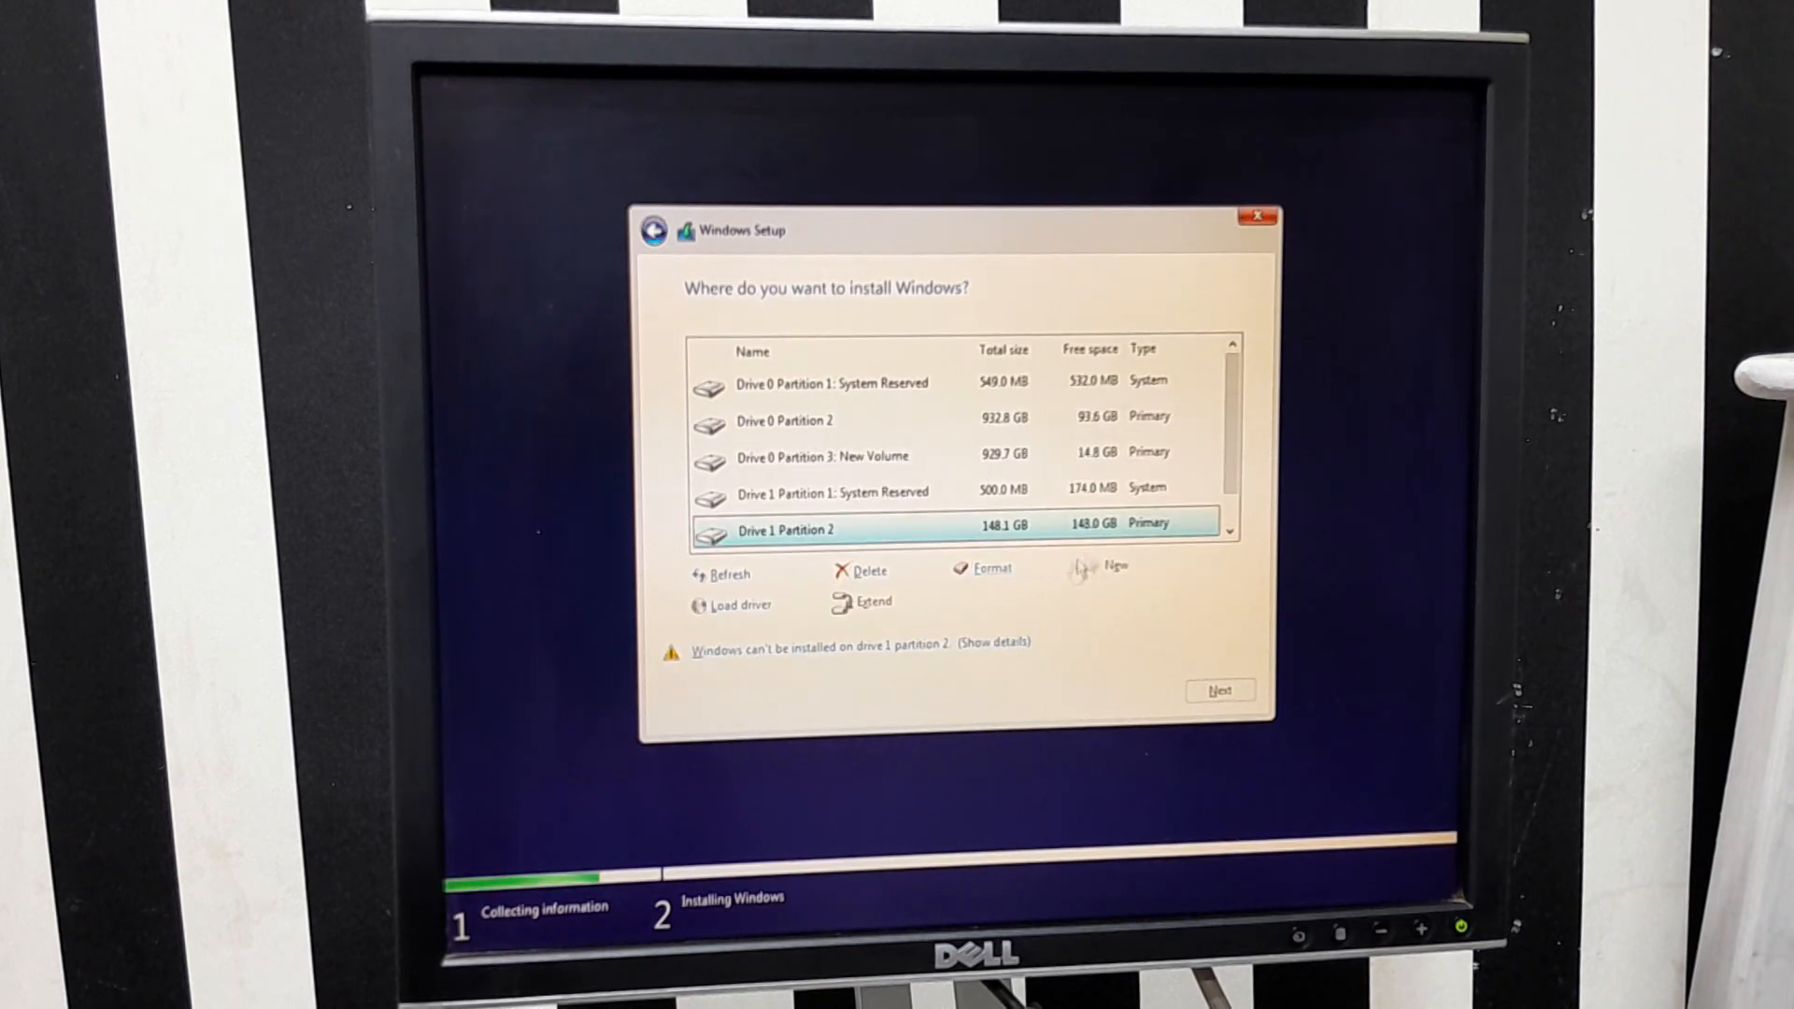
left_click(823, 456)
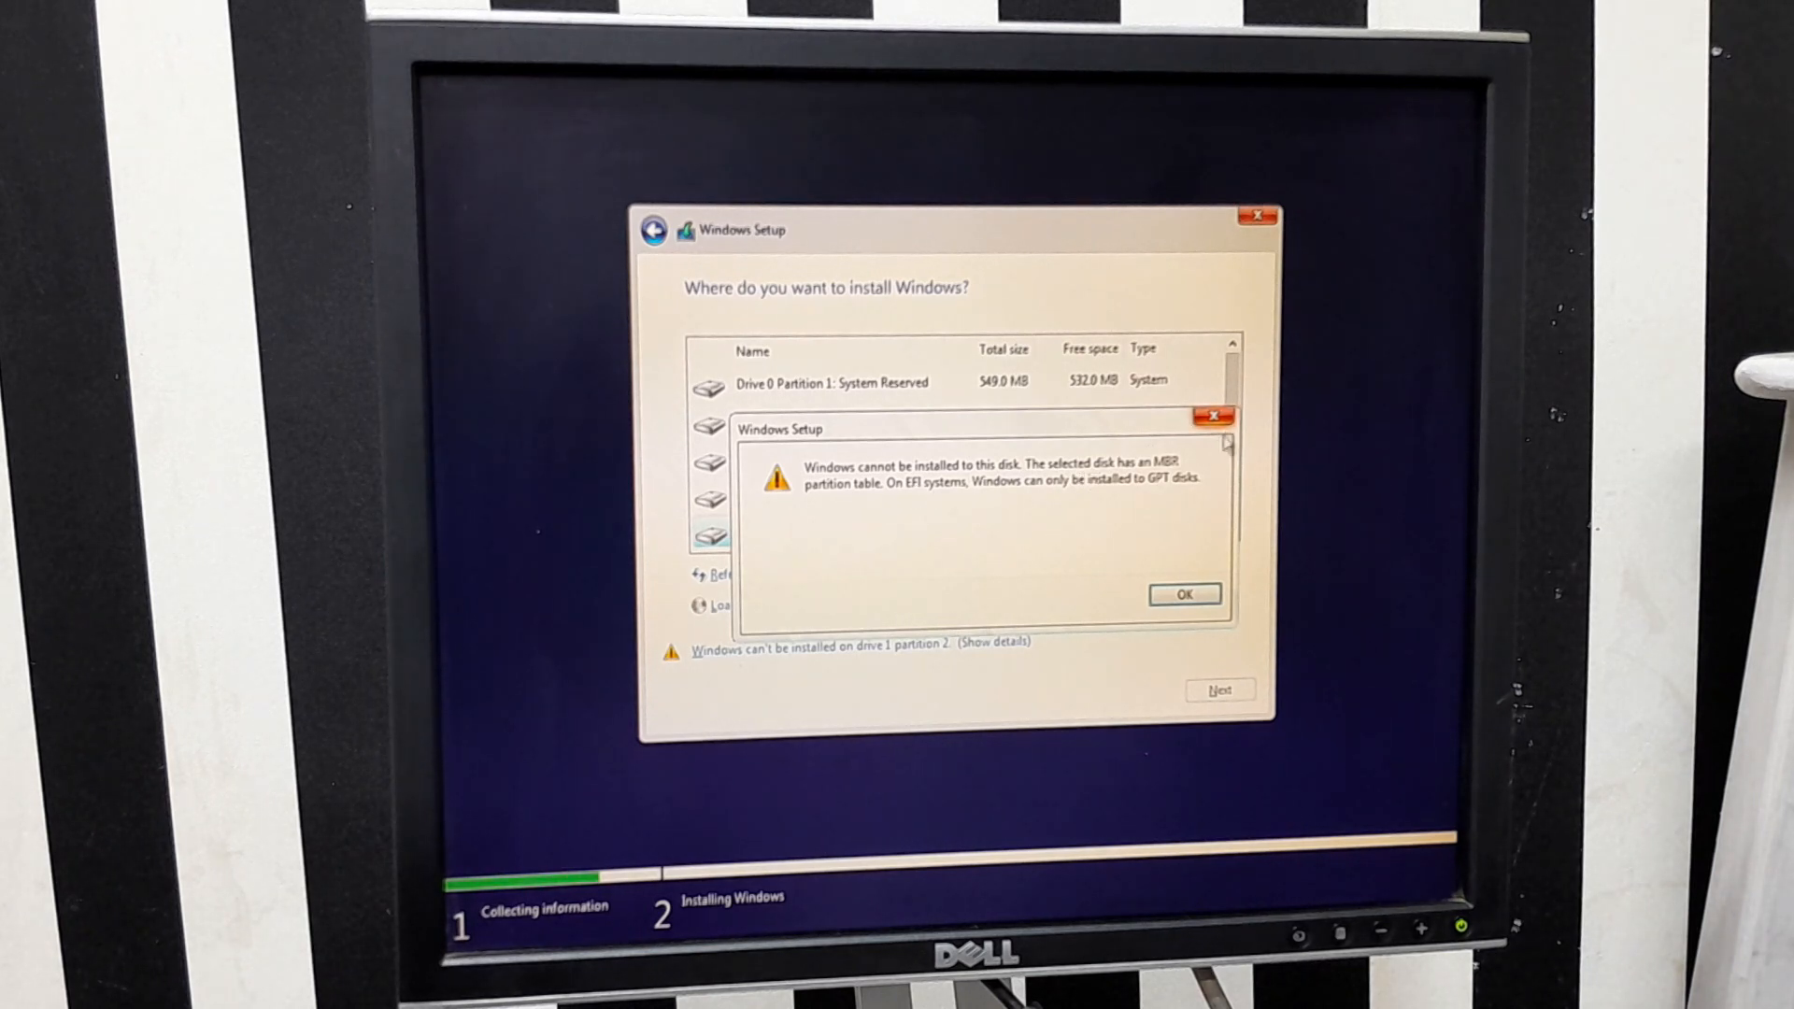
left_click(1182, 594)
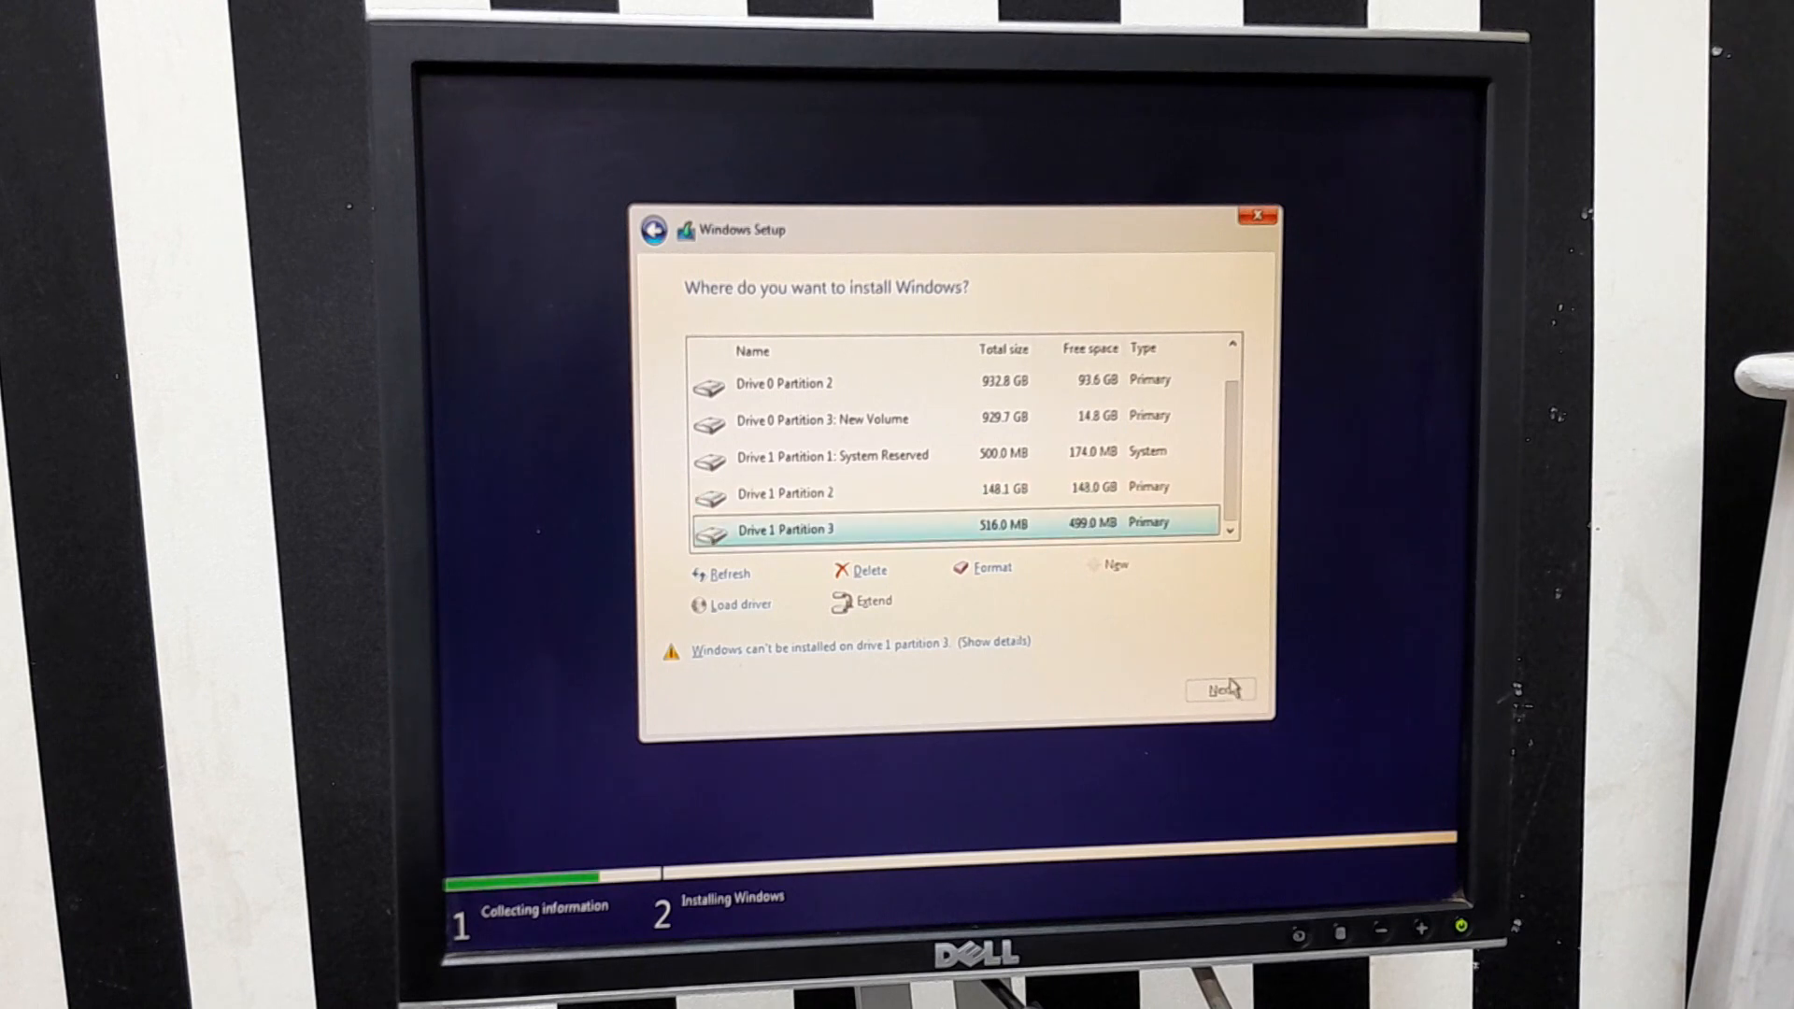
Step: Delete the remaining partitions and start installing Windows on Drive 1's unallocated space
left_click(833, 452)
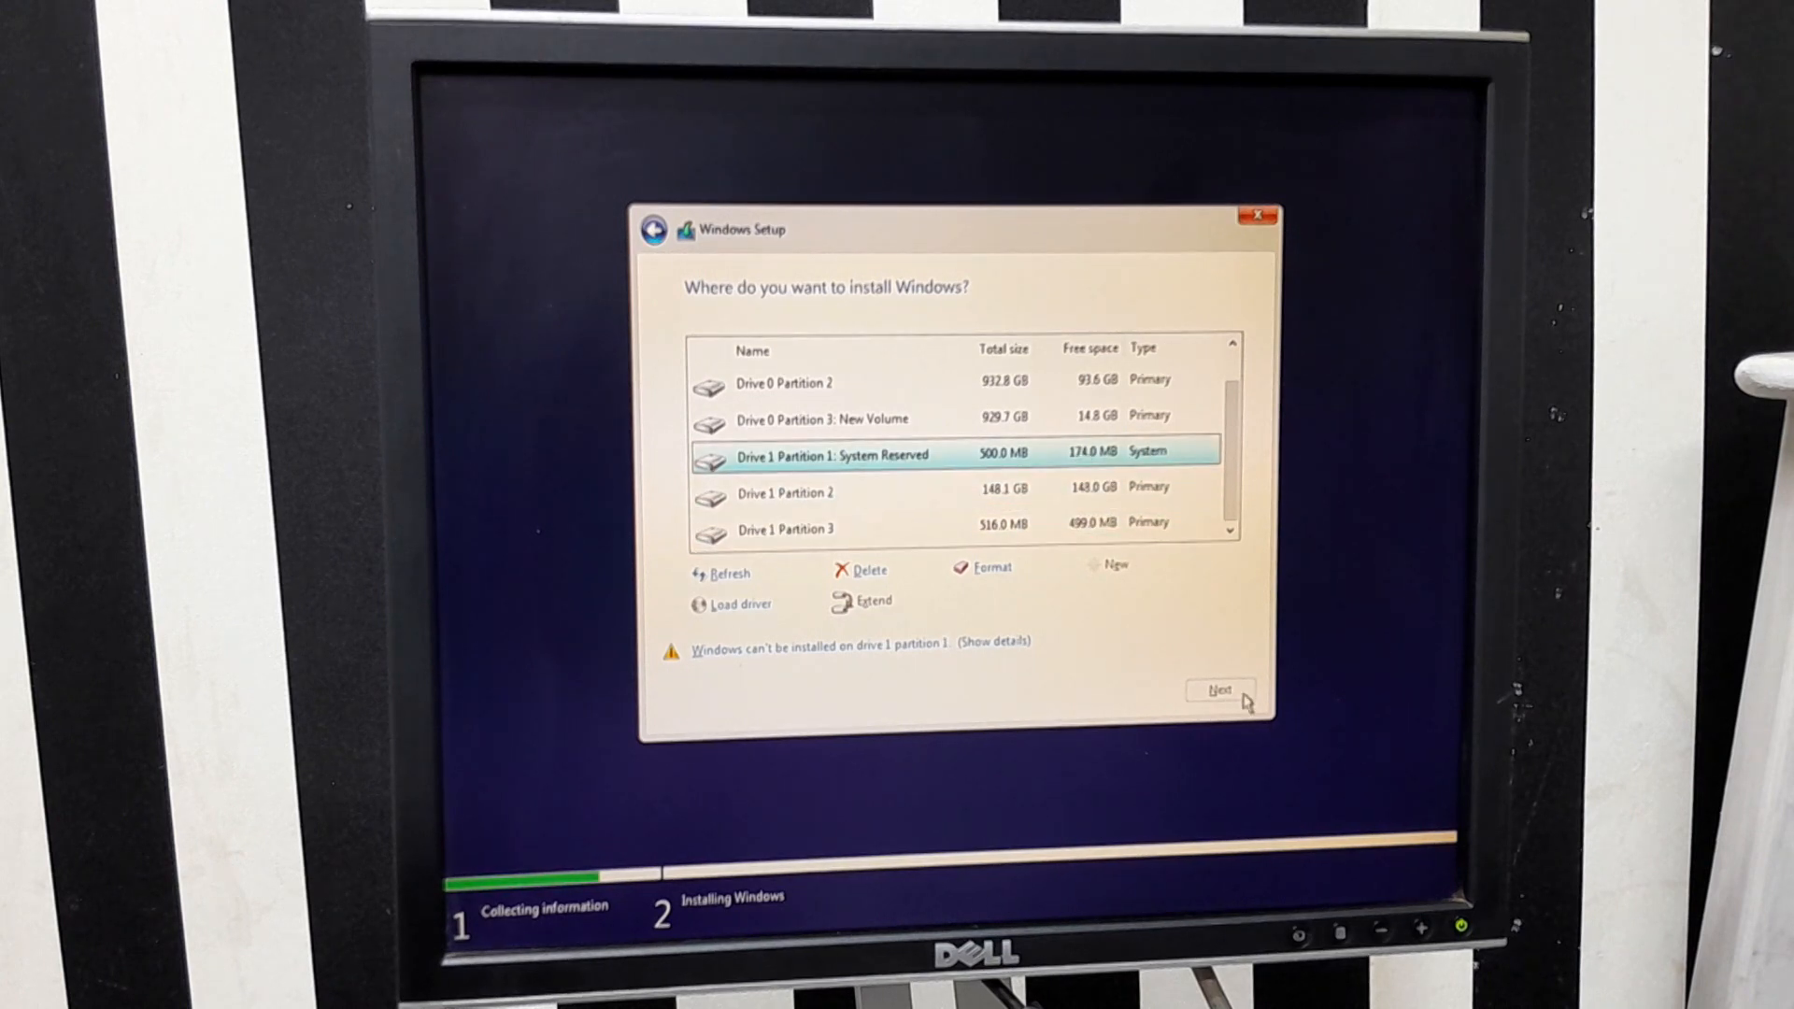
left_click(820, 416)
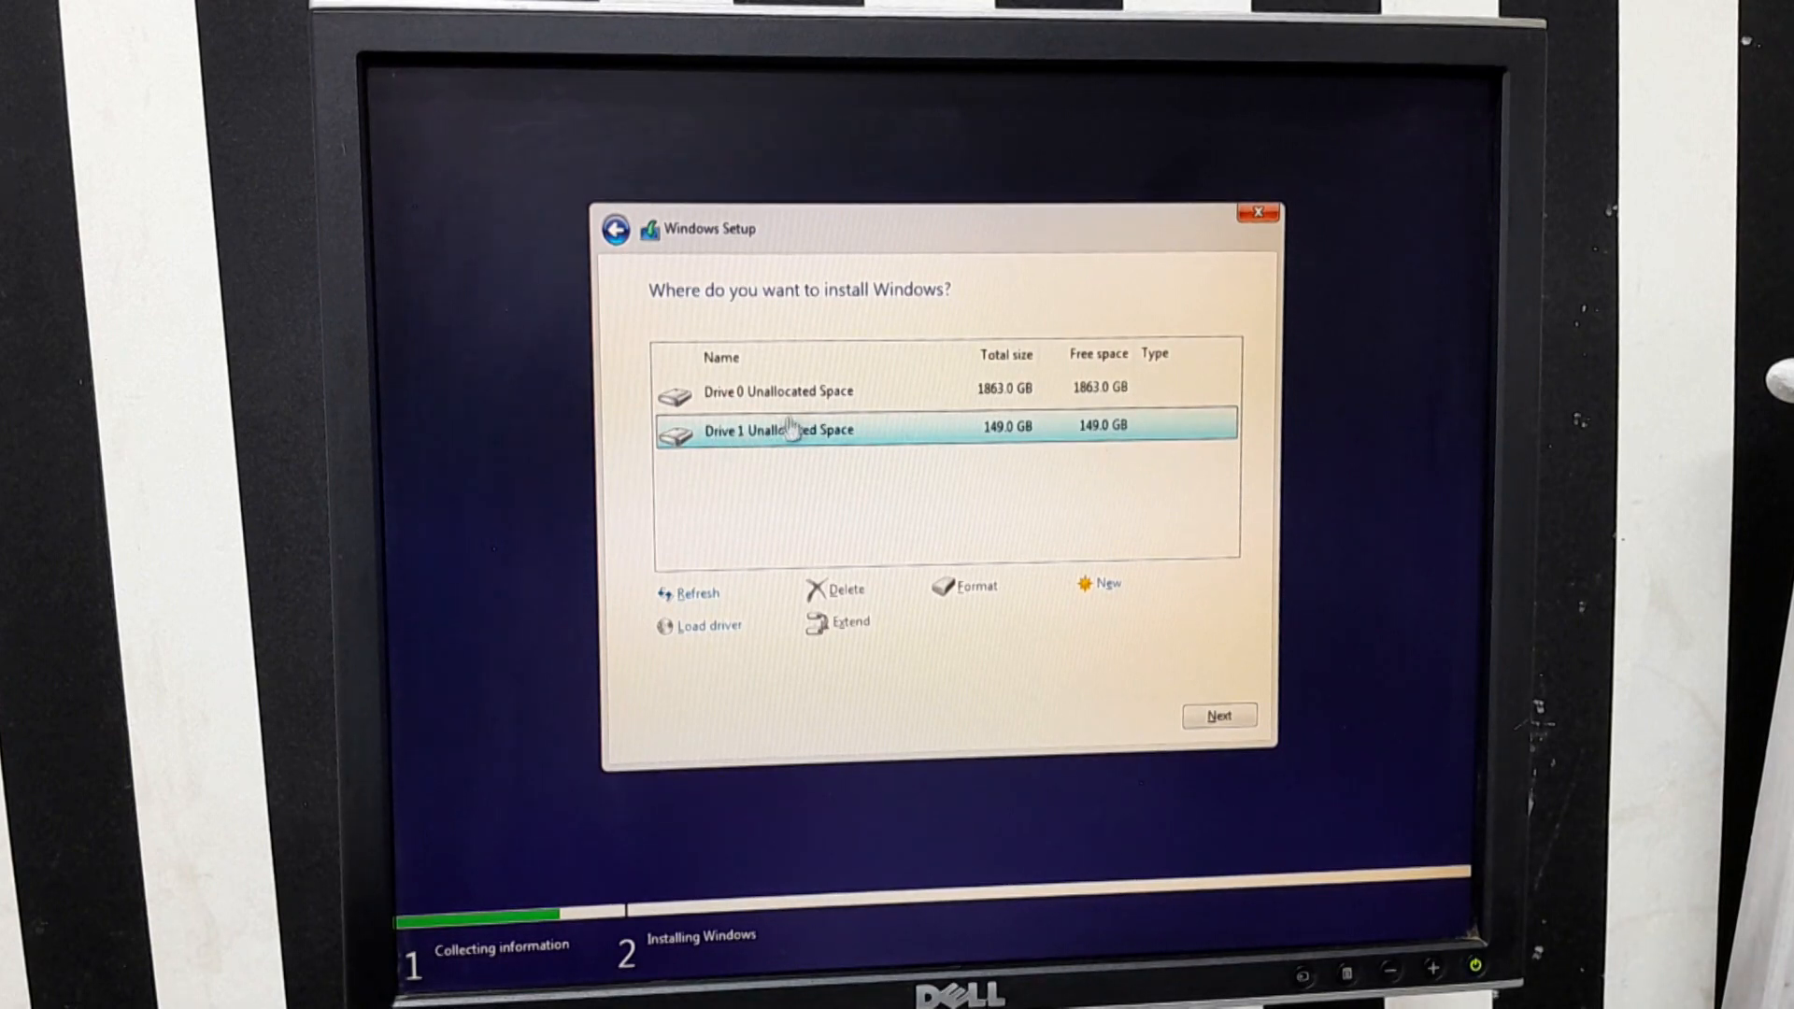
mouse_move(996, 441)
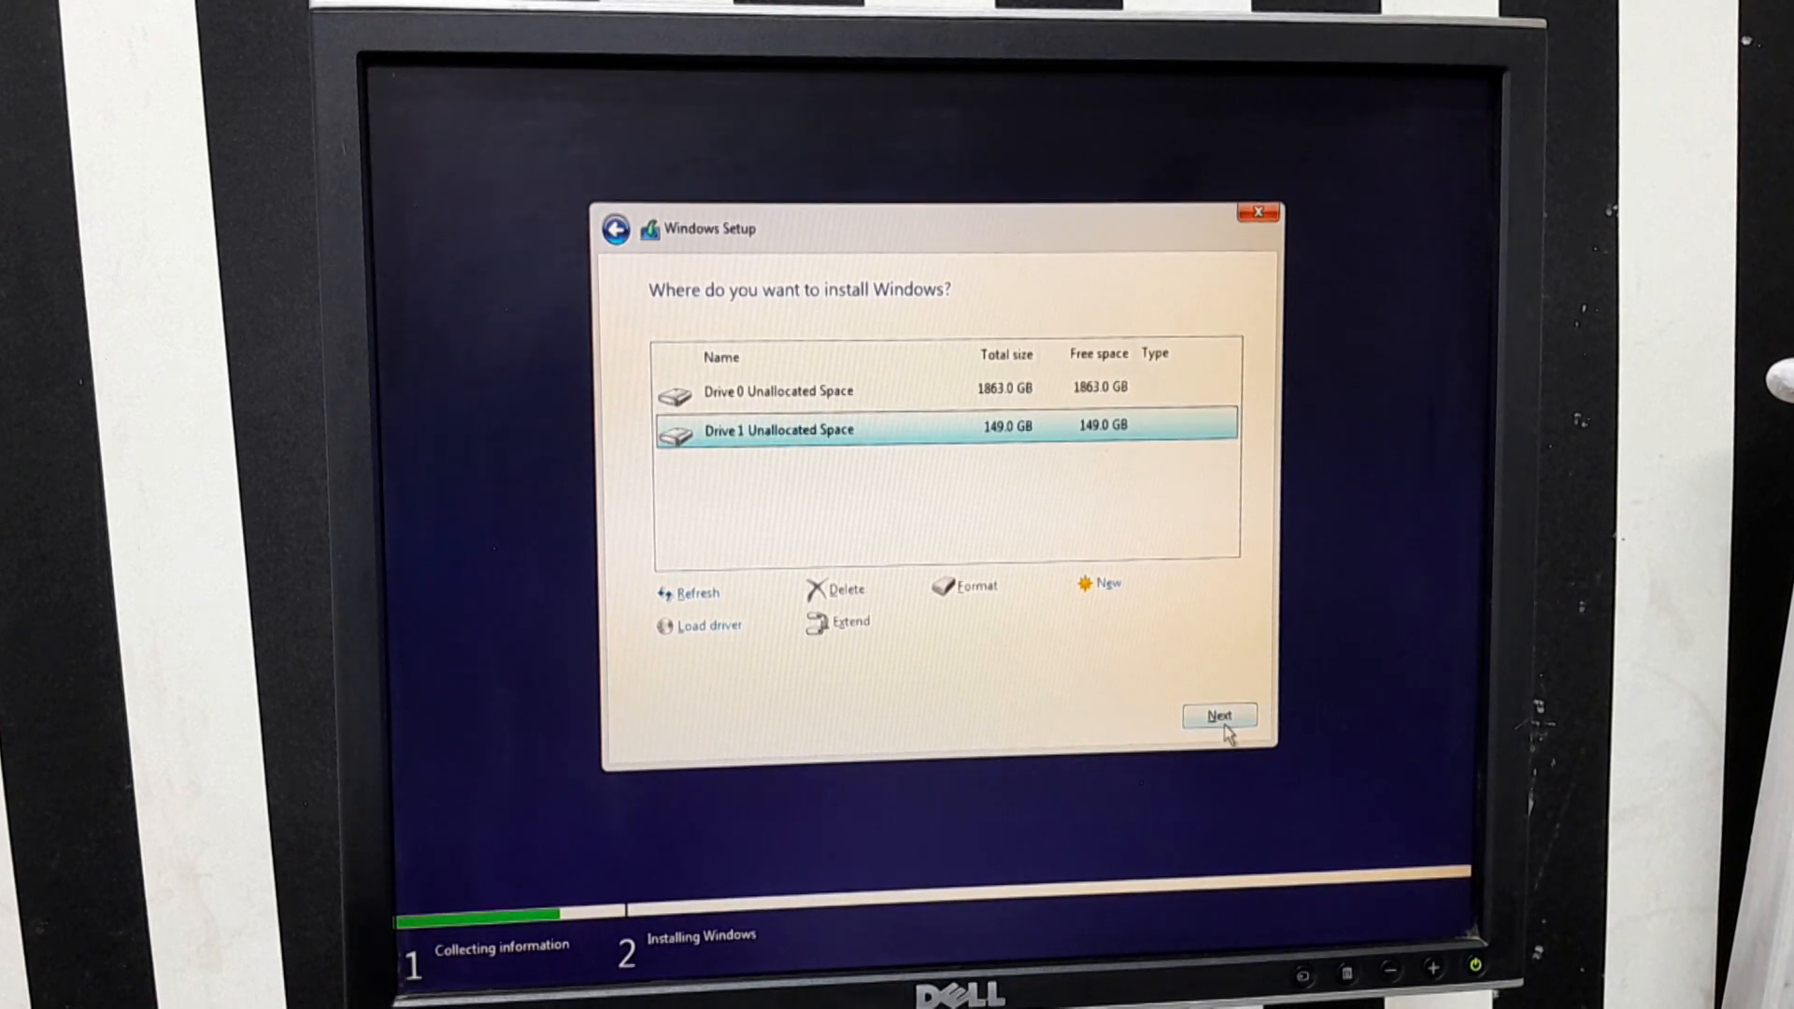
left_click(1220, 716)
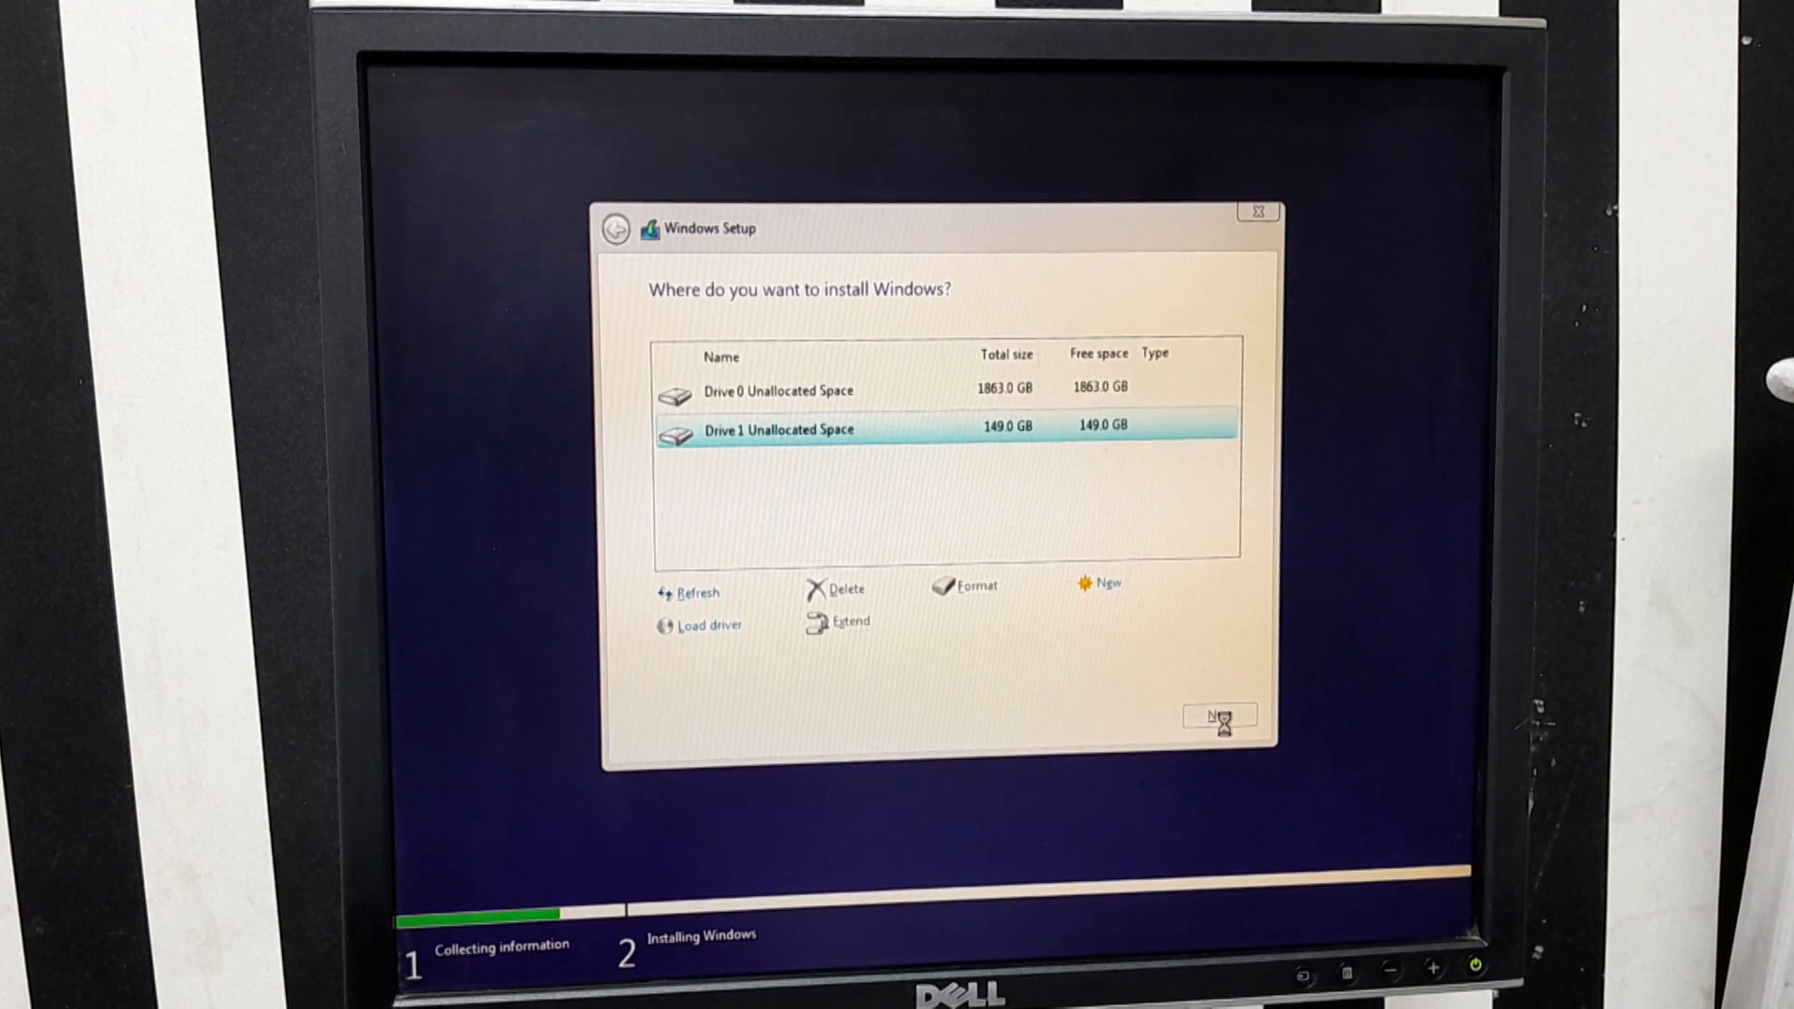
left_click(1220, 713)
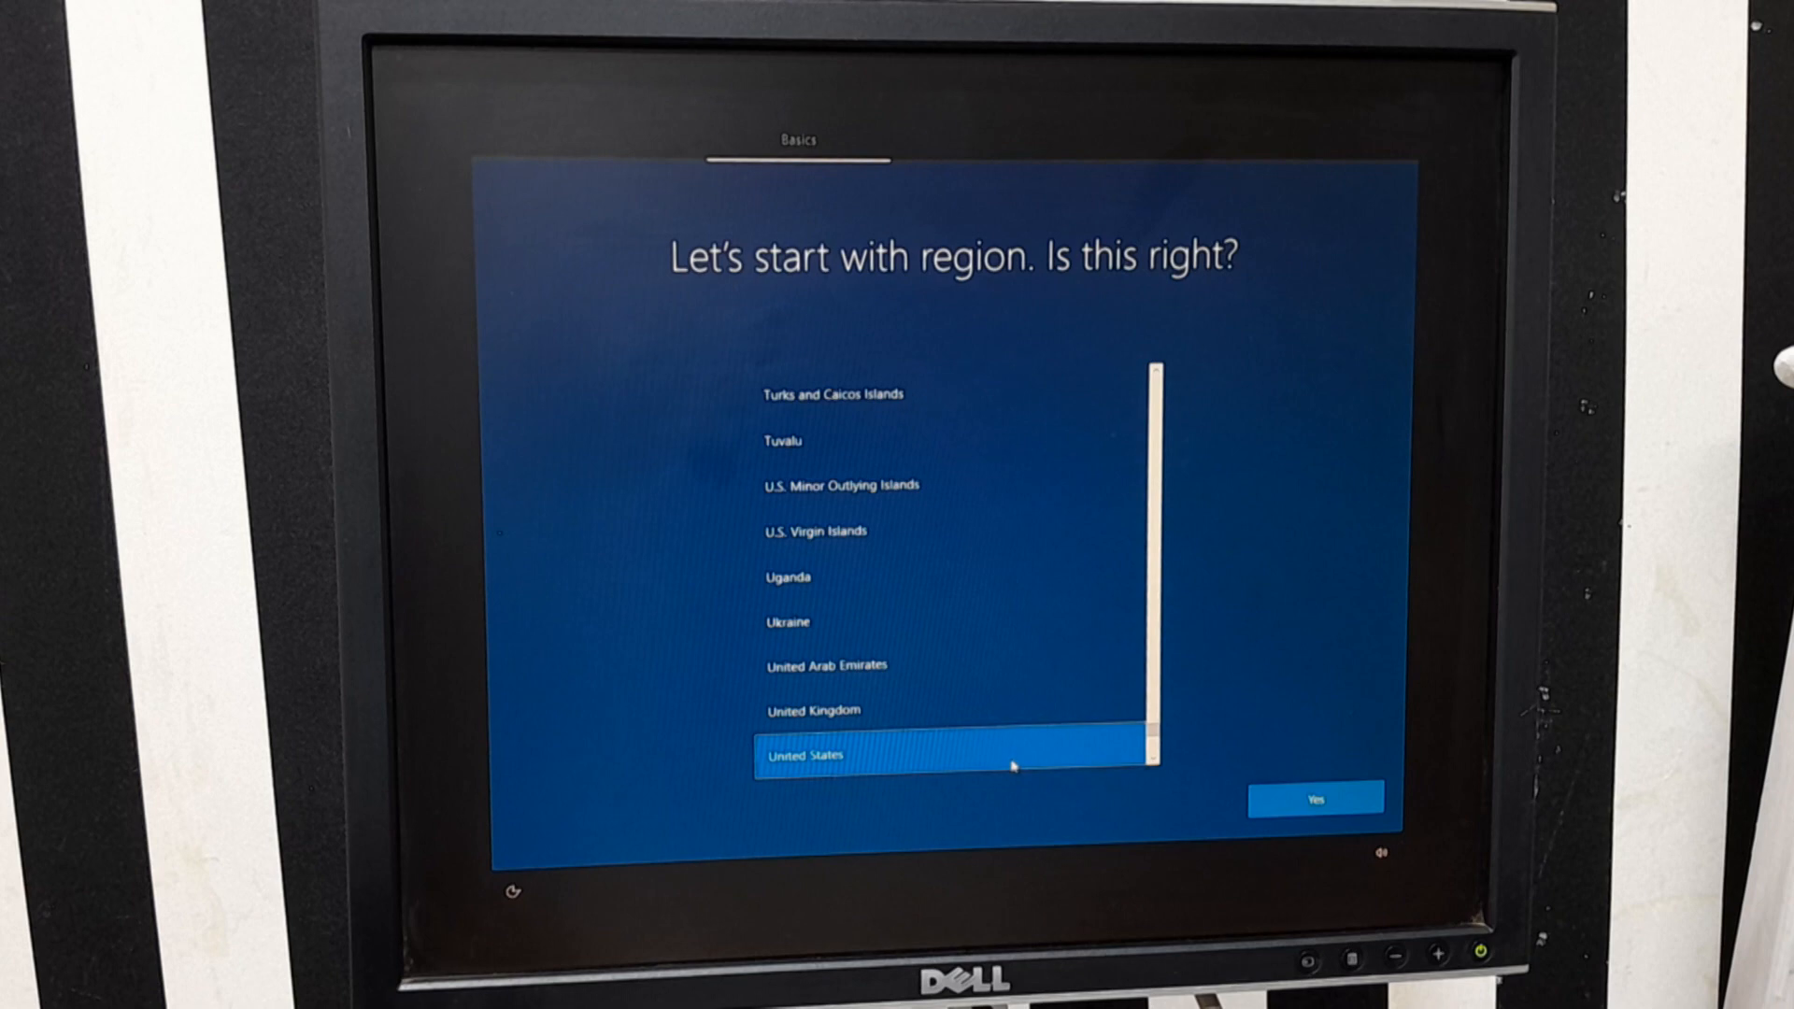
Step: Confirm United States region and US keyboard layout, skipping a second layout
left_click(1313, 797)
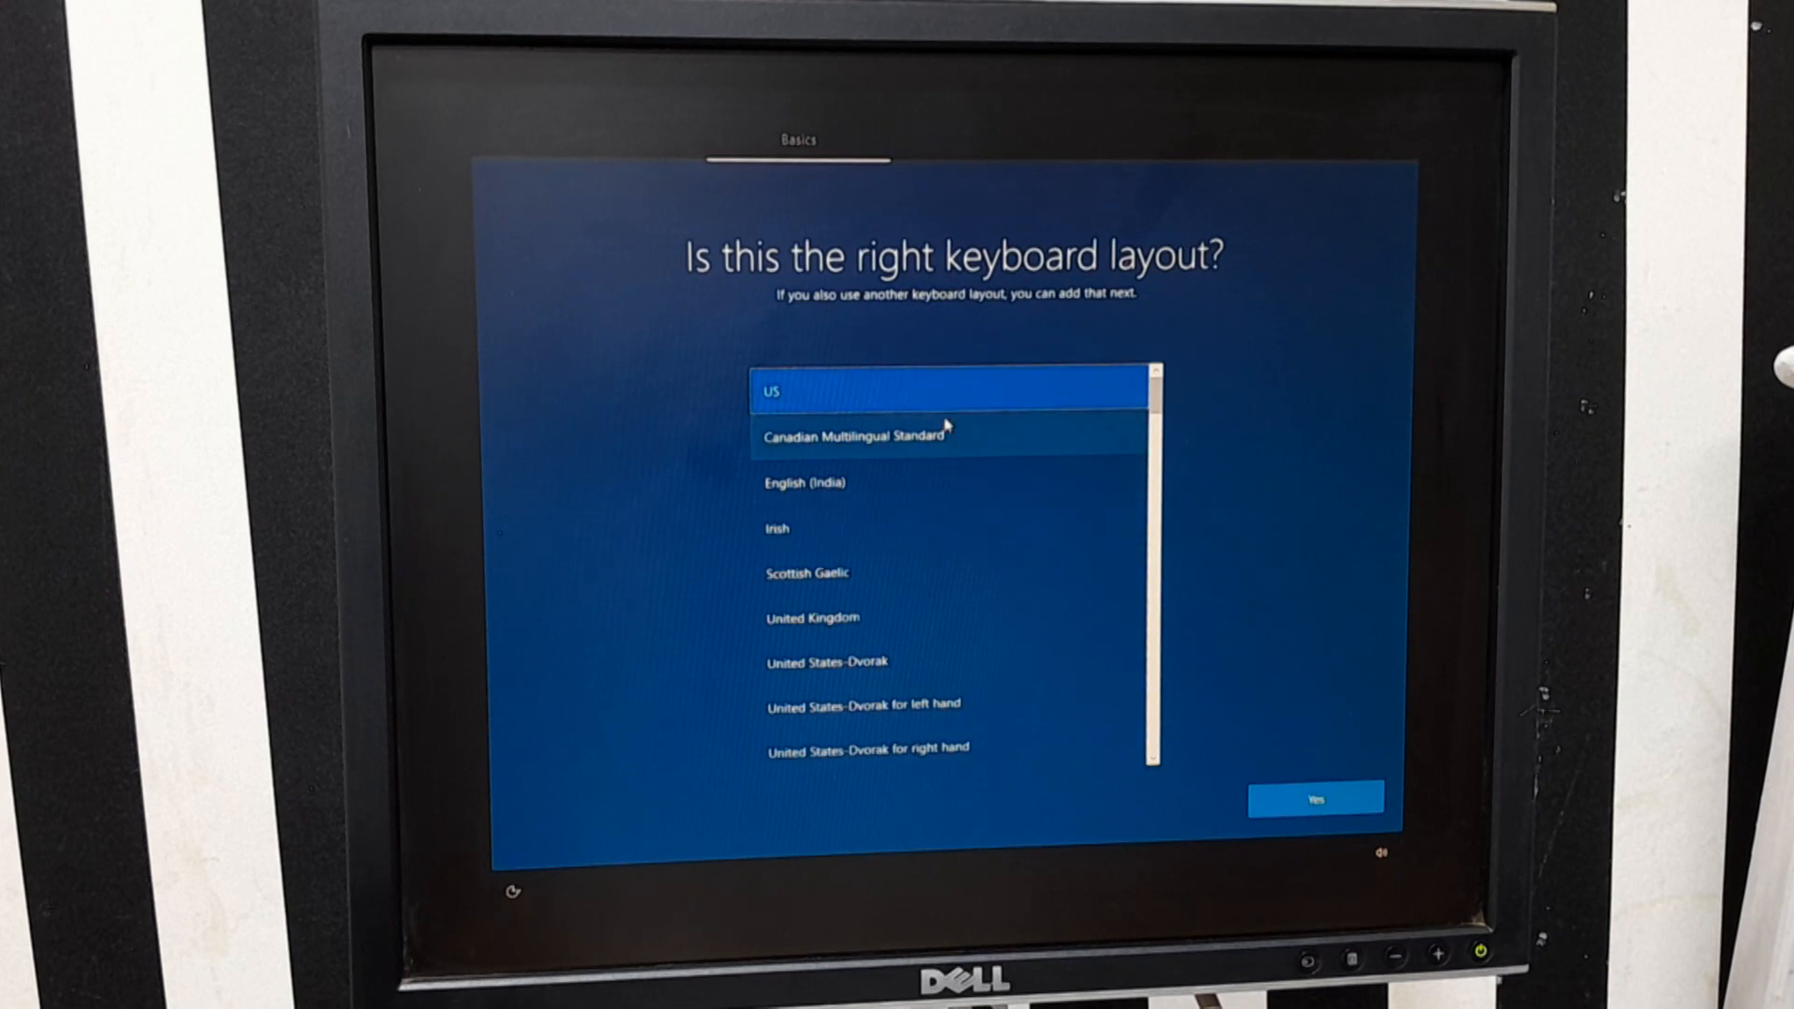
scroll("down", 3)
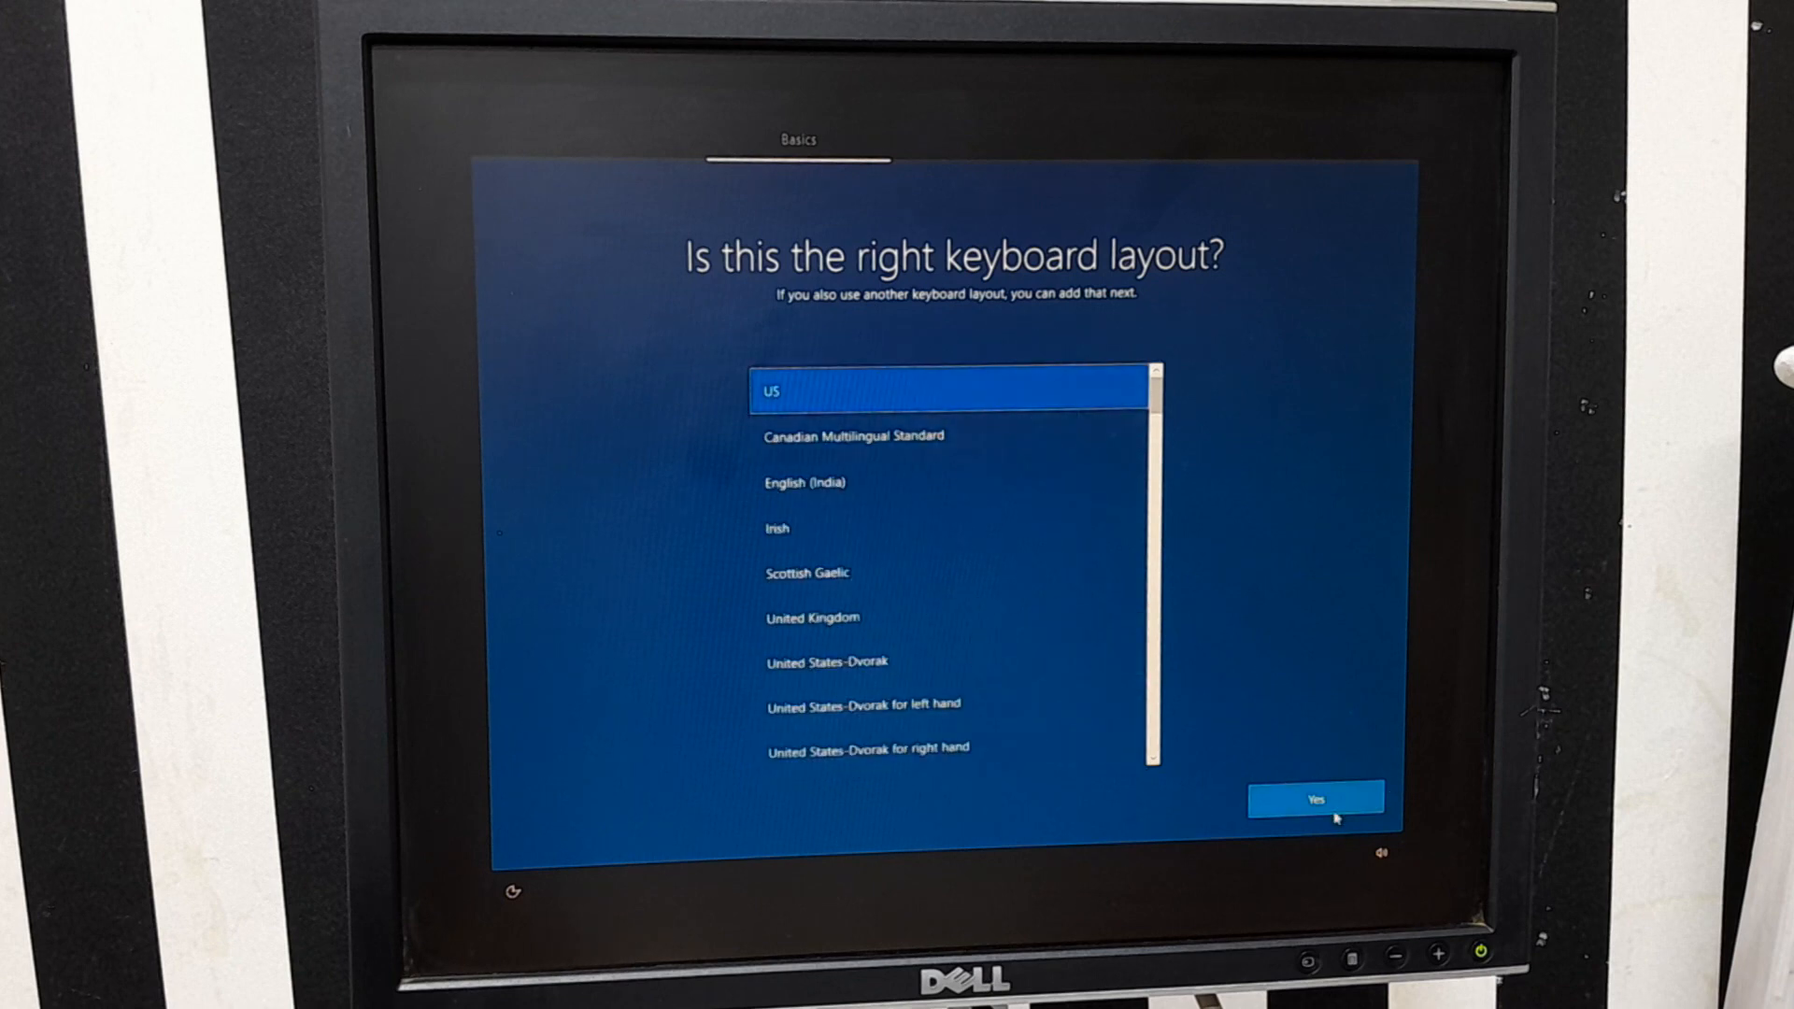
left_click(1315, 798)
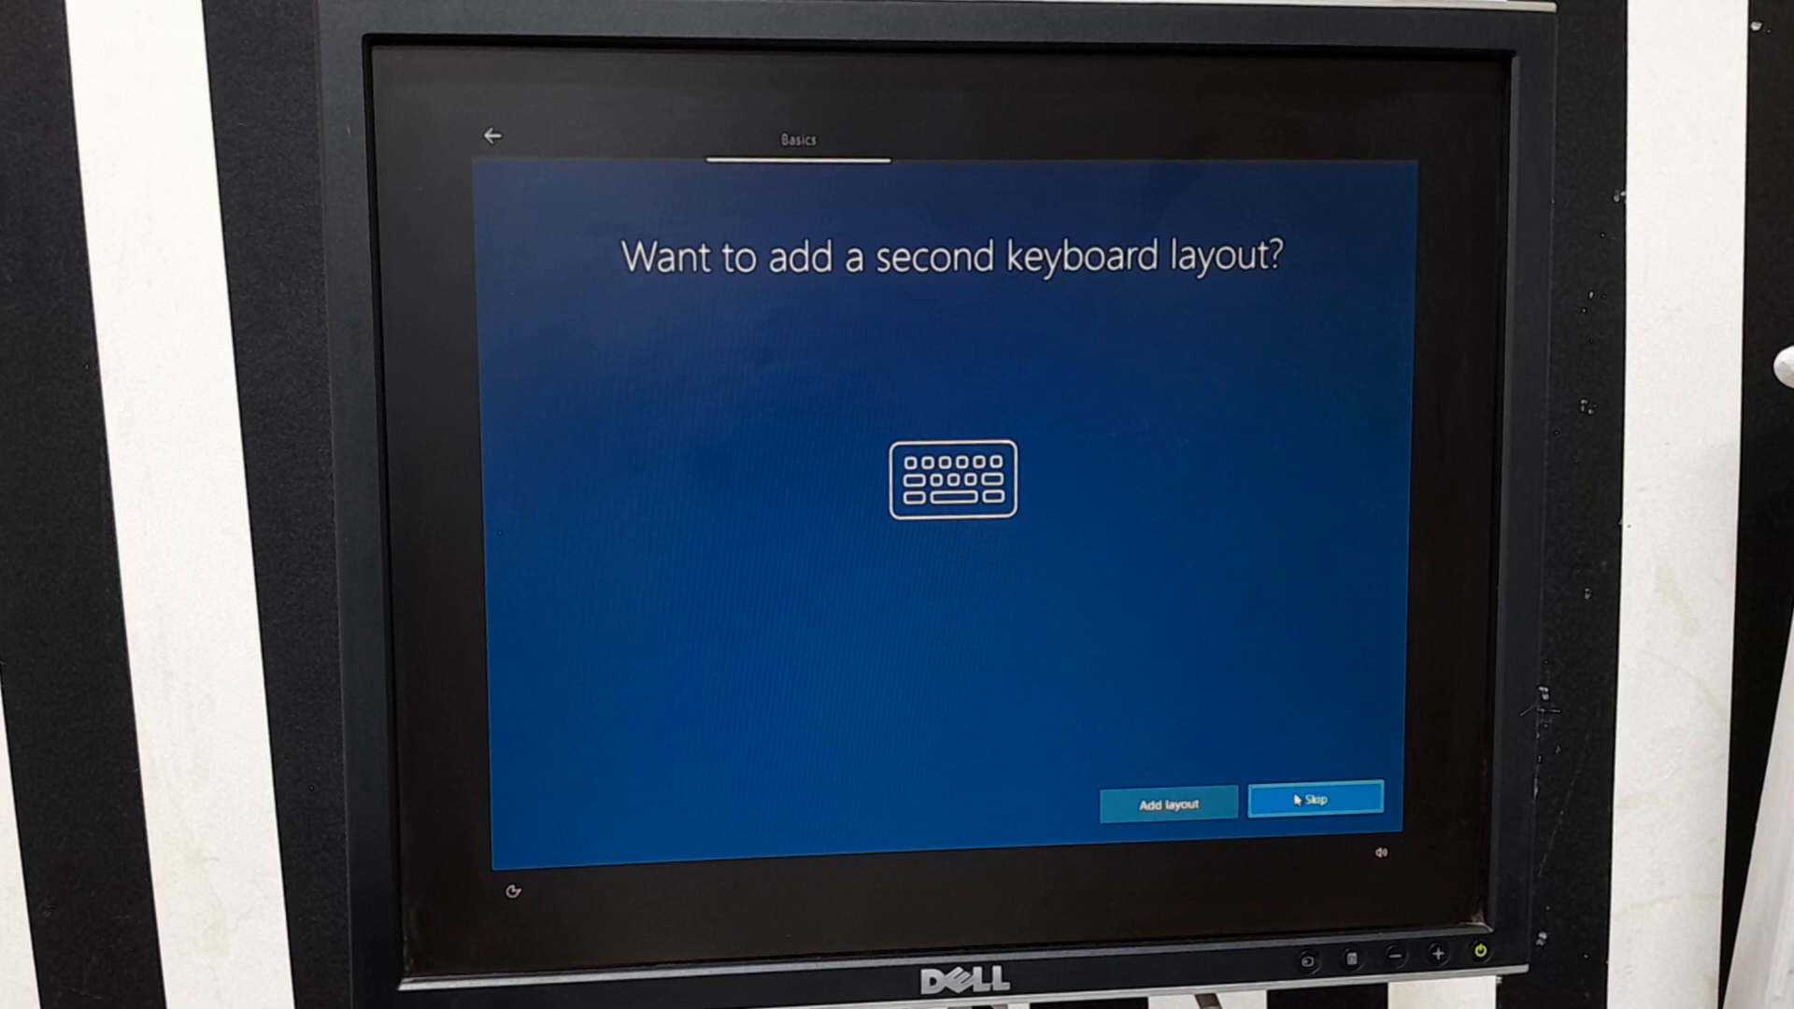
left_click(1314, 798)
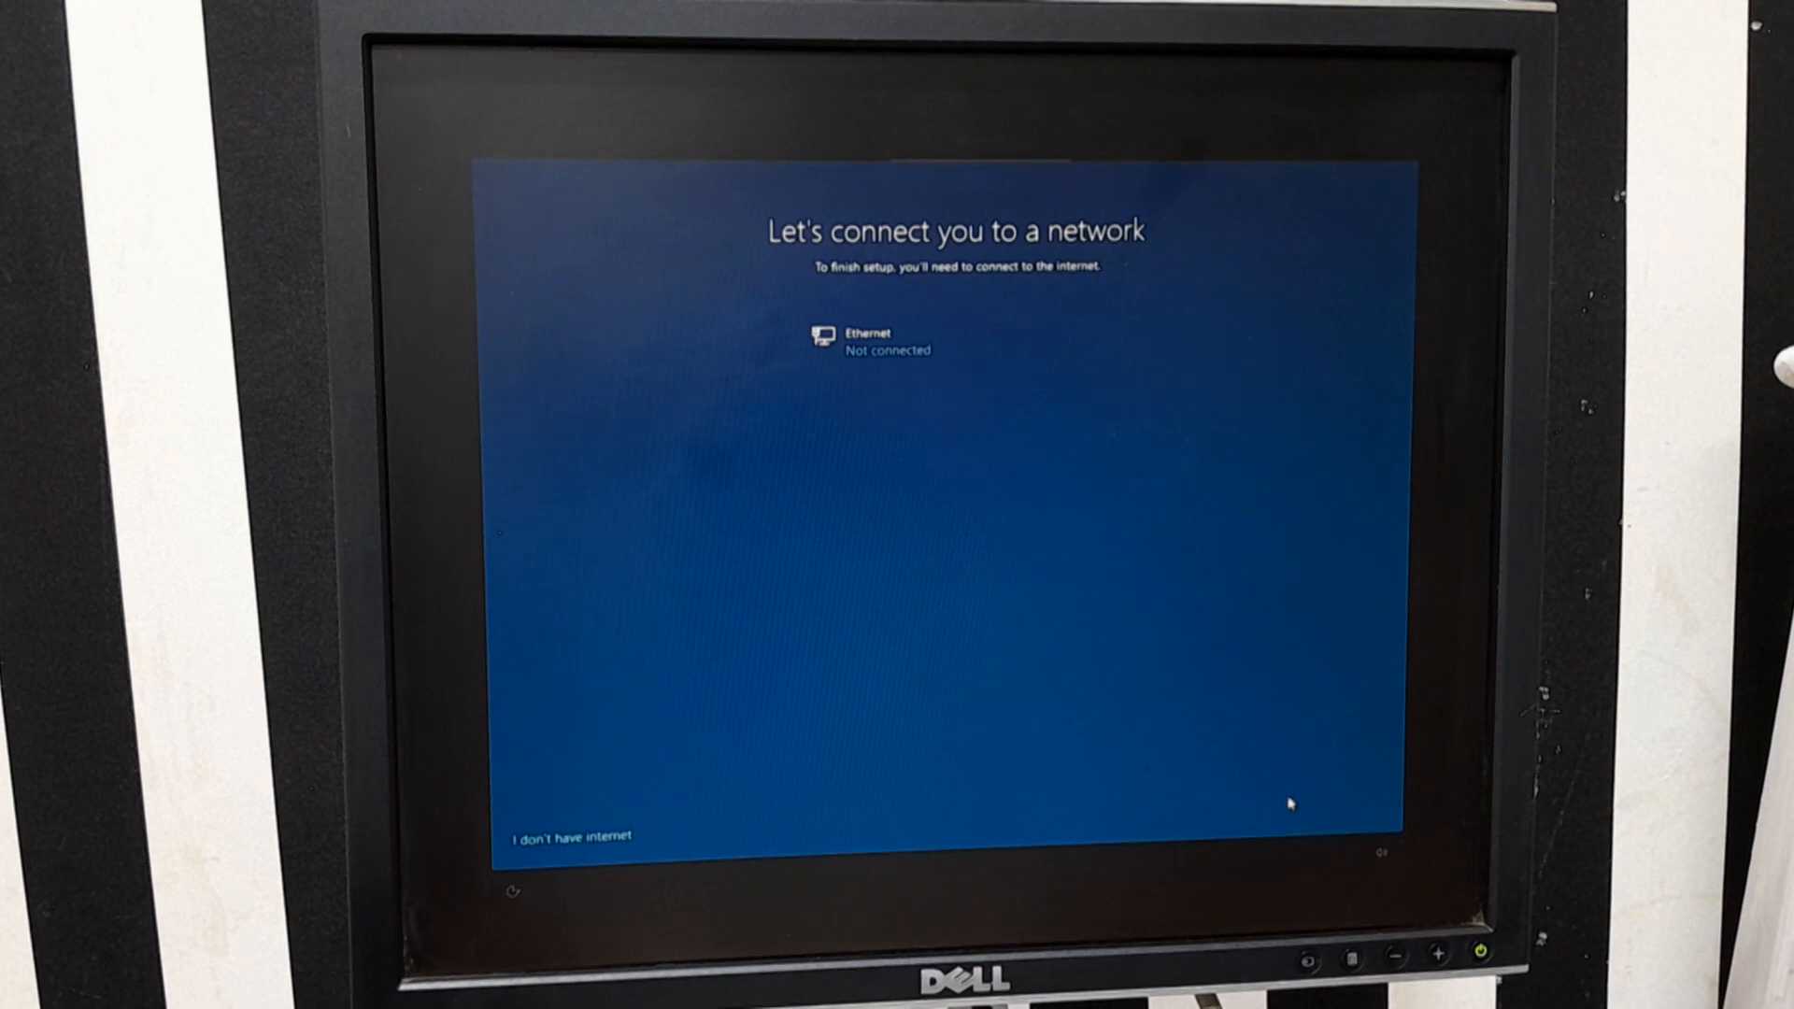
mouse_move(1018, 275)
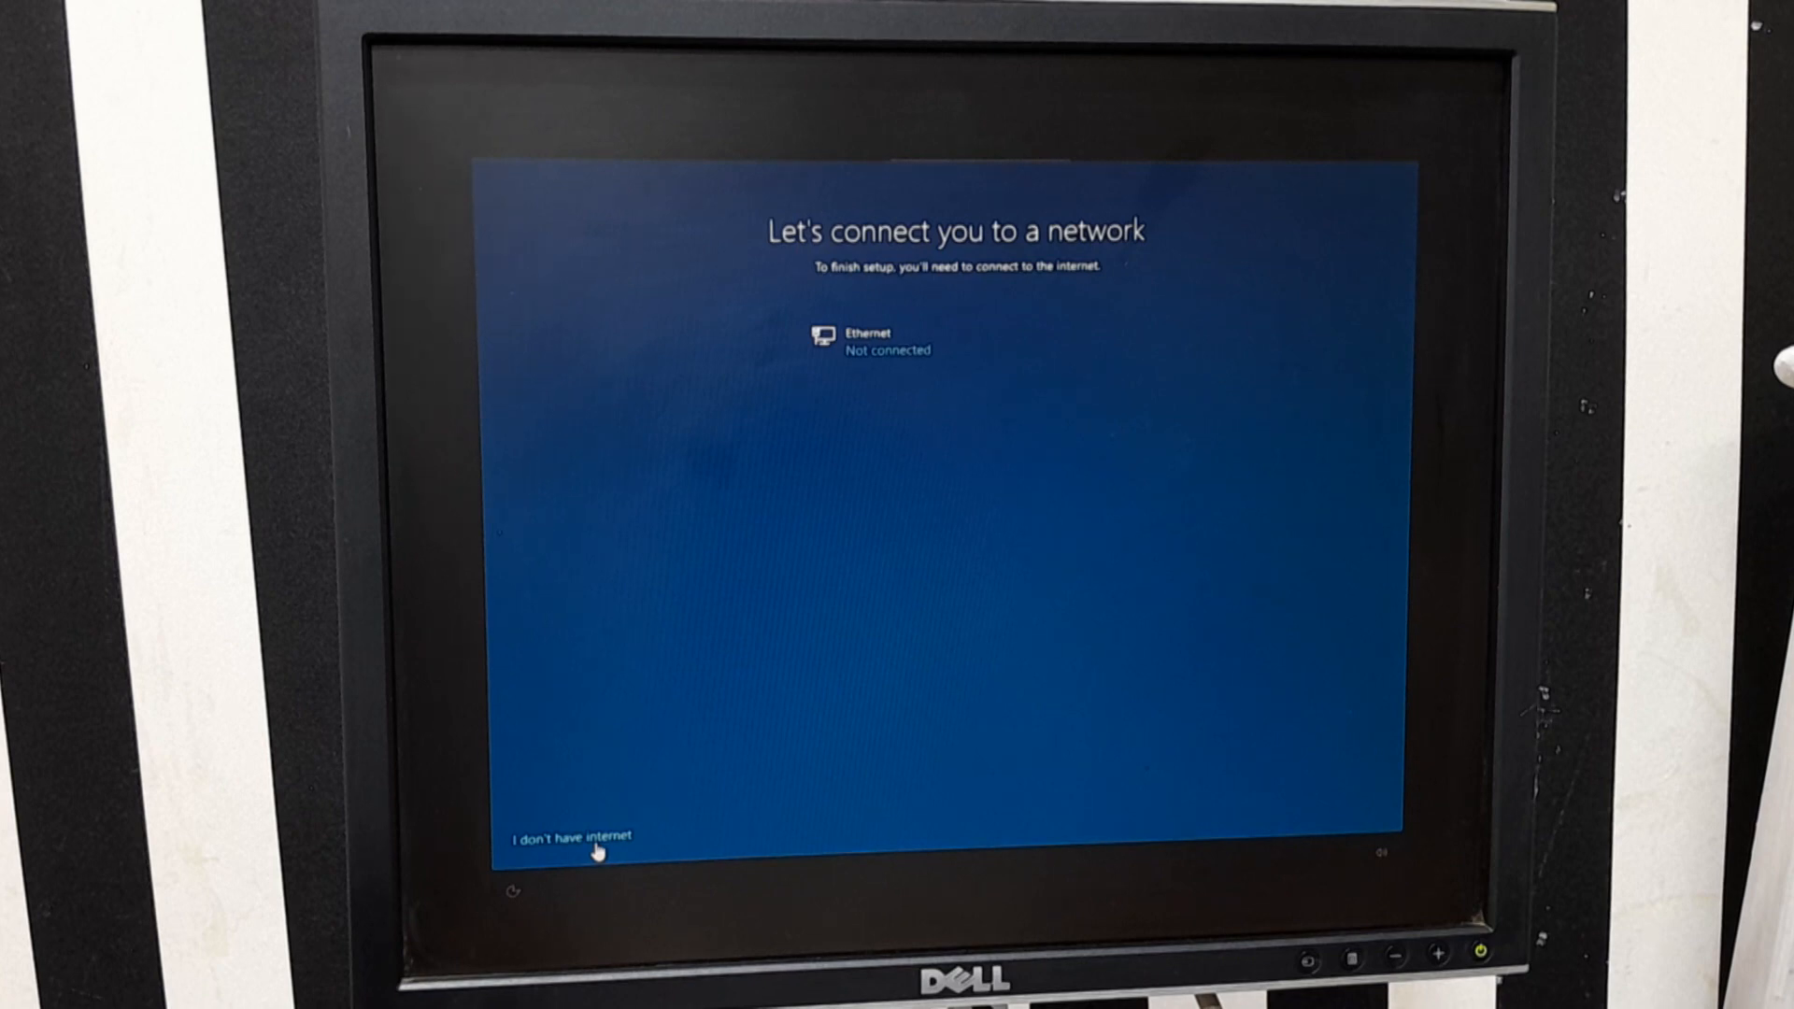
Step: Continue without internet and choose limited setup instead of a Microsoft account
left_click(574, 837)
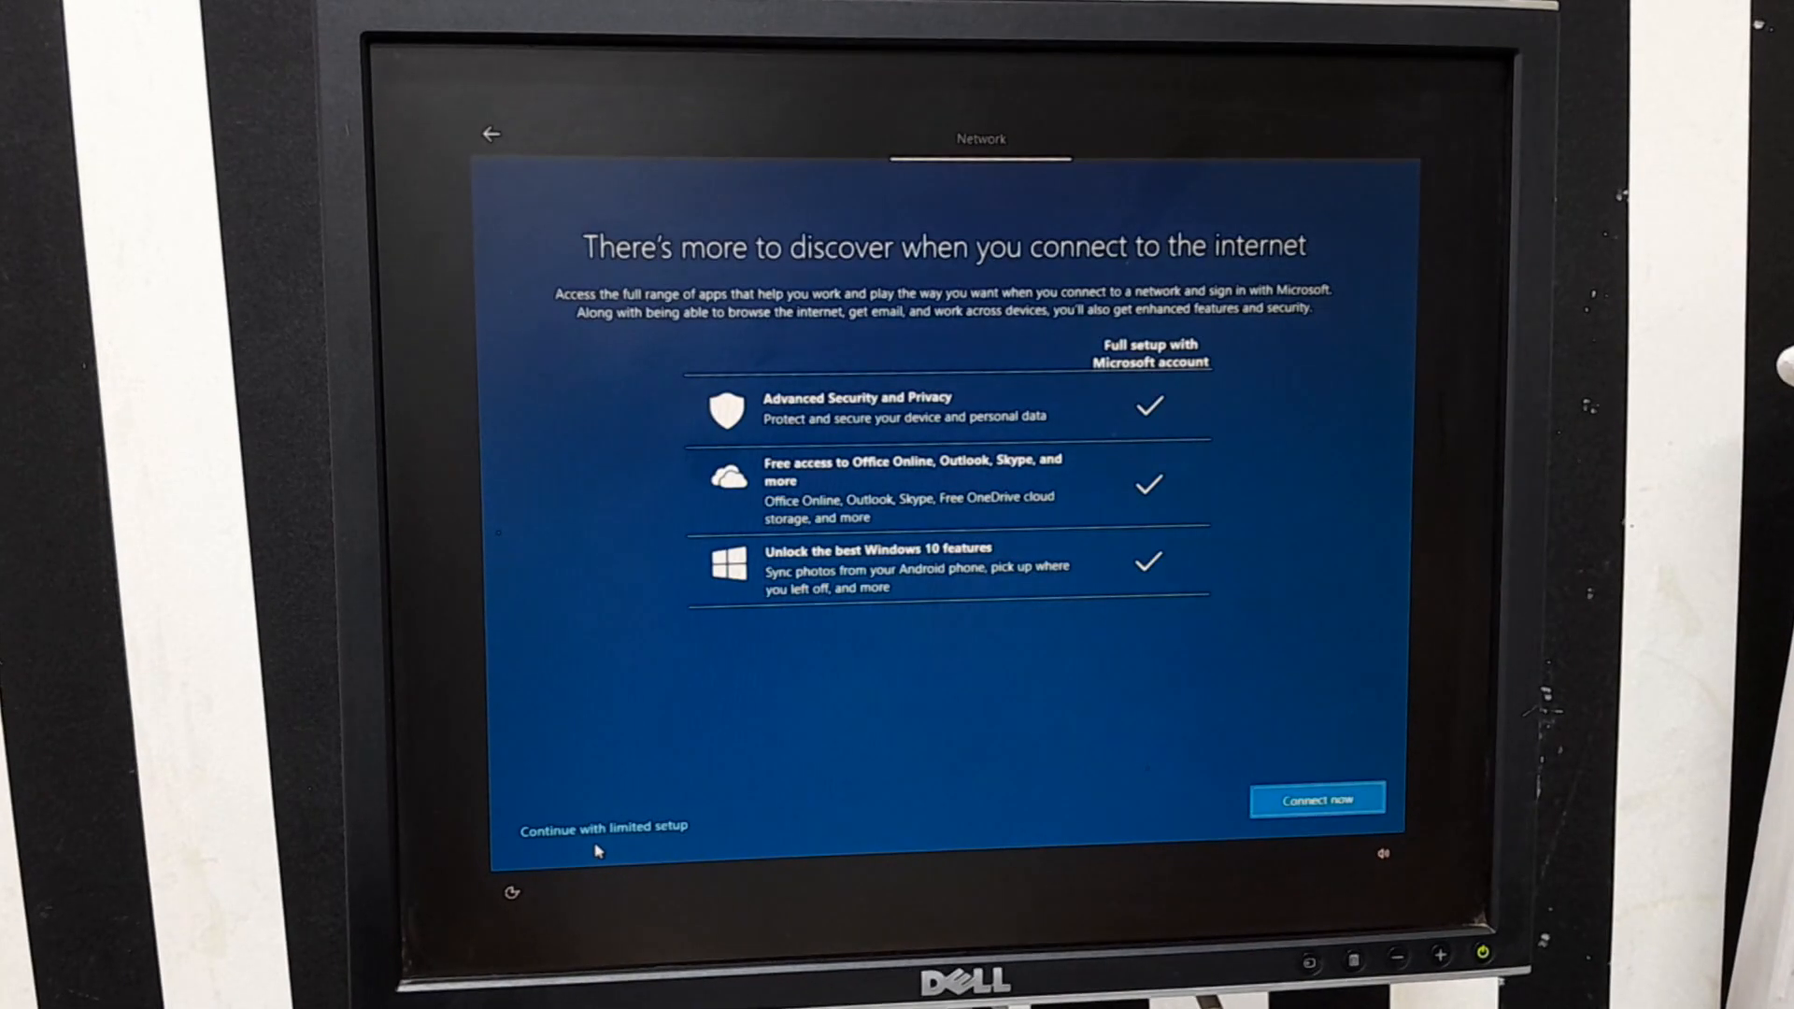
mouse_move(1337, 697)
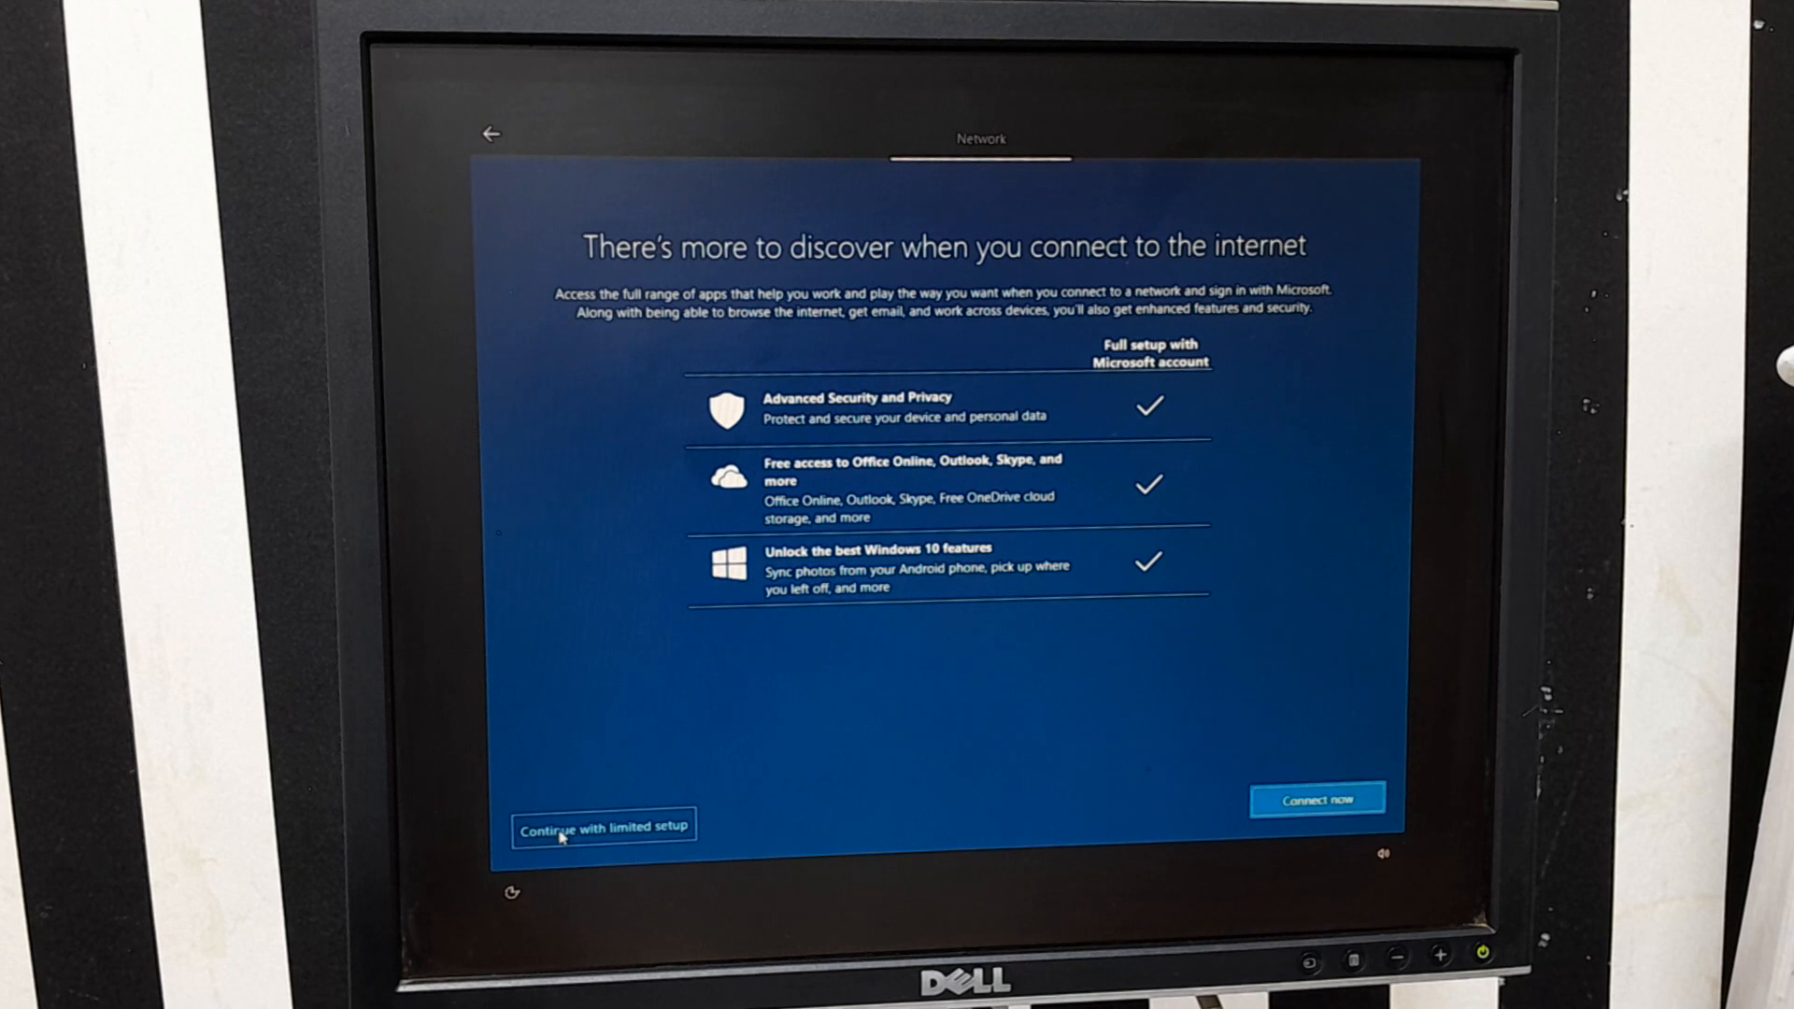
left_click(604, 825)
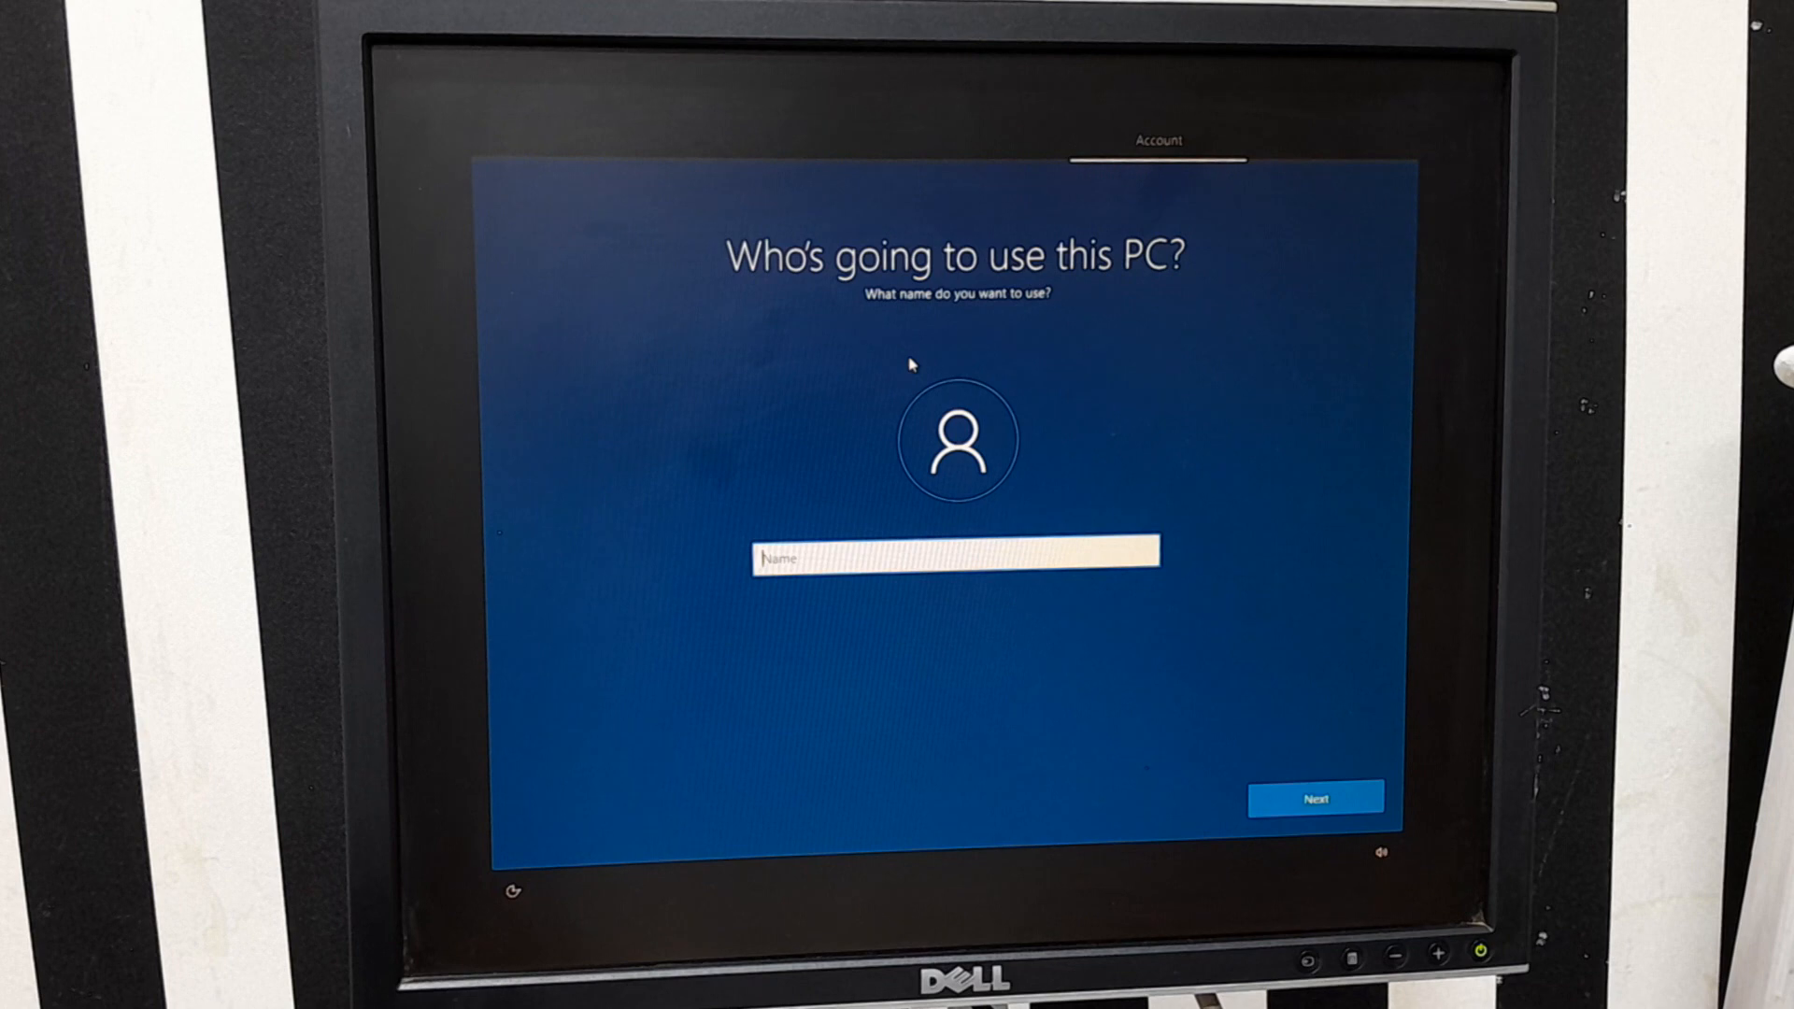
type("MY PC")
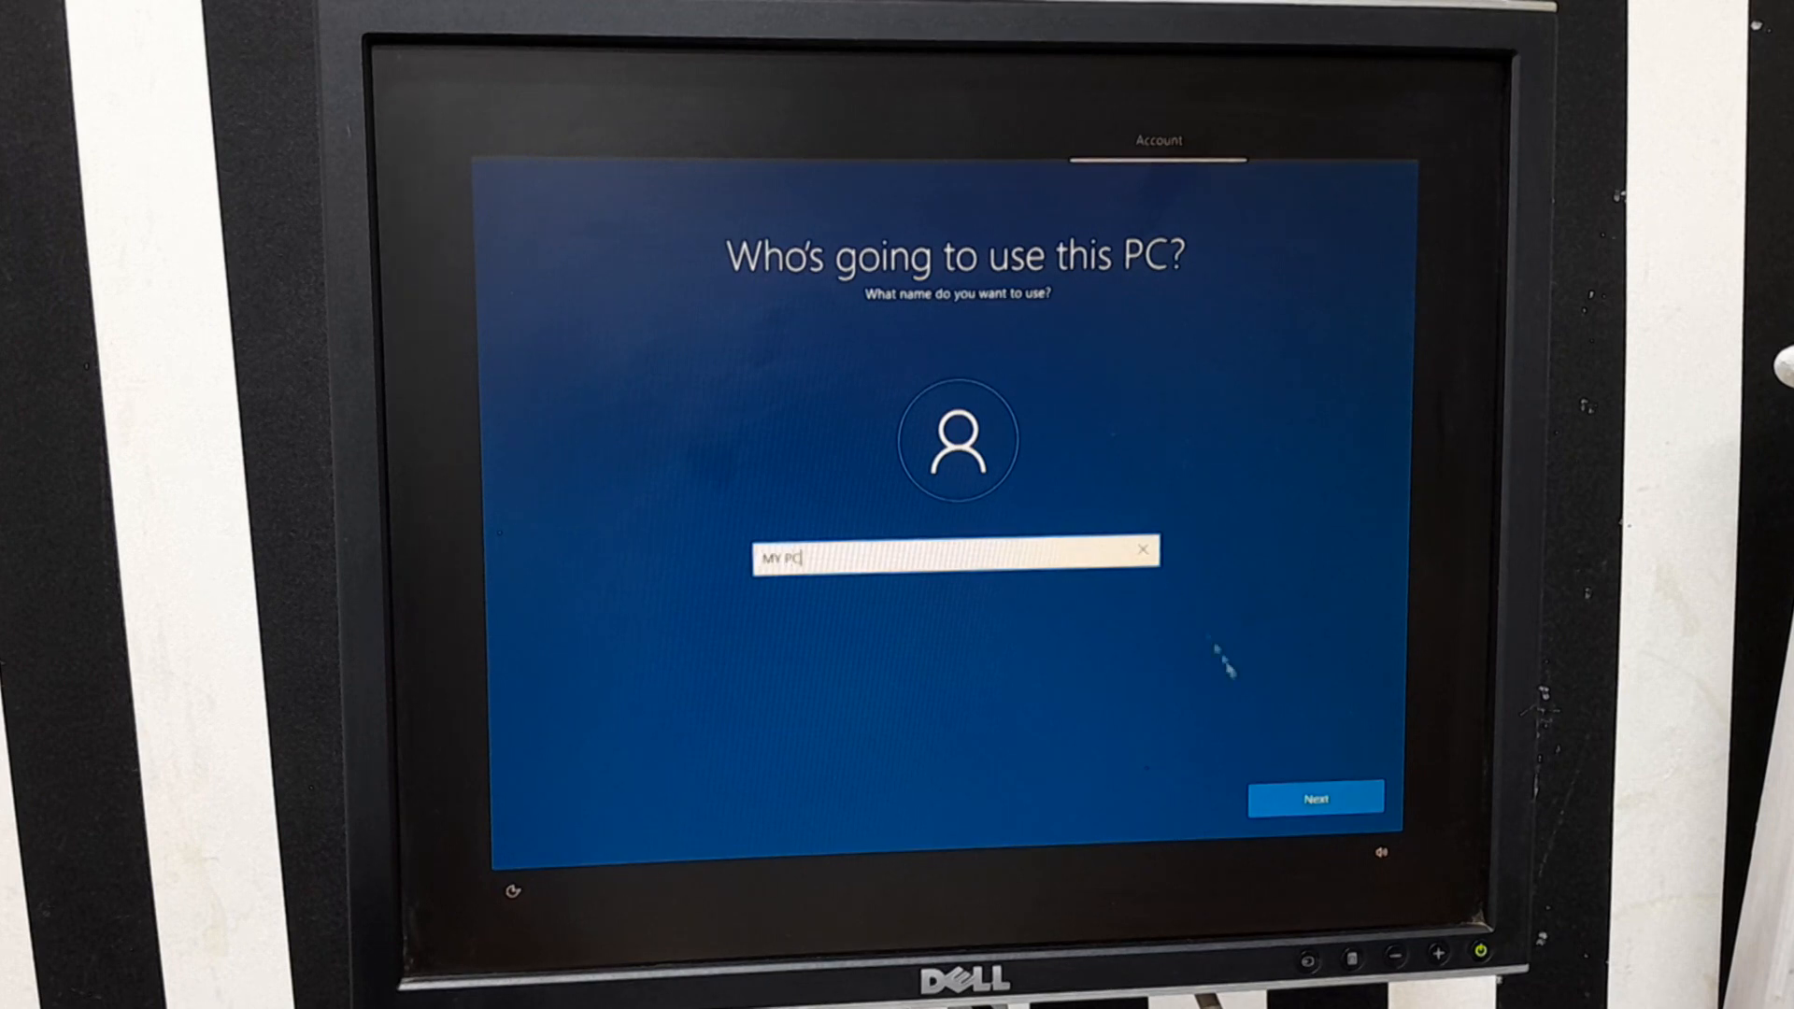
left_click(1313, 796)
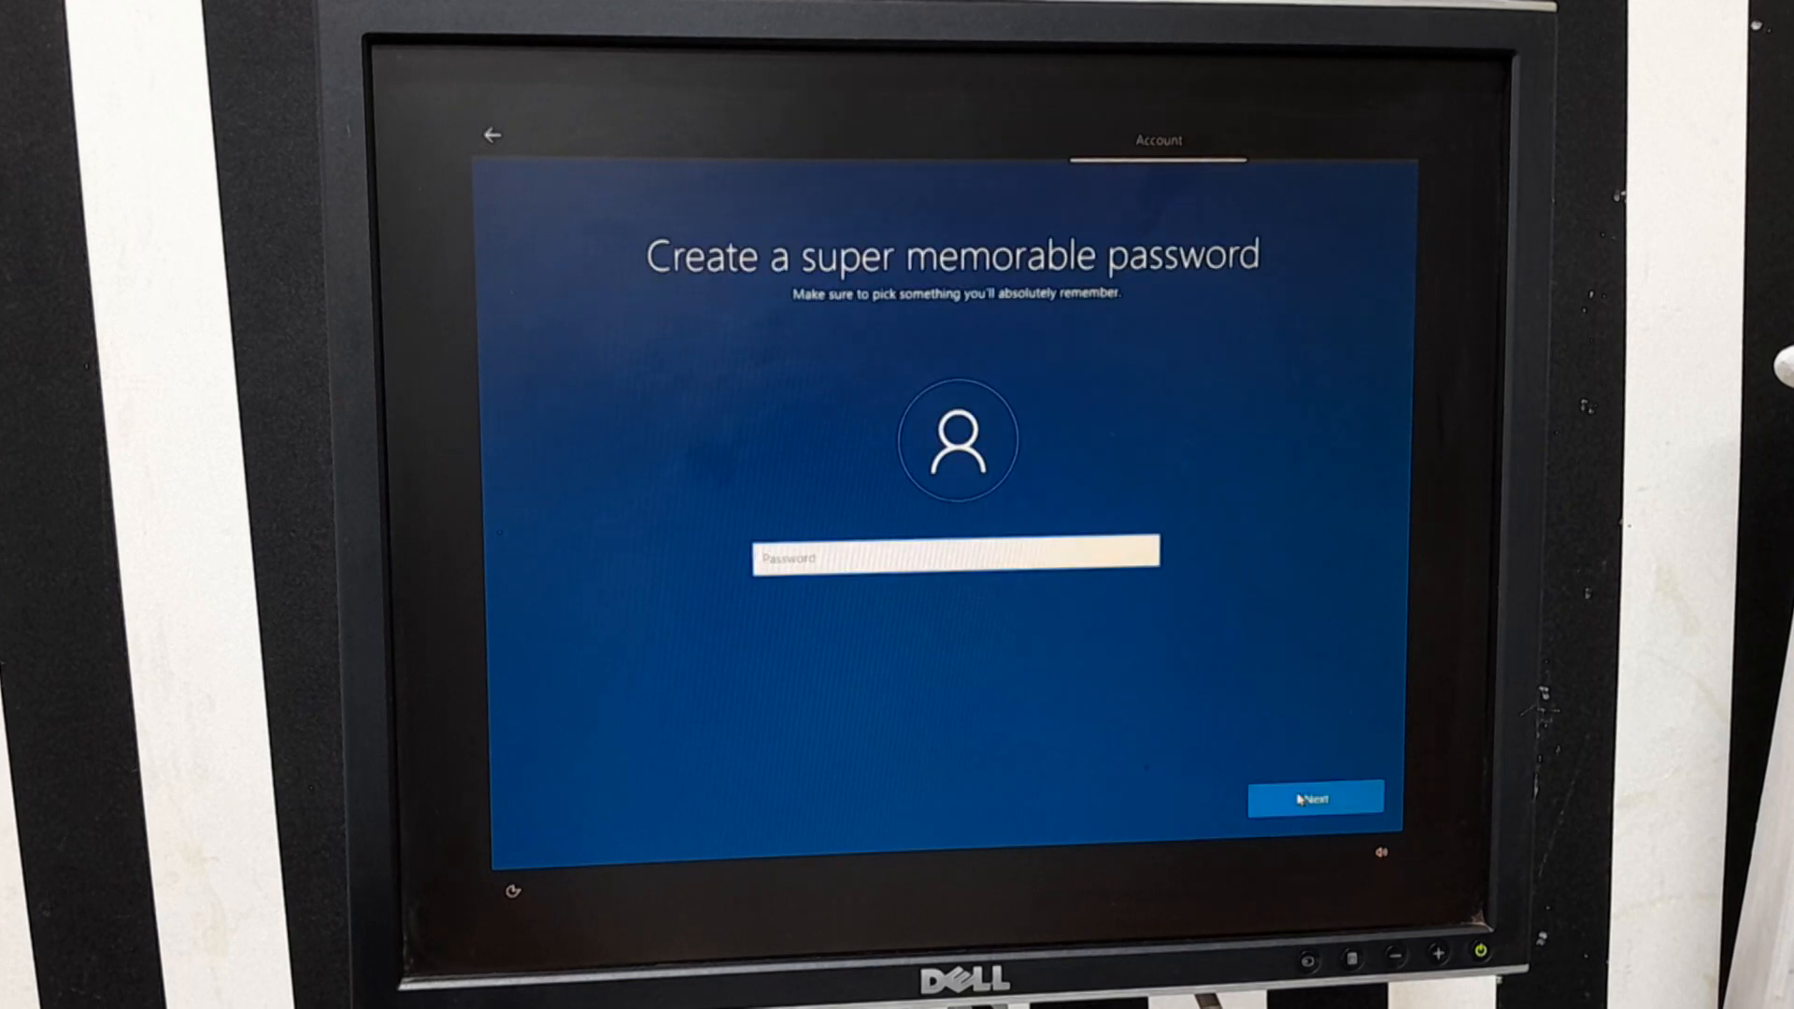
left_click(955, 551)
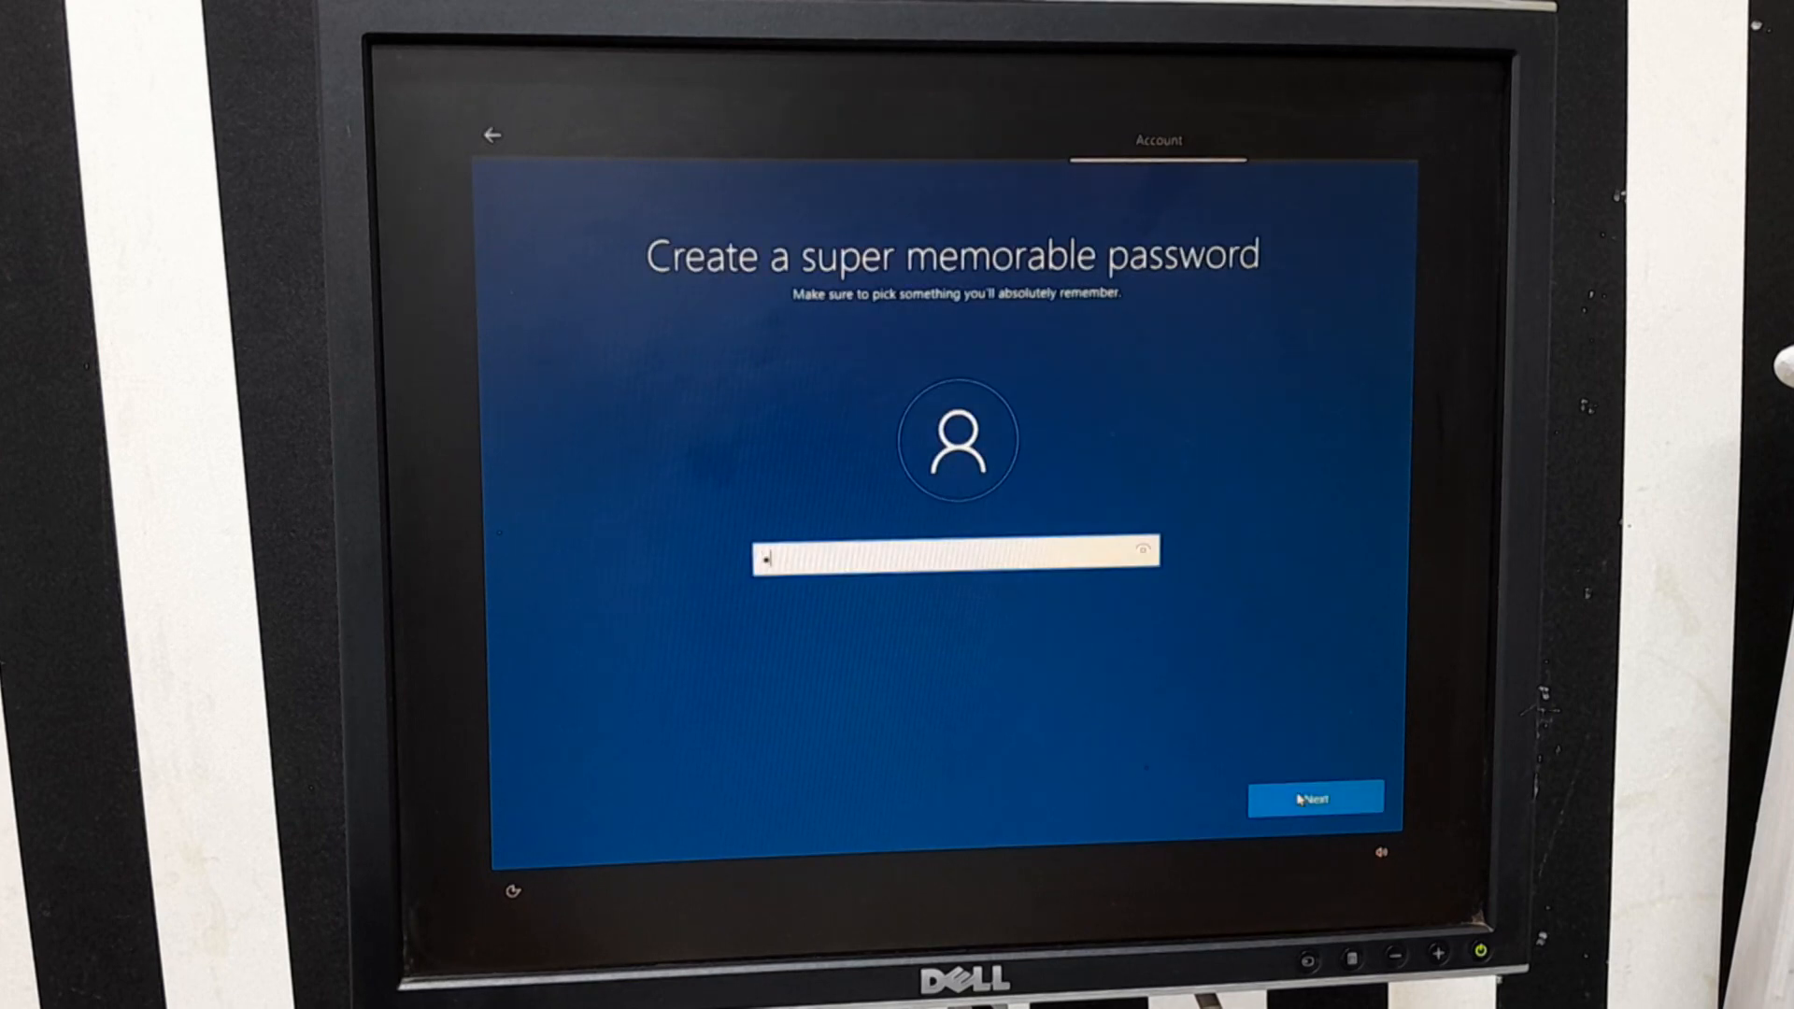
type("password")
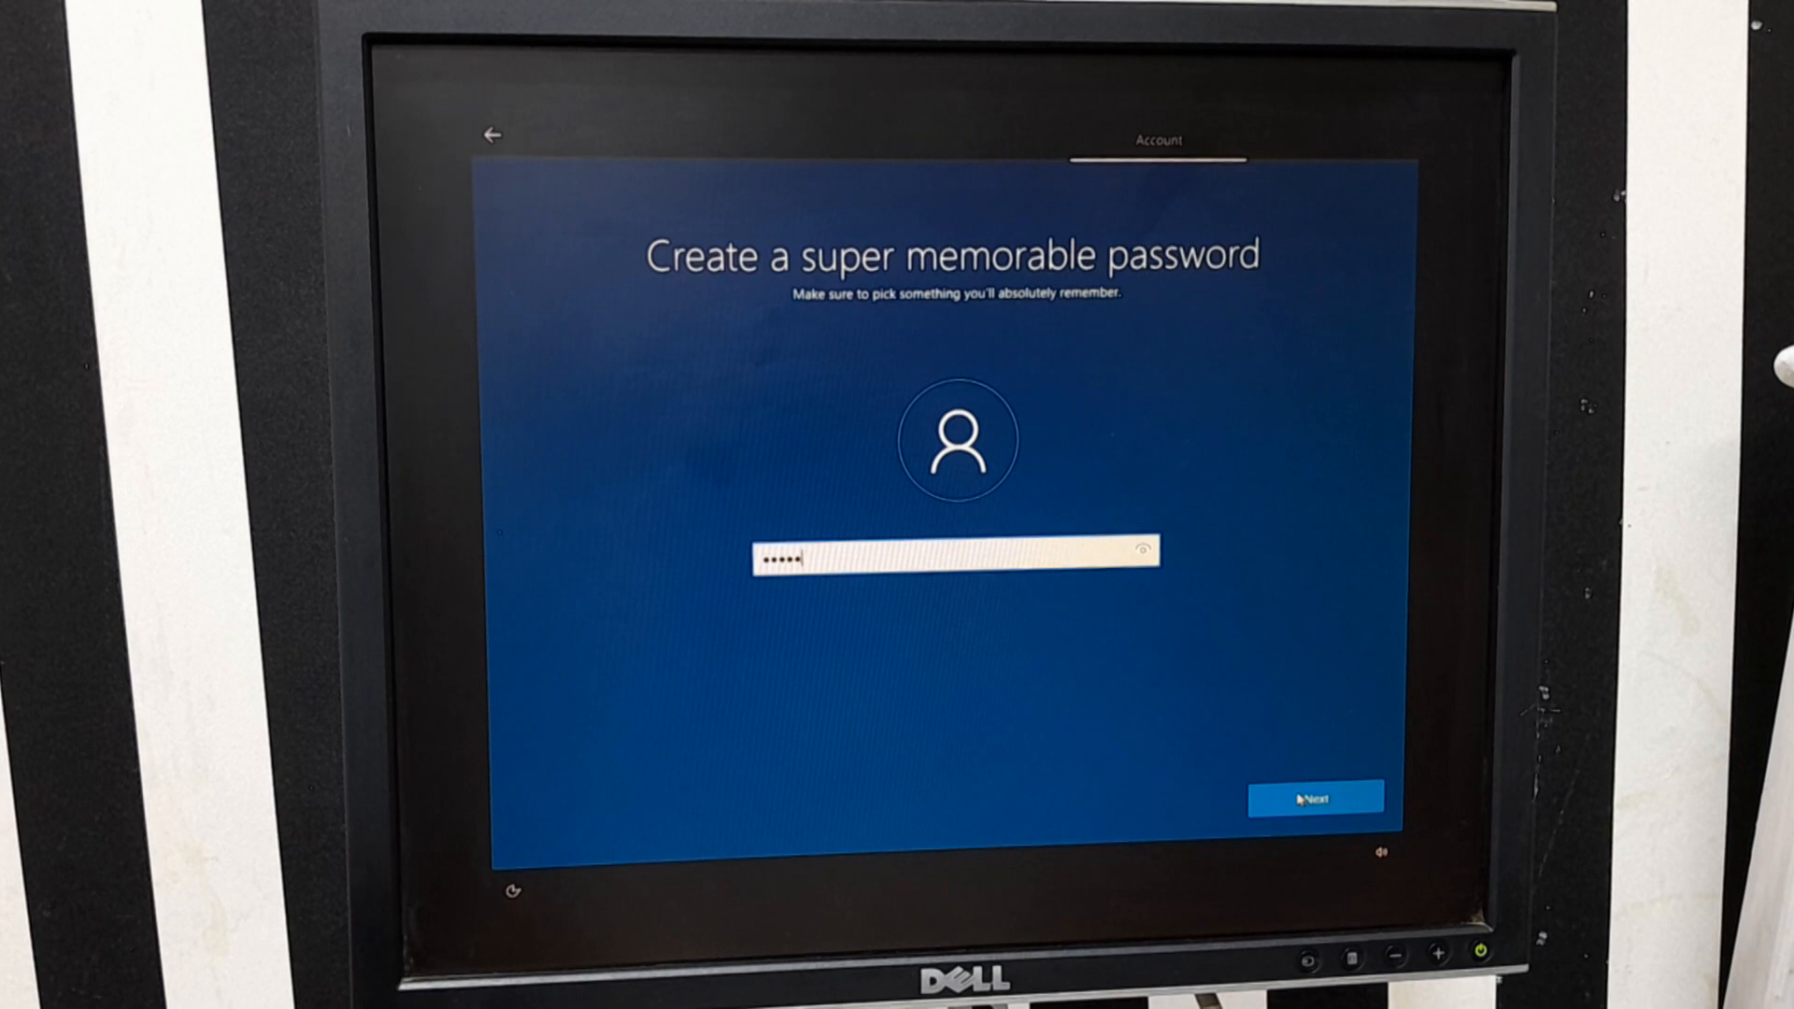
left_click(1314, 795)
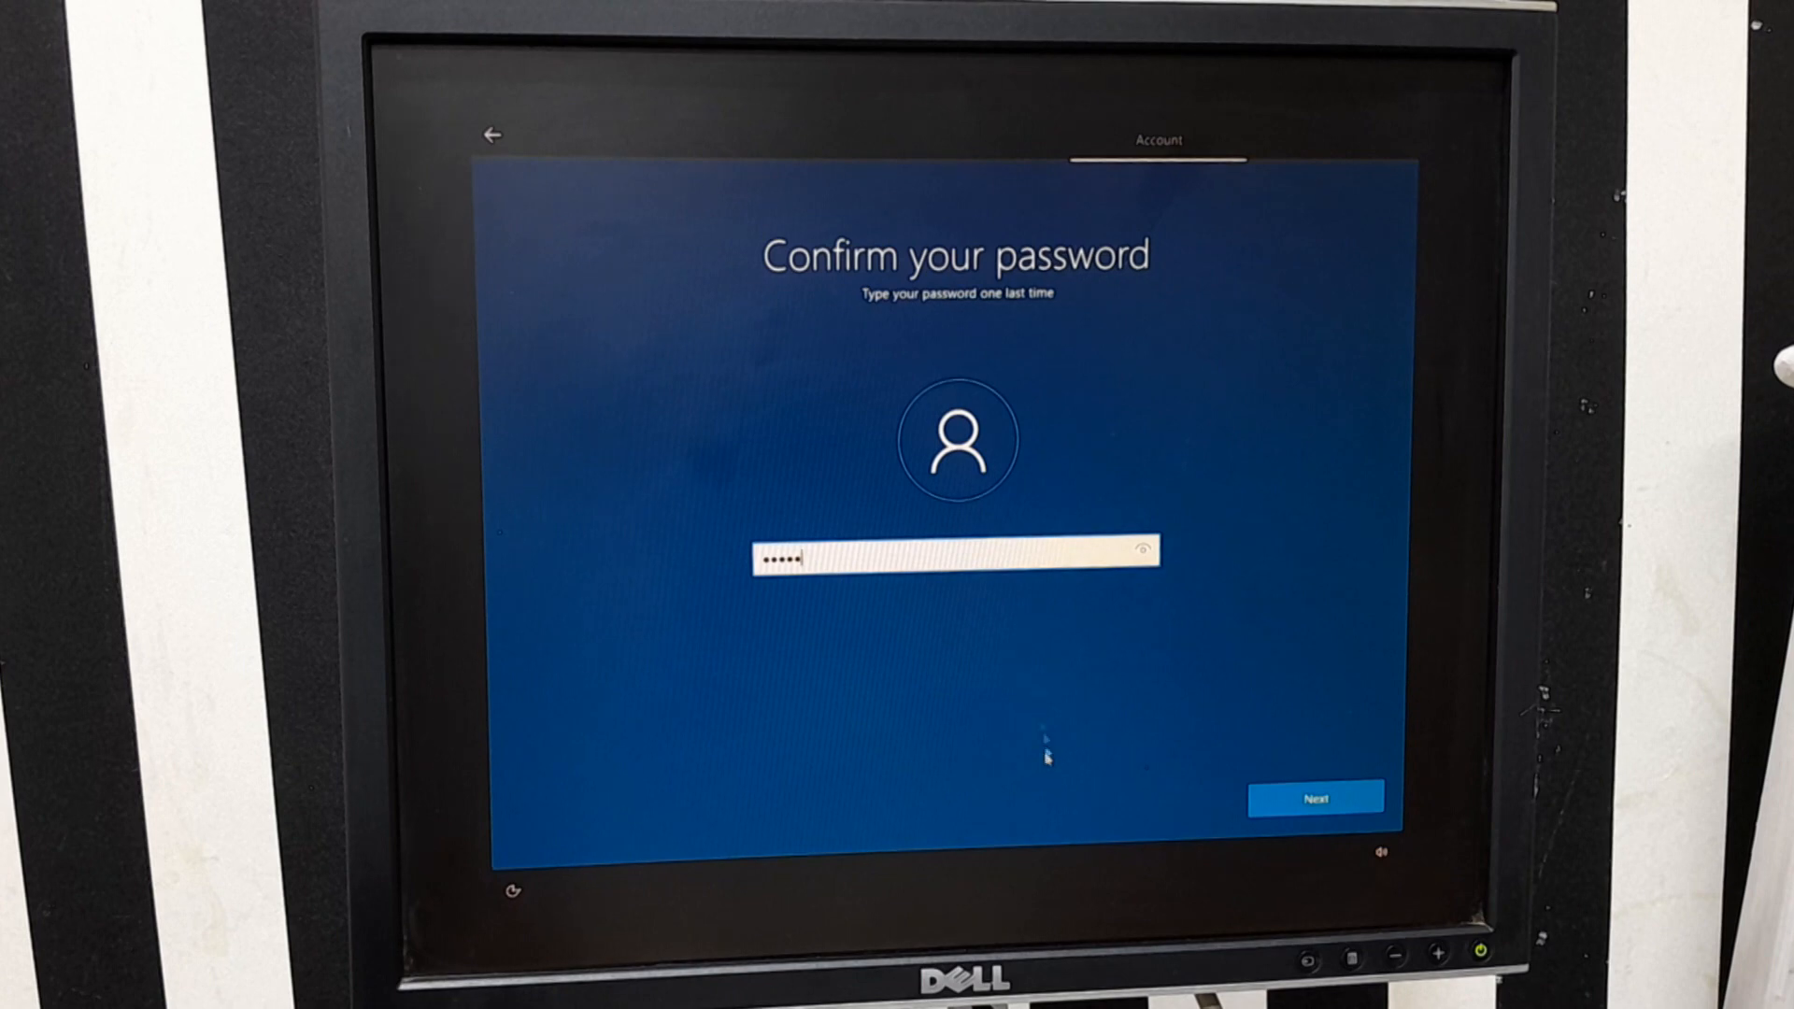
left_click(1313, 796)
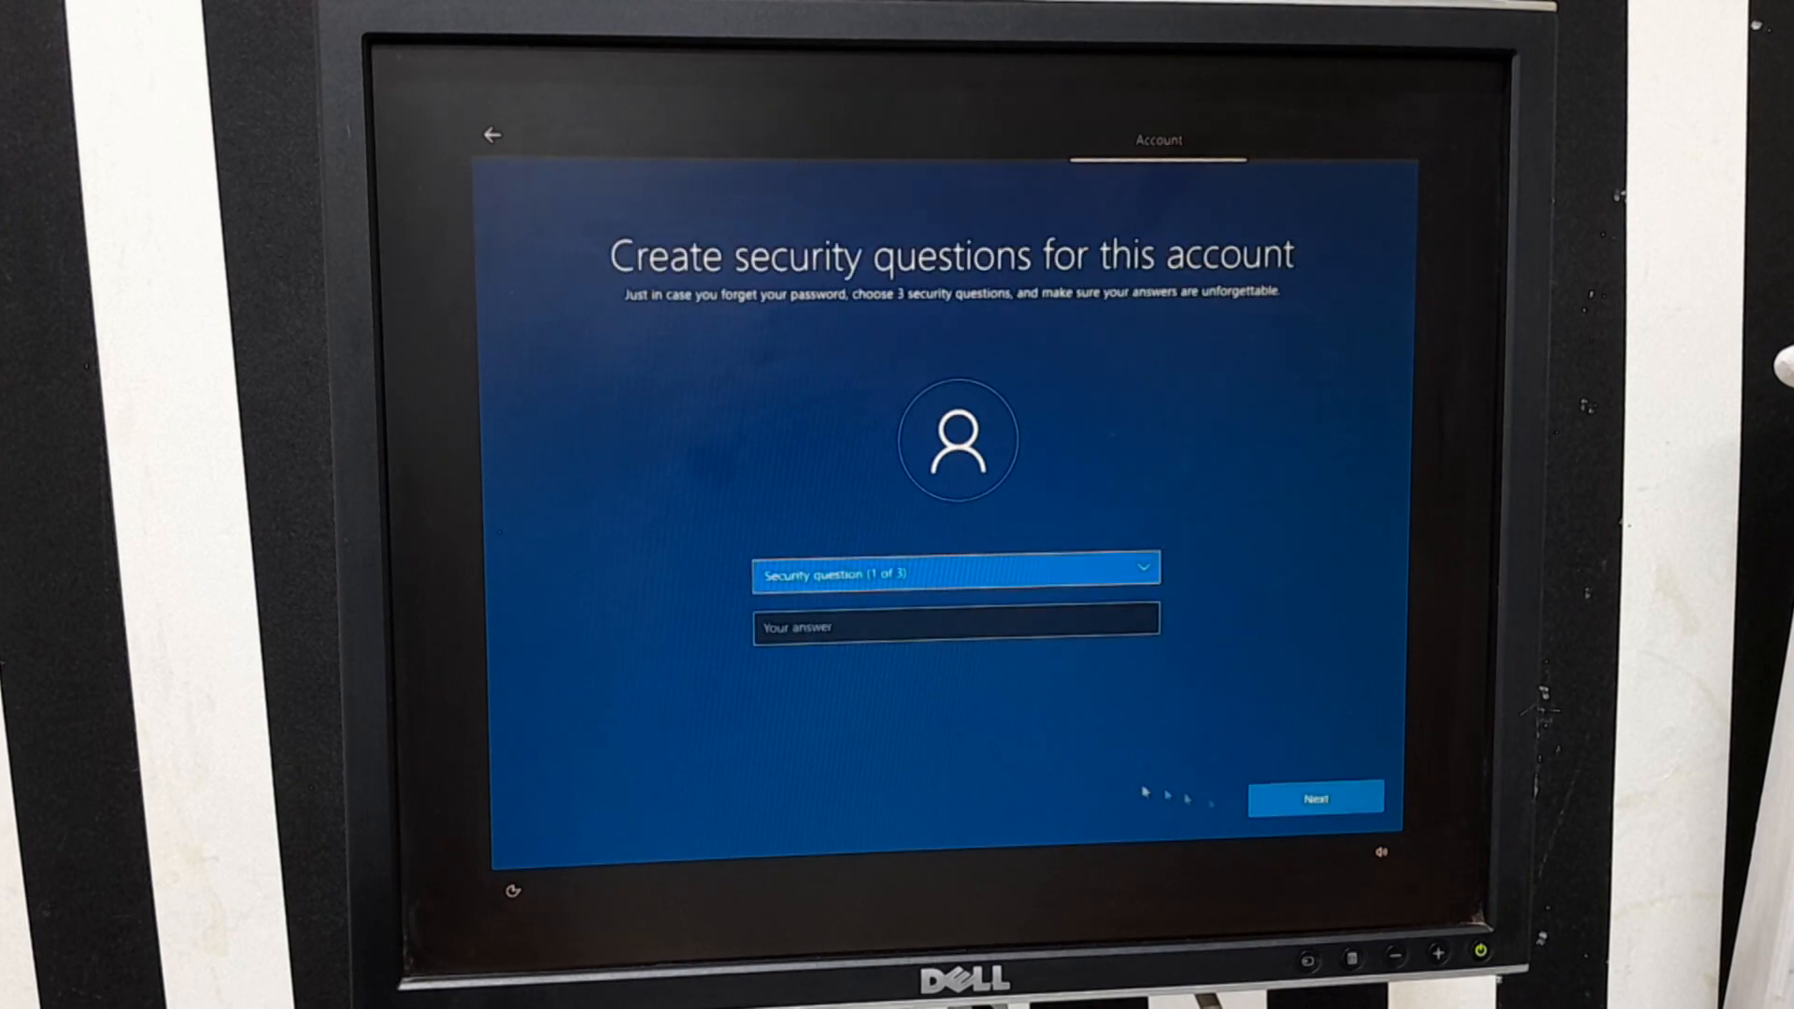
left_click(955, 568)
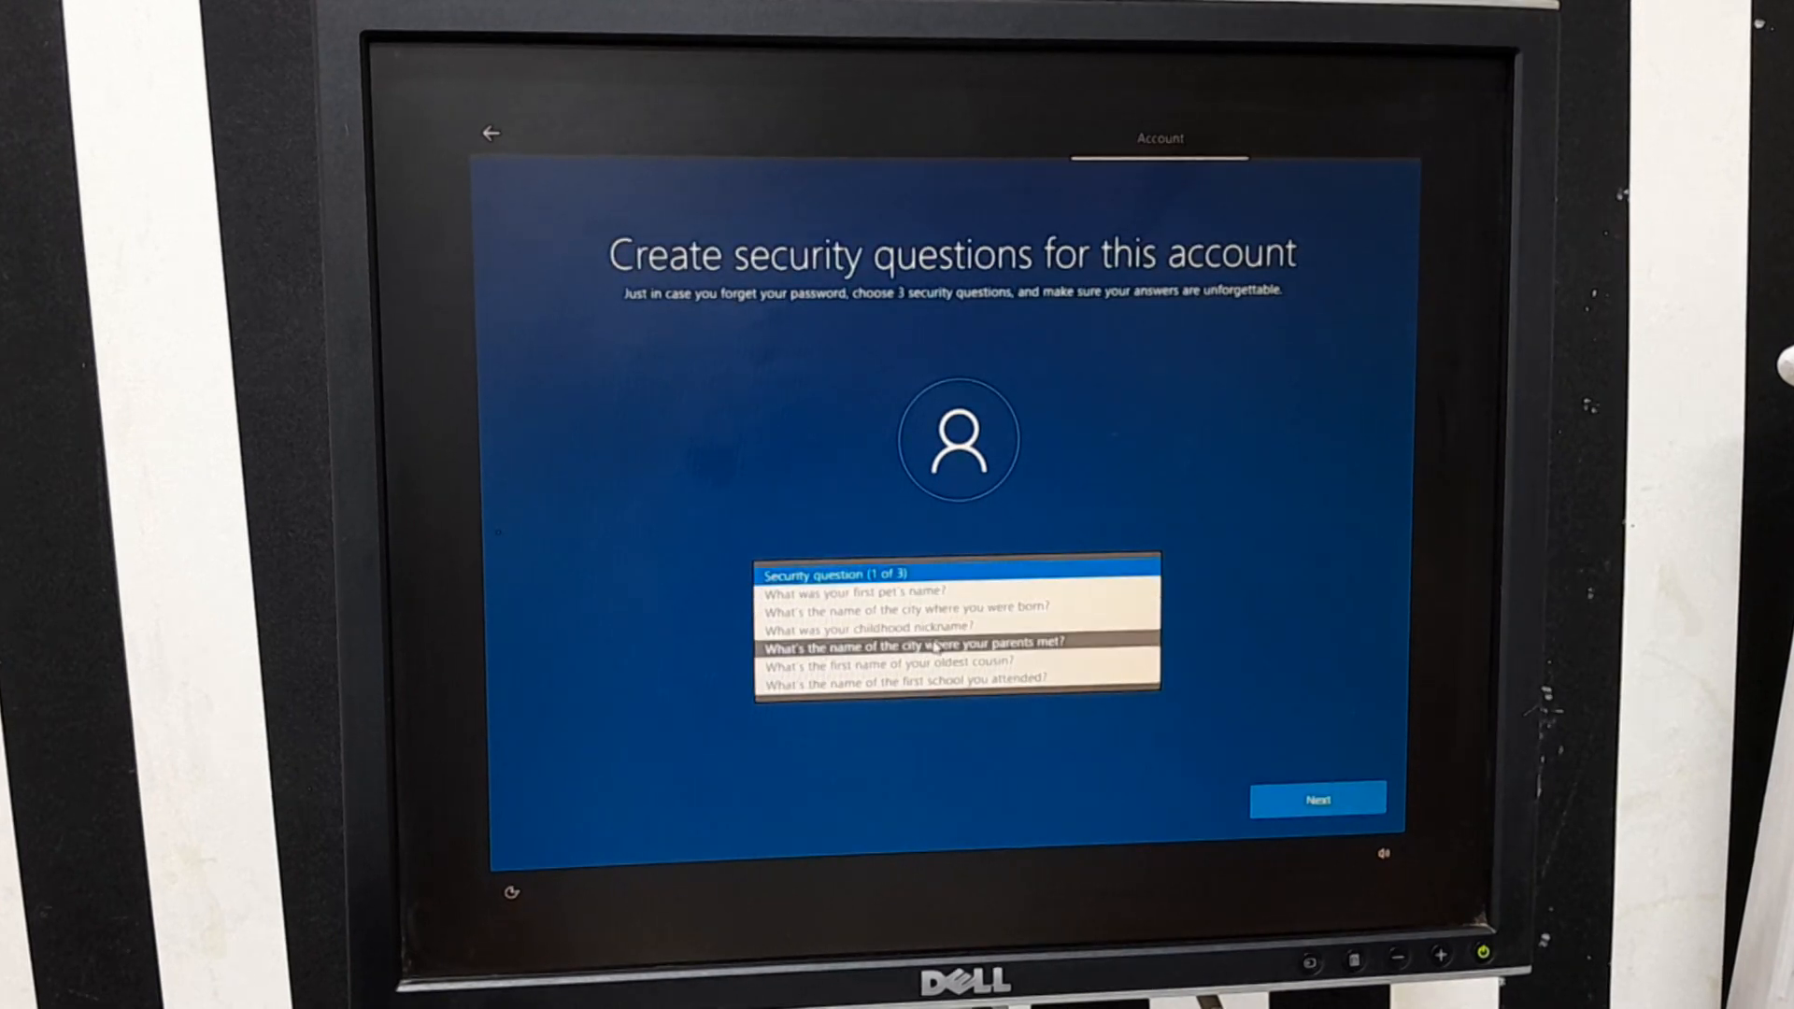
left_click(904, 677)
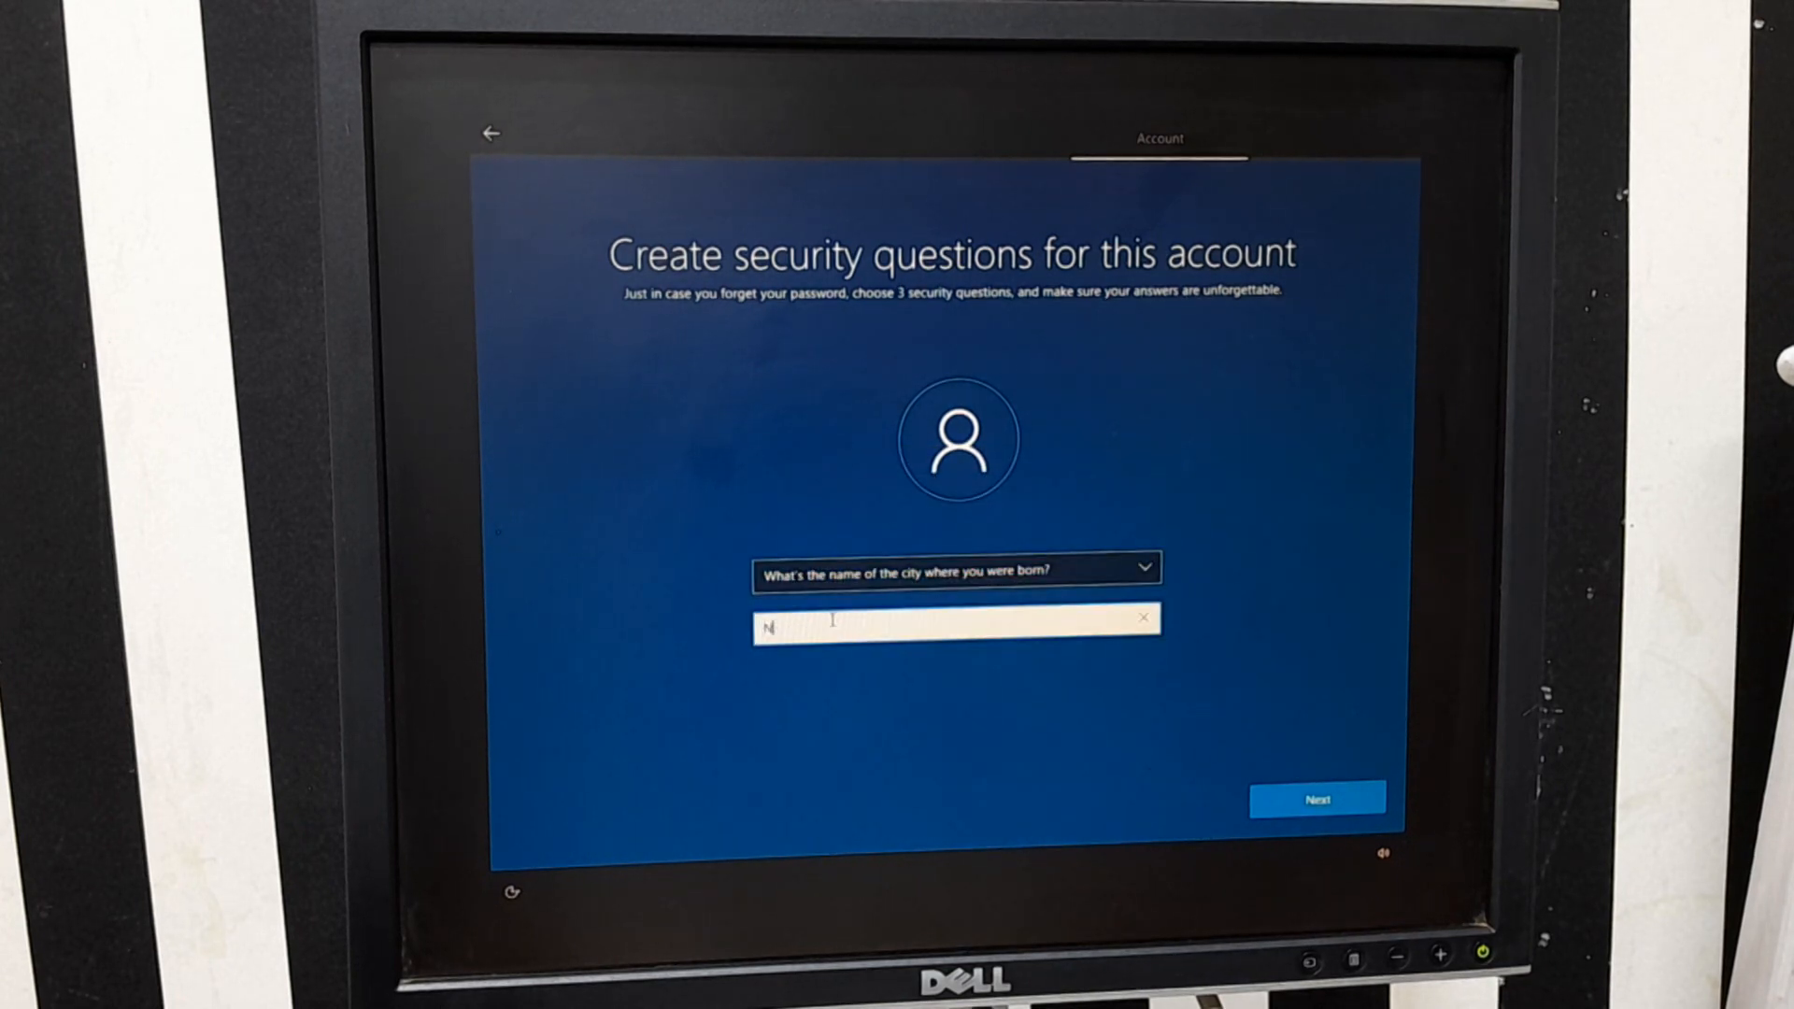
left_click(1315, 798)
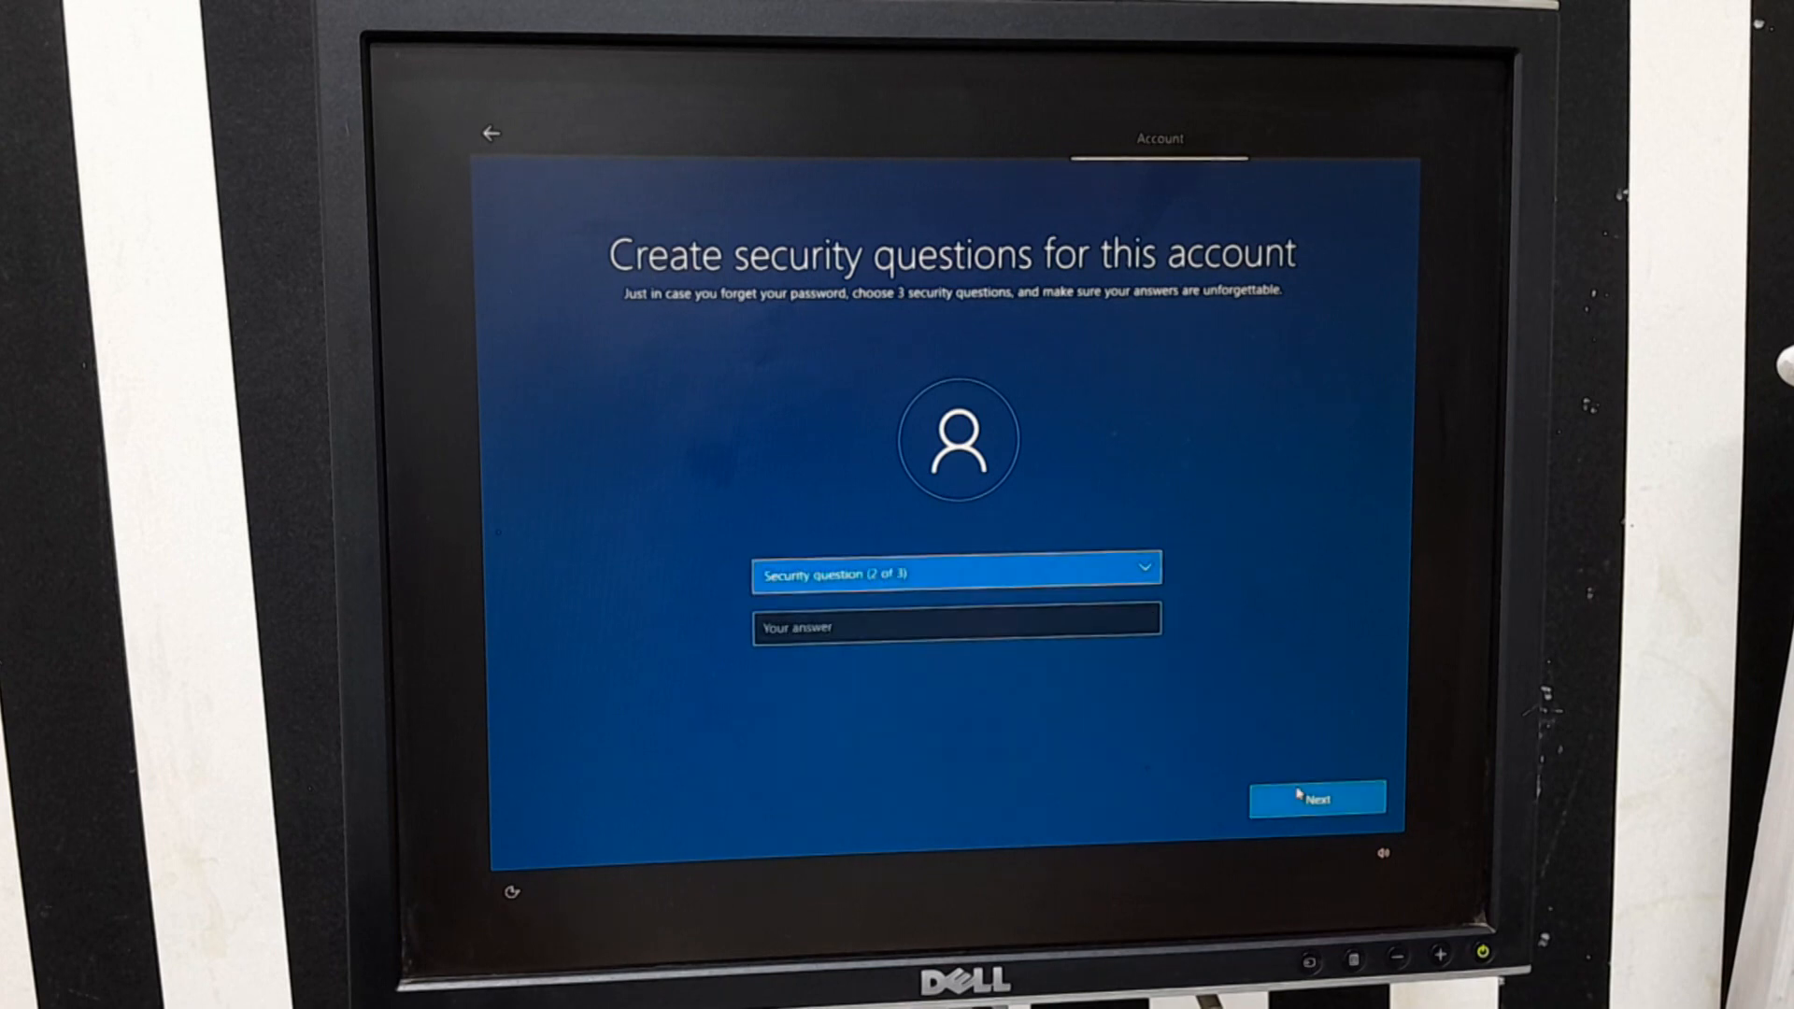
left_click(955, 568)
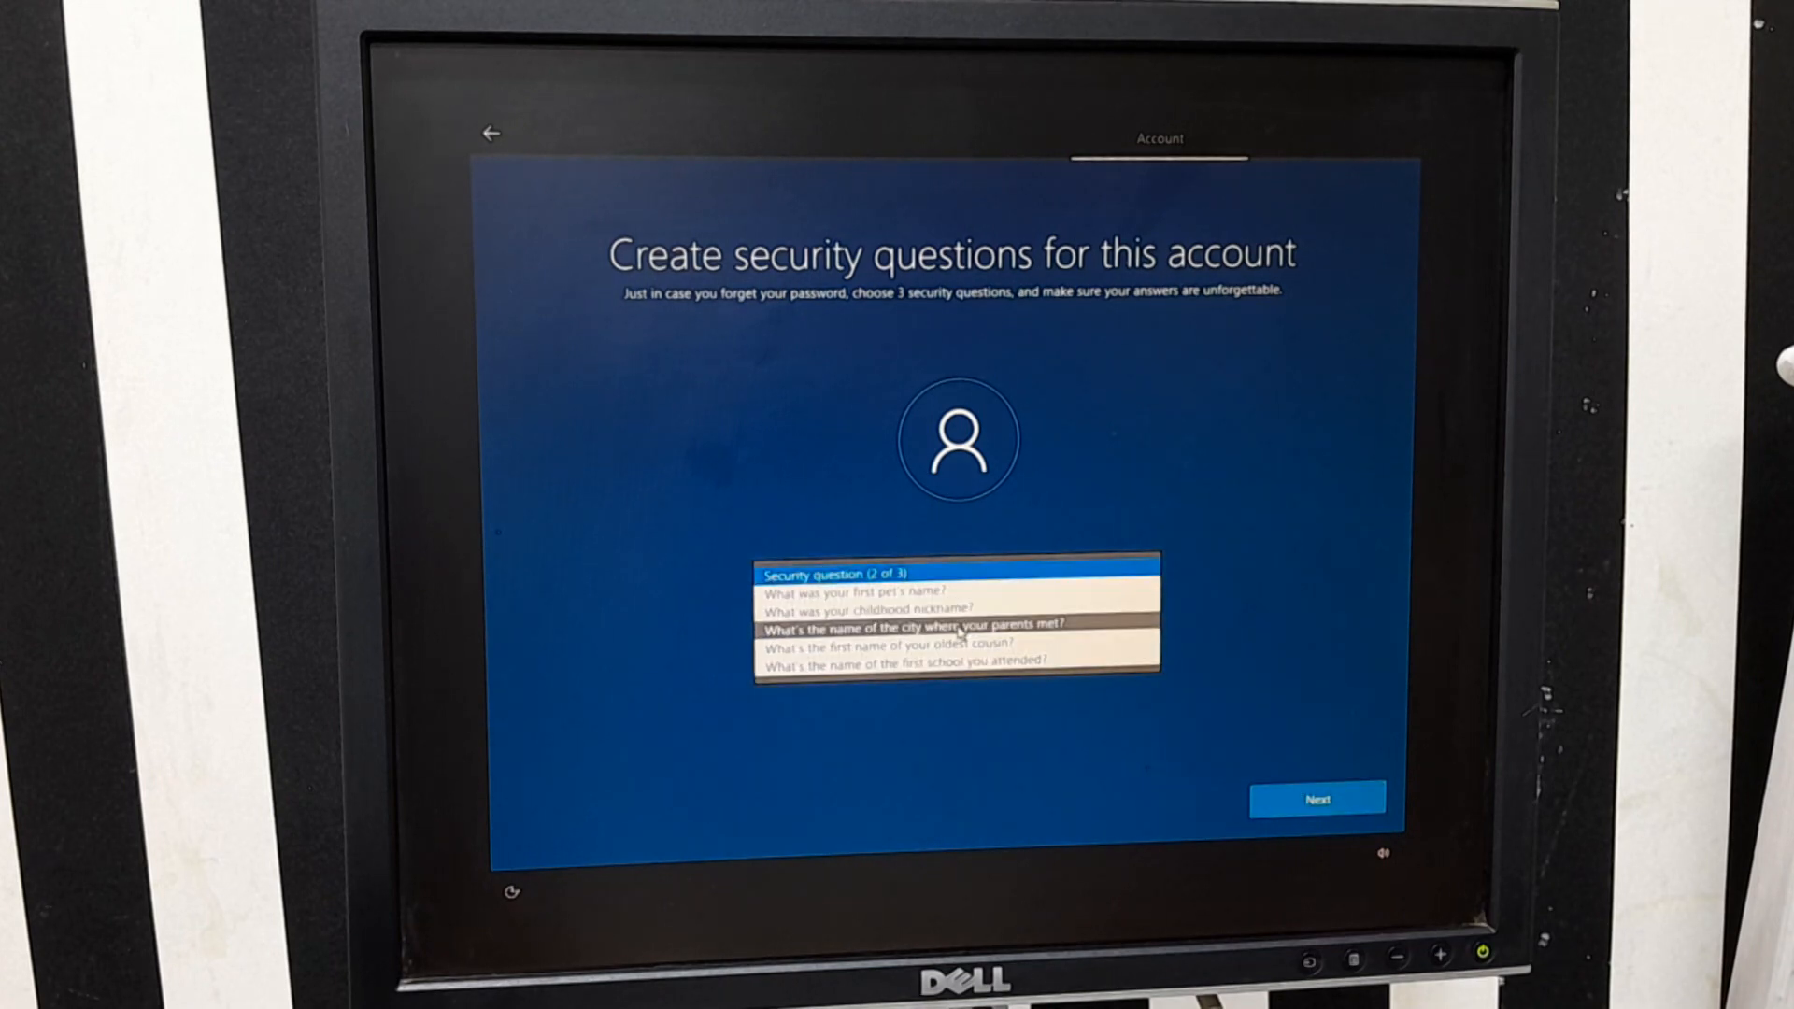
left_click(852, 592)
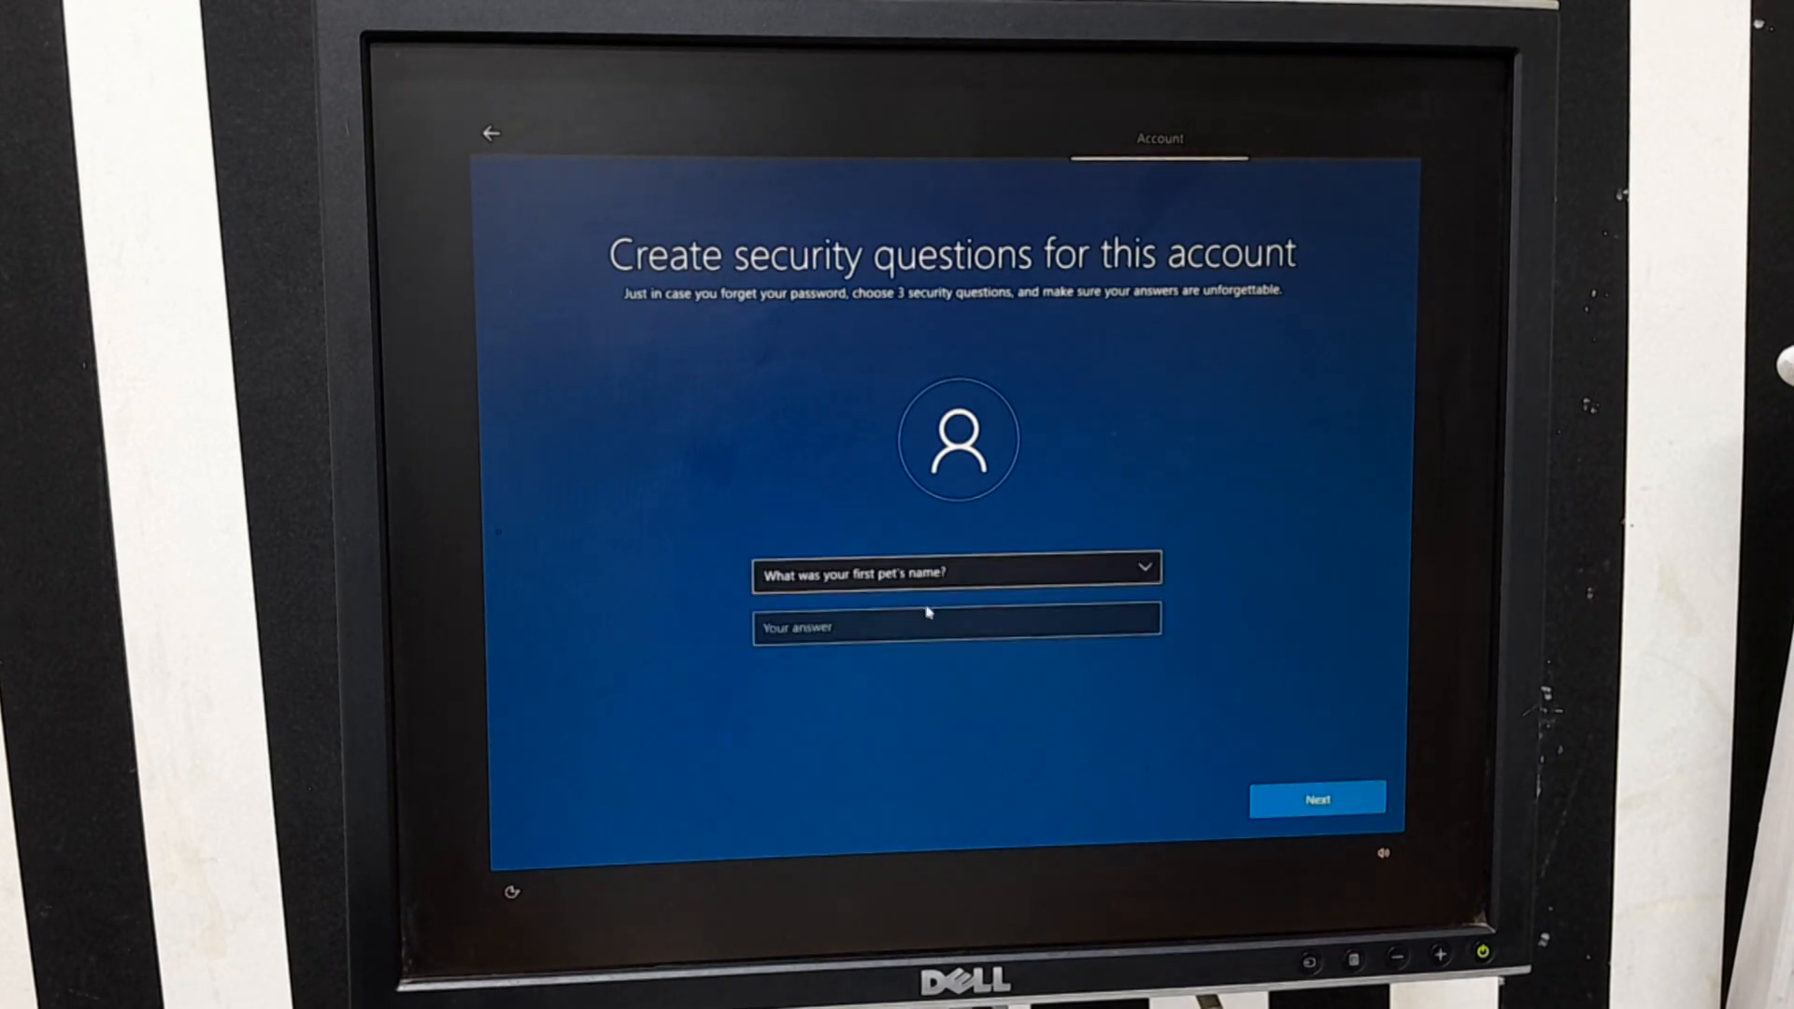
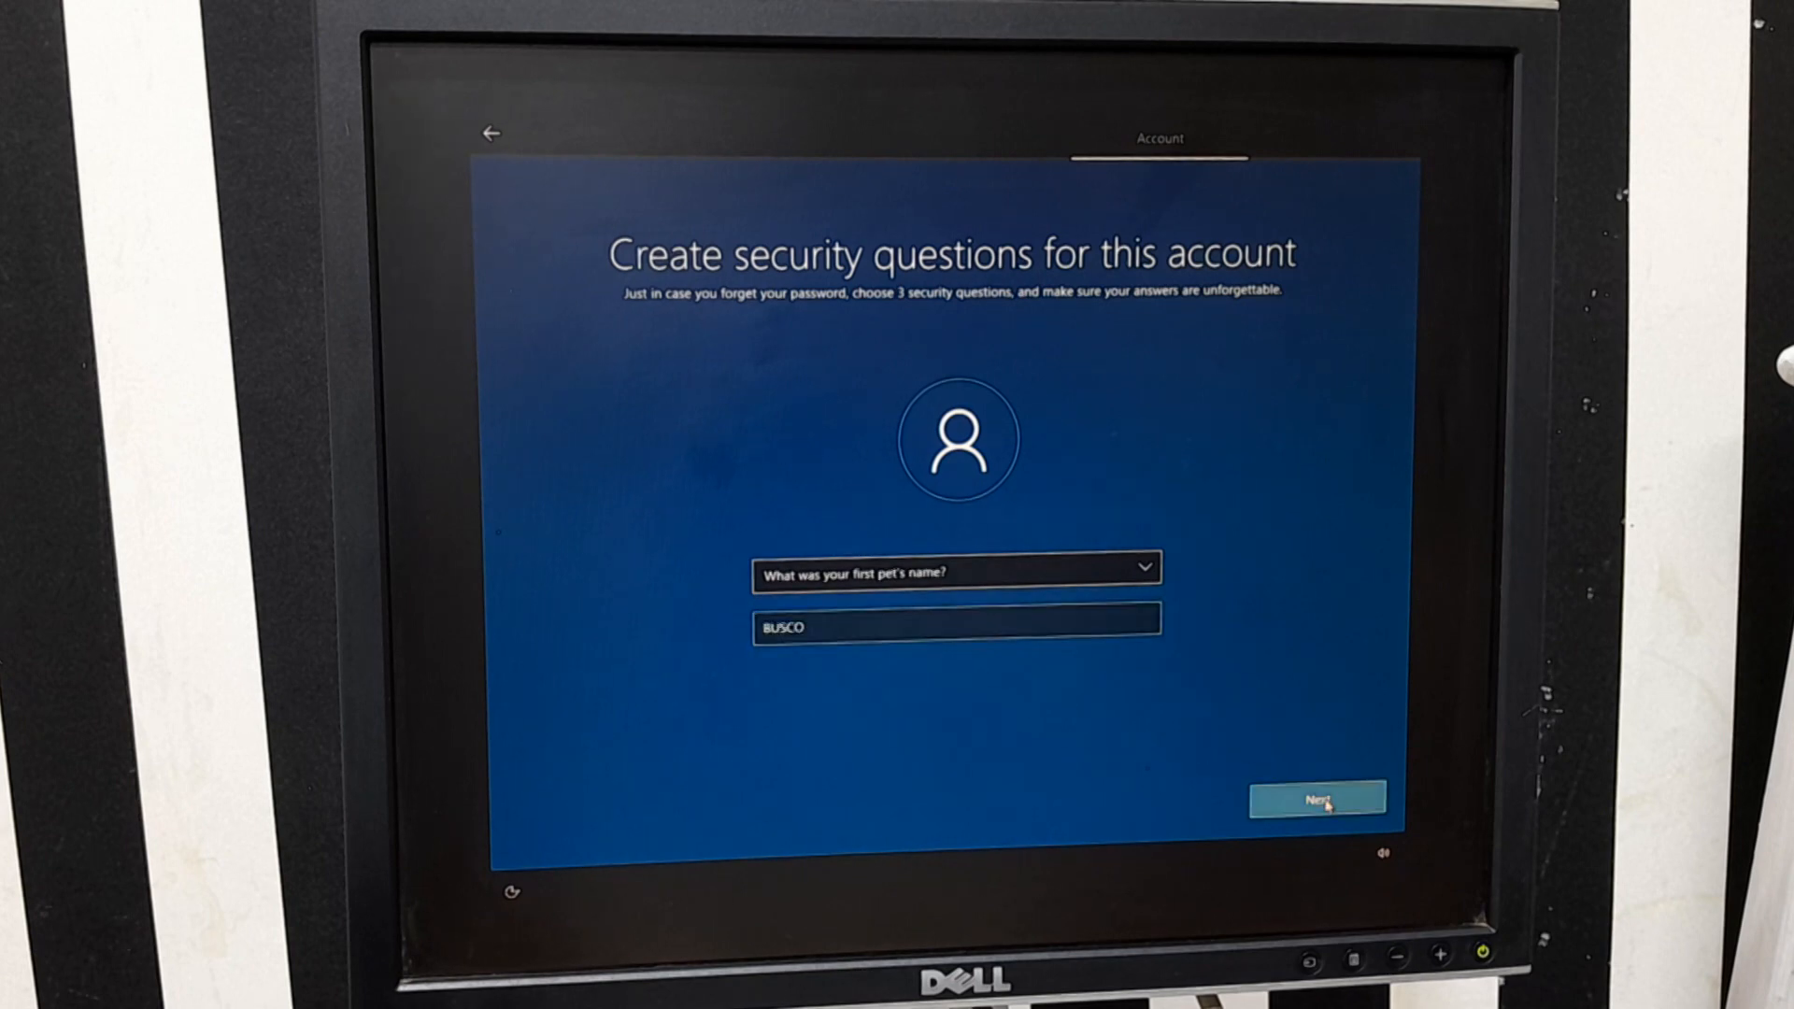
left_click(1317, 798)
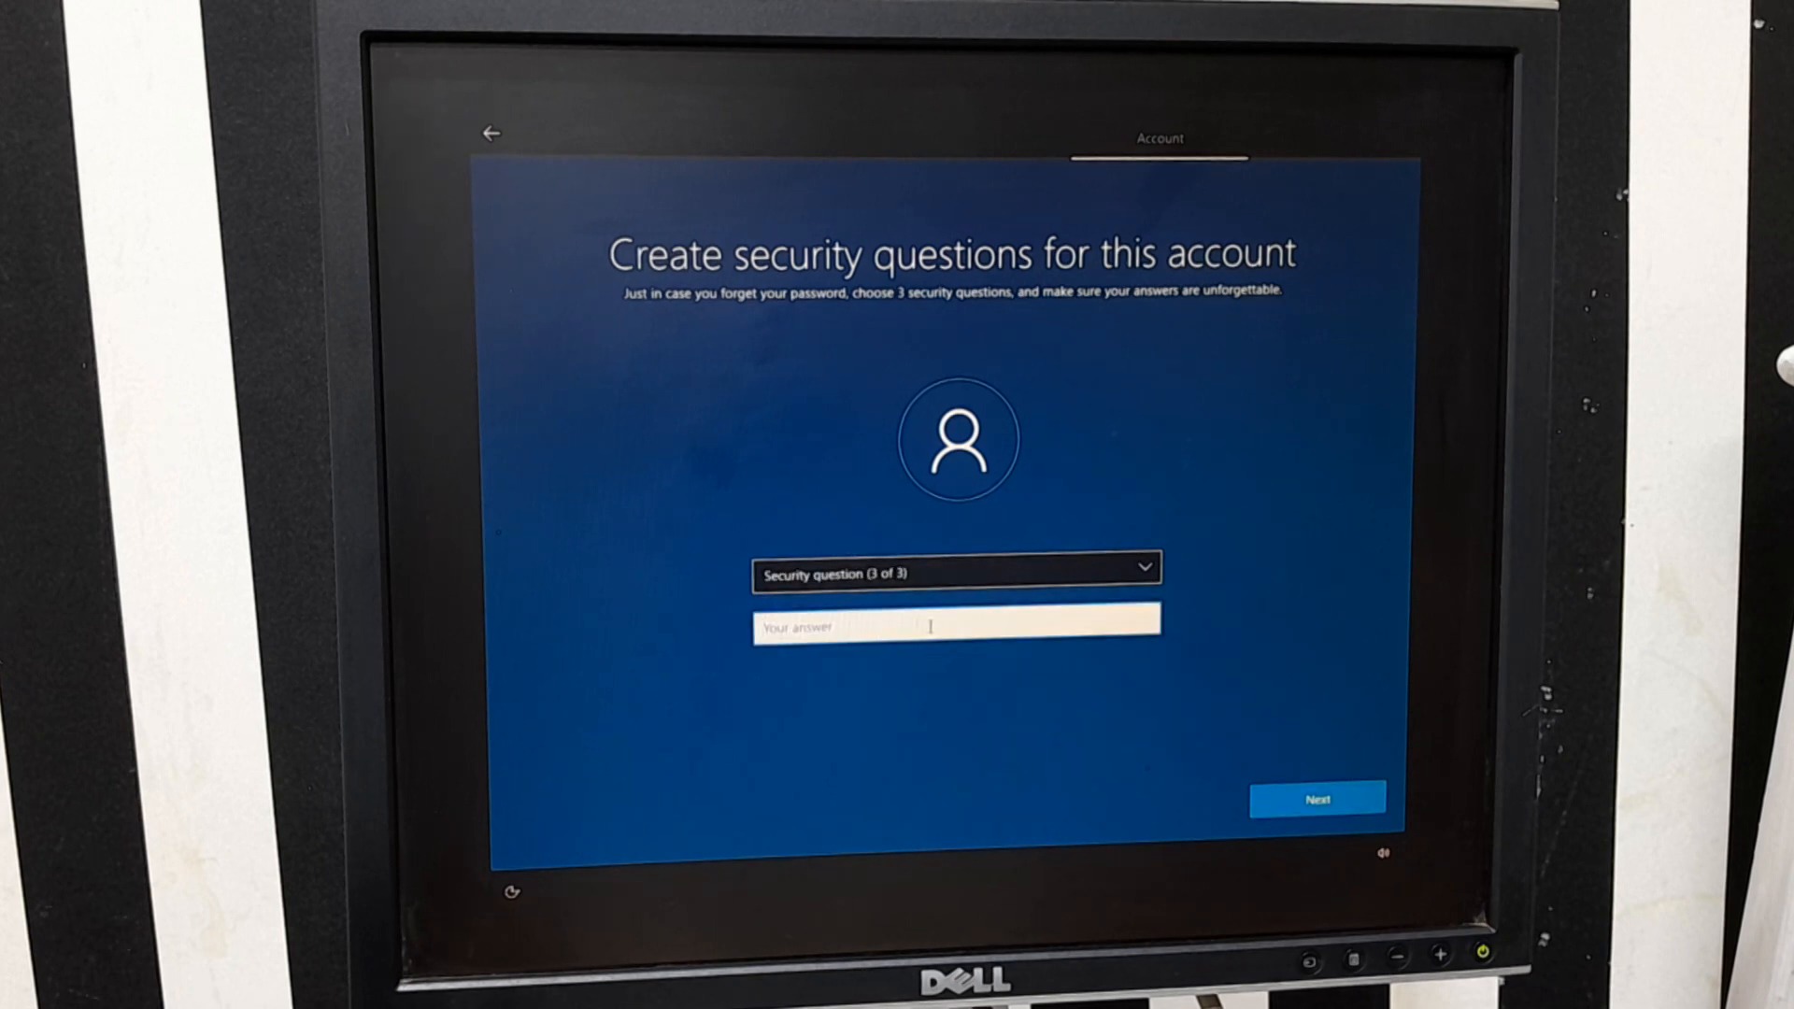
left_click(955, 571)
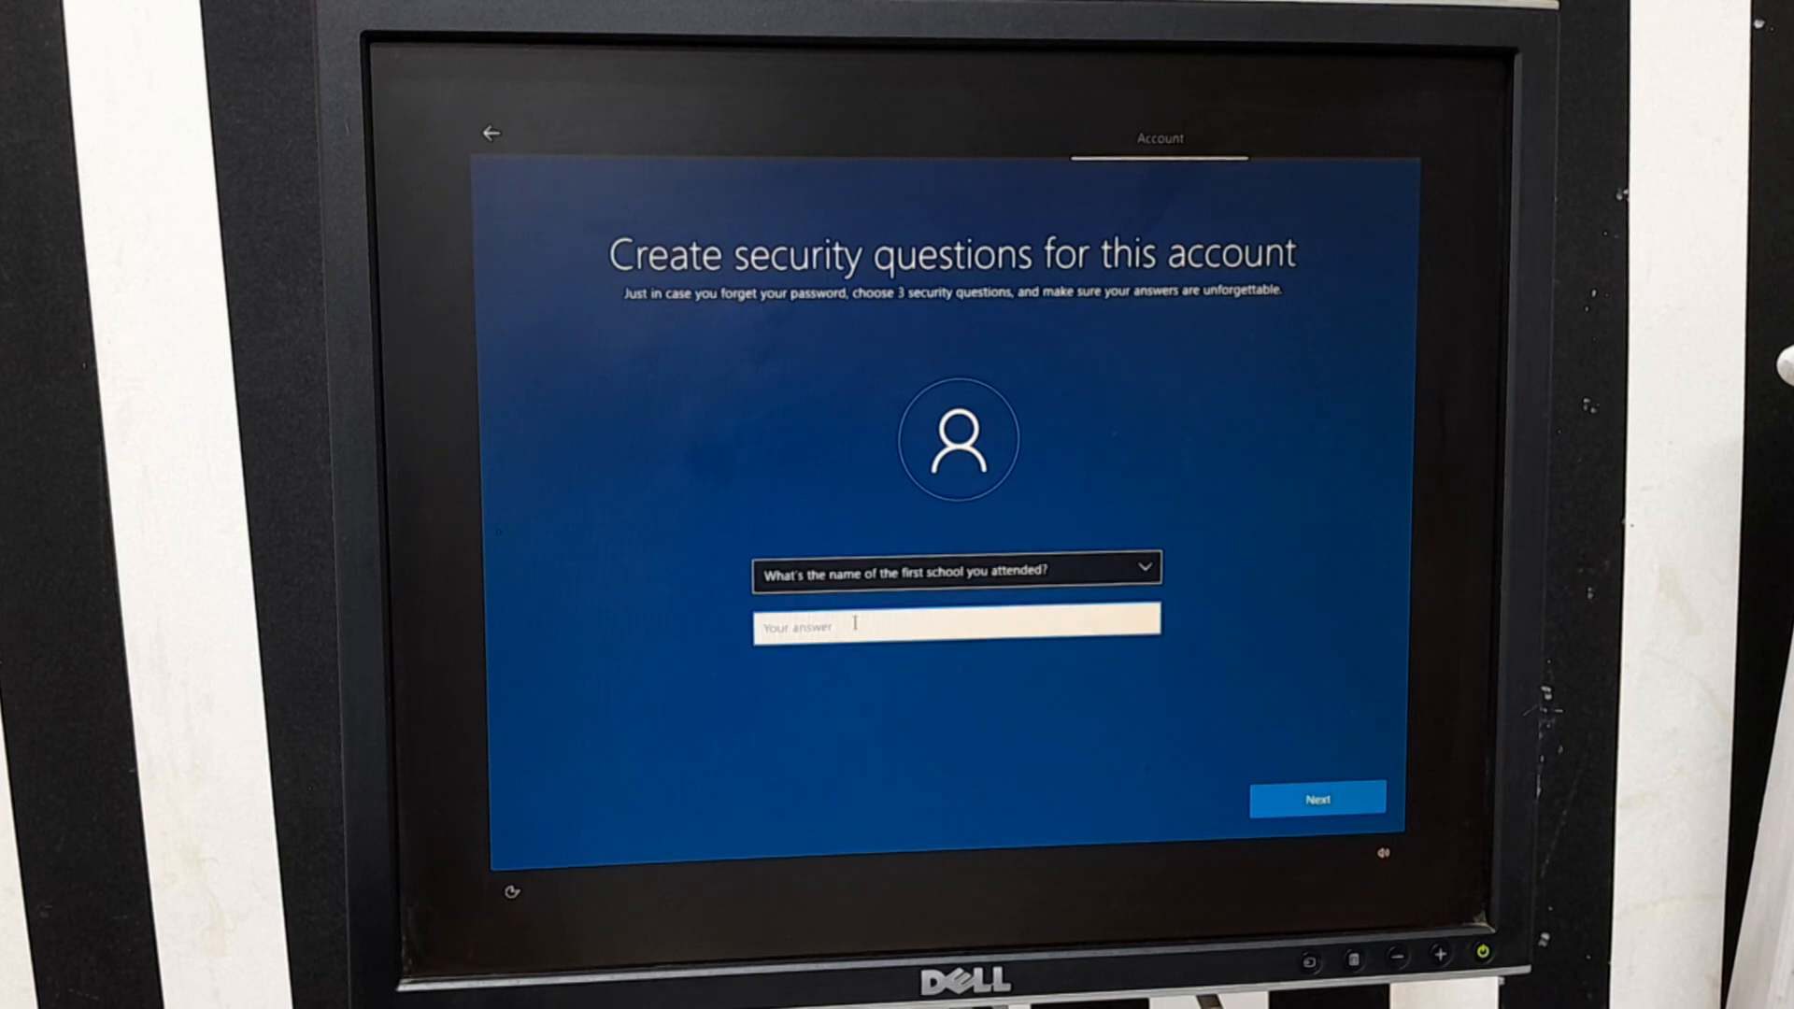
left_click(1317, 798)
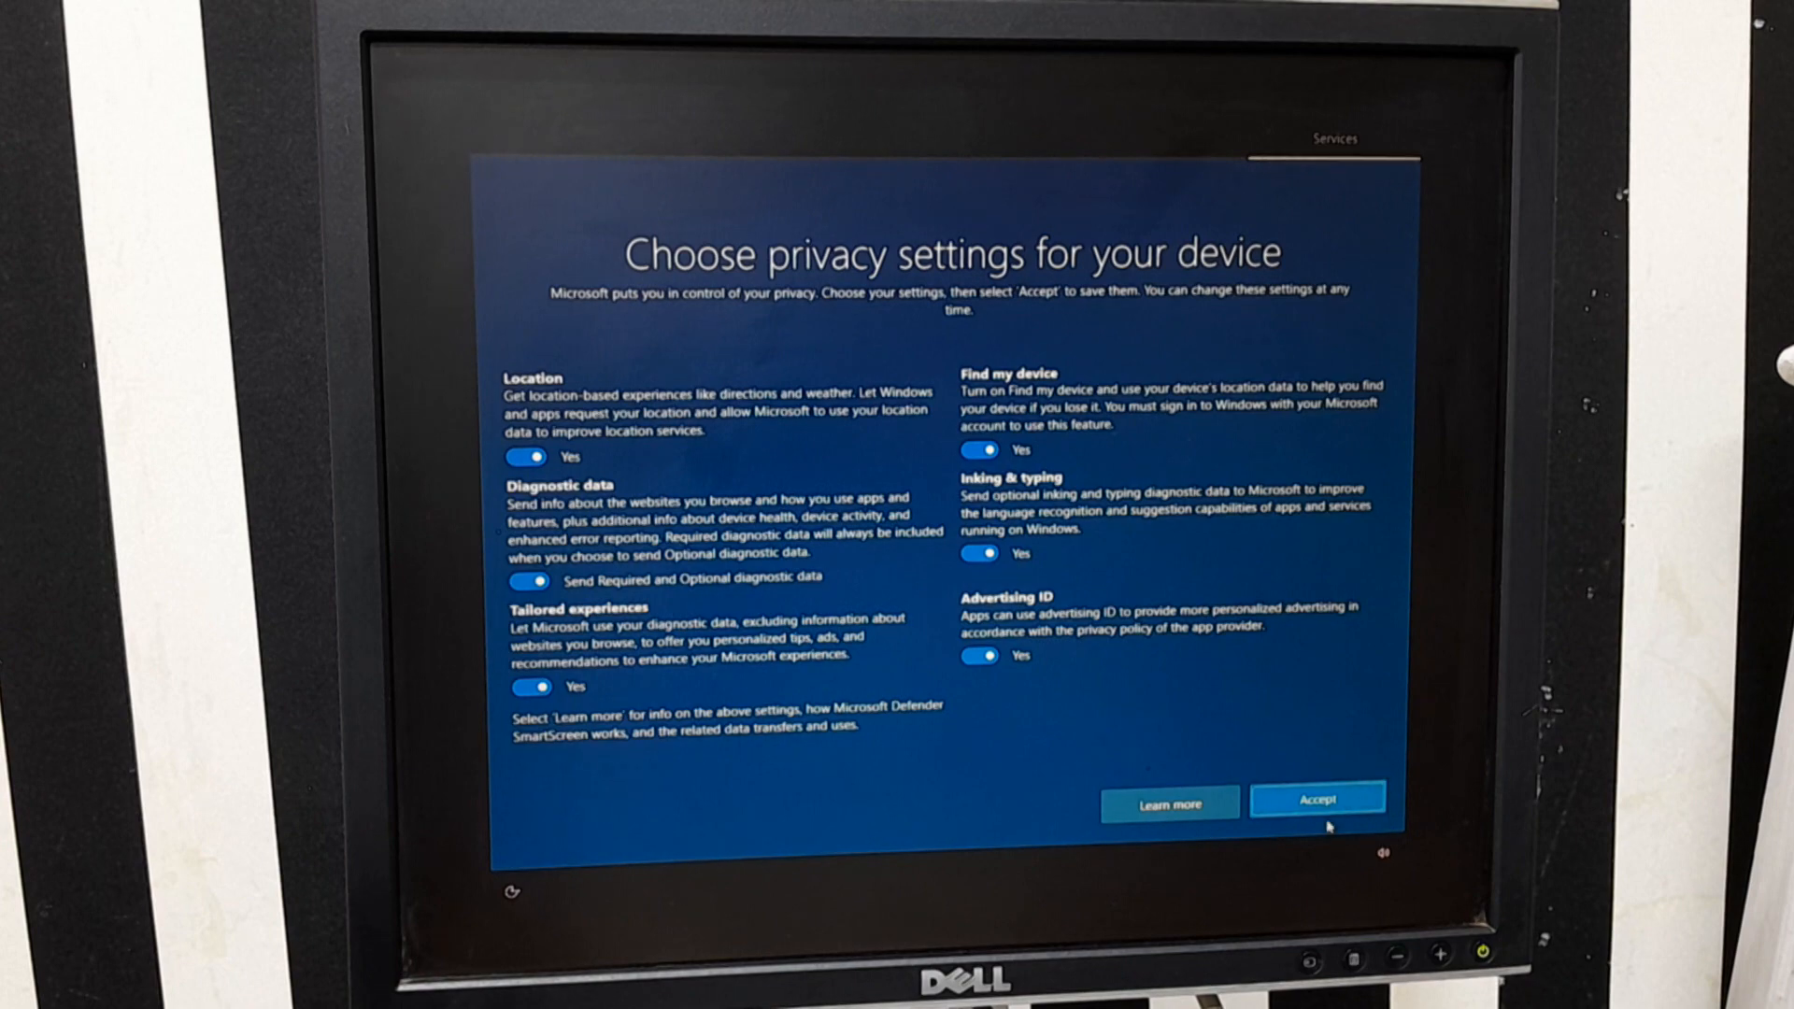
Step: Accept the device privacy settings to continue to the Cortana page
left_click(1315, 798)
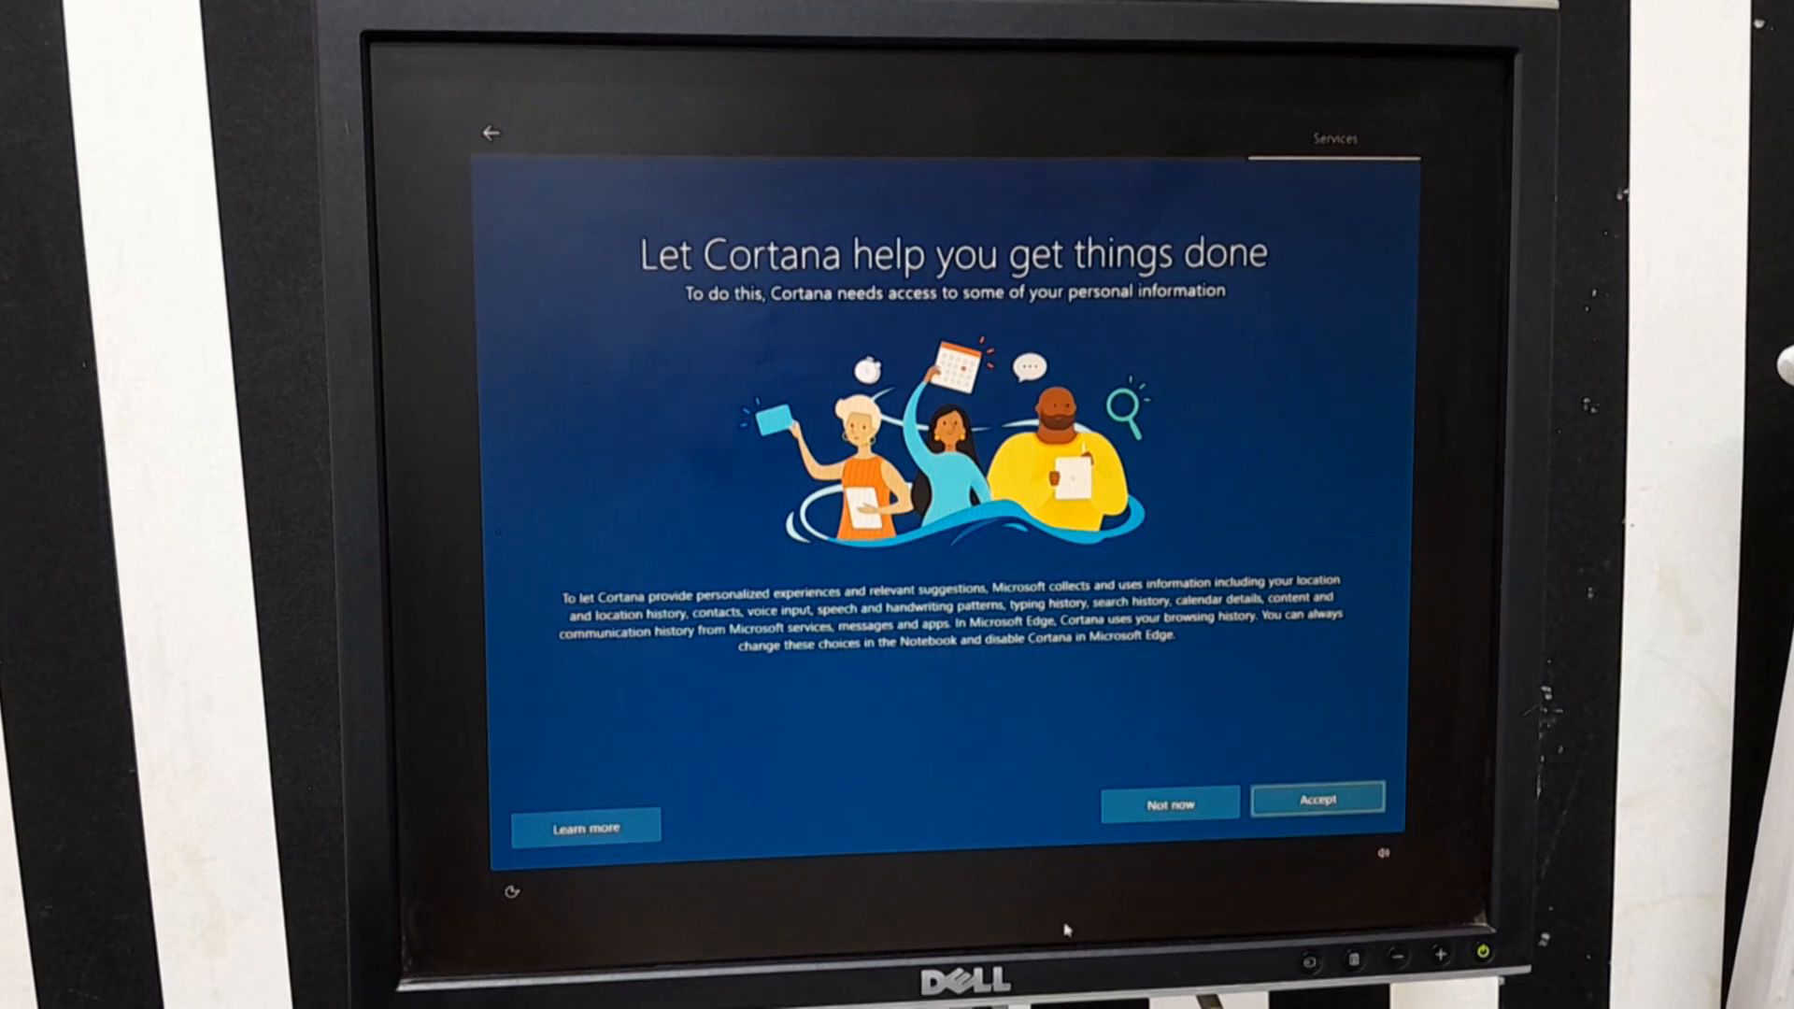
mouse_move(1039, 516)
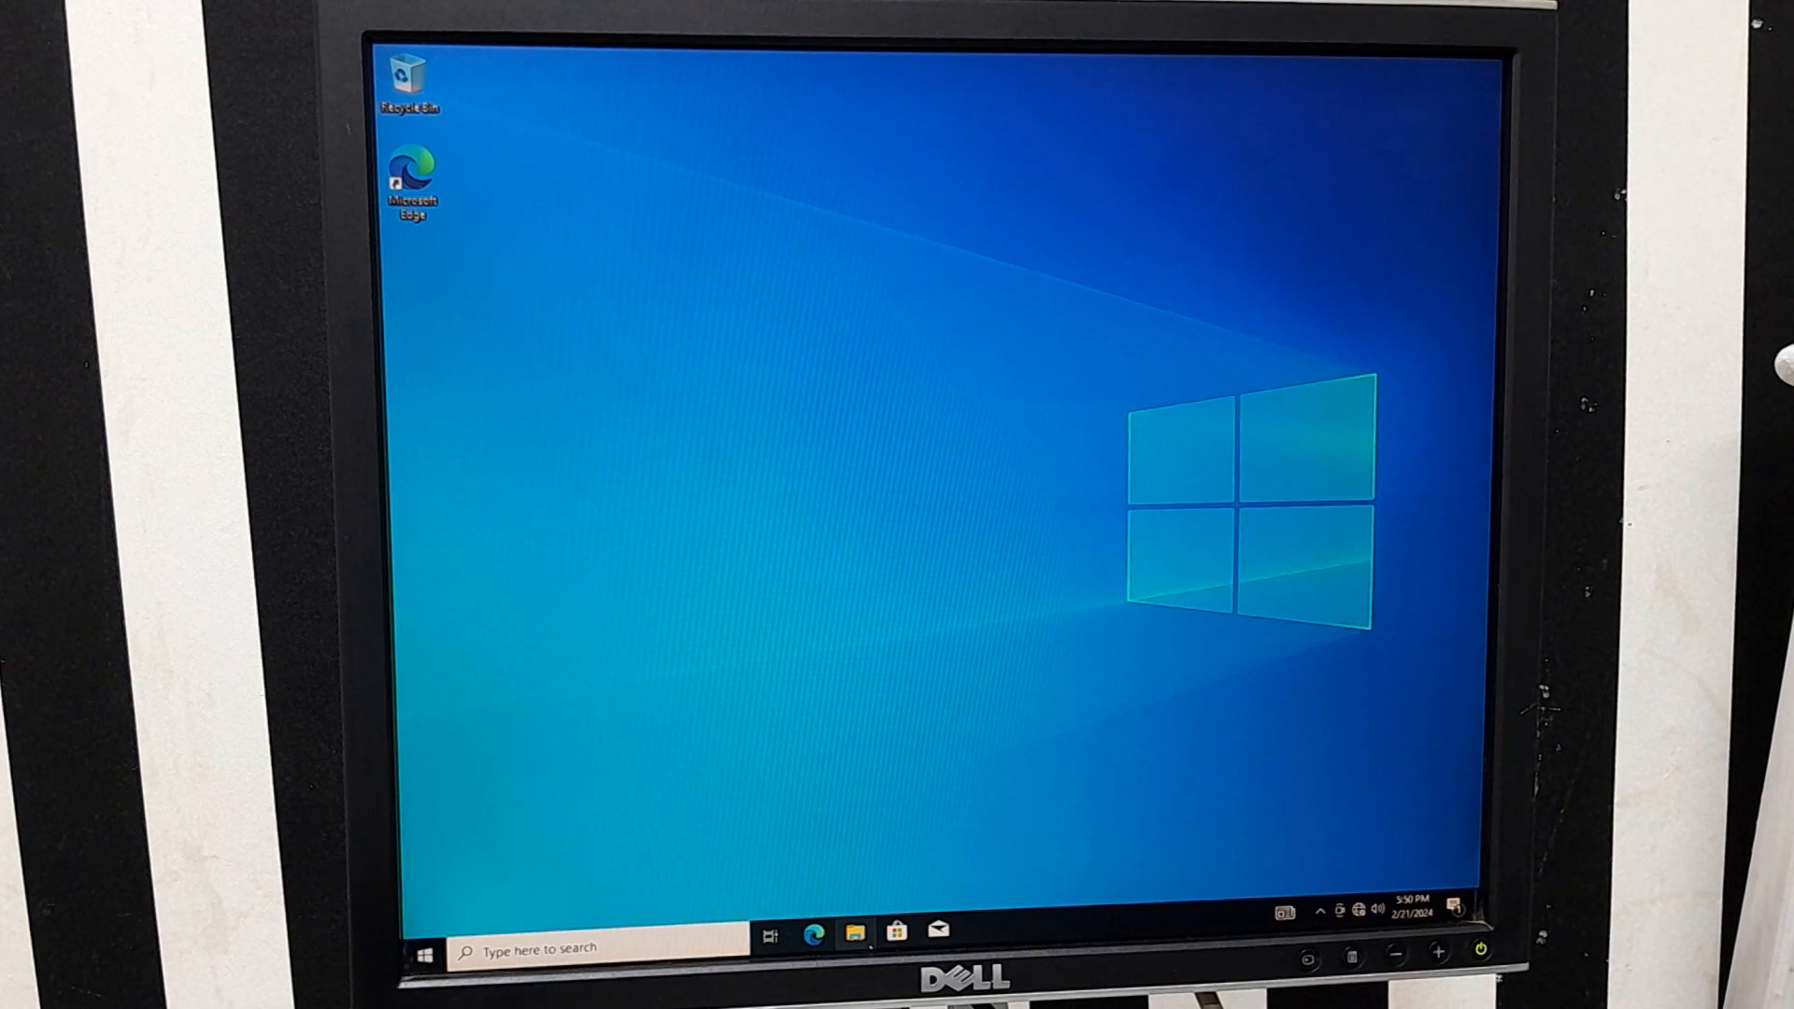
Step: Show This PC listing the local disk, USB drive and two DVD drives
left_click(854, 934)
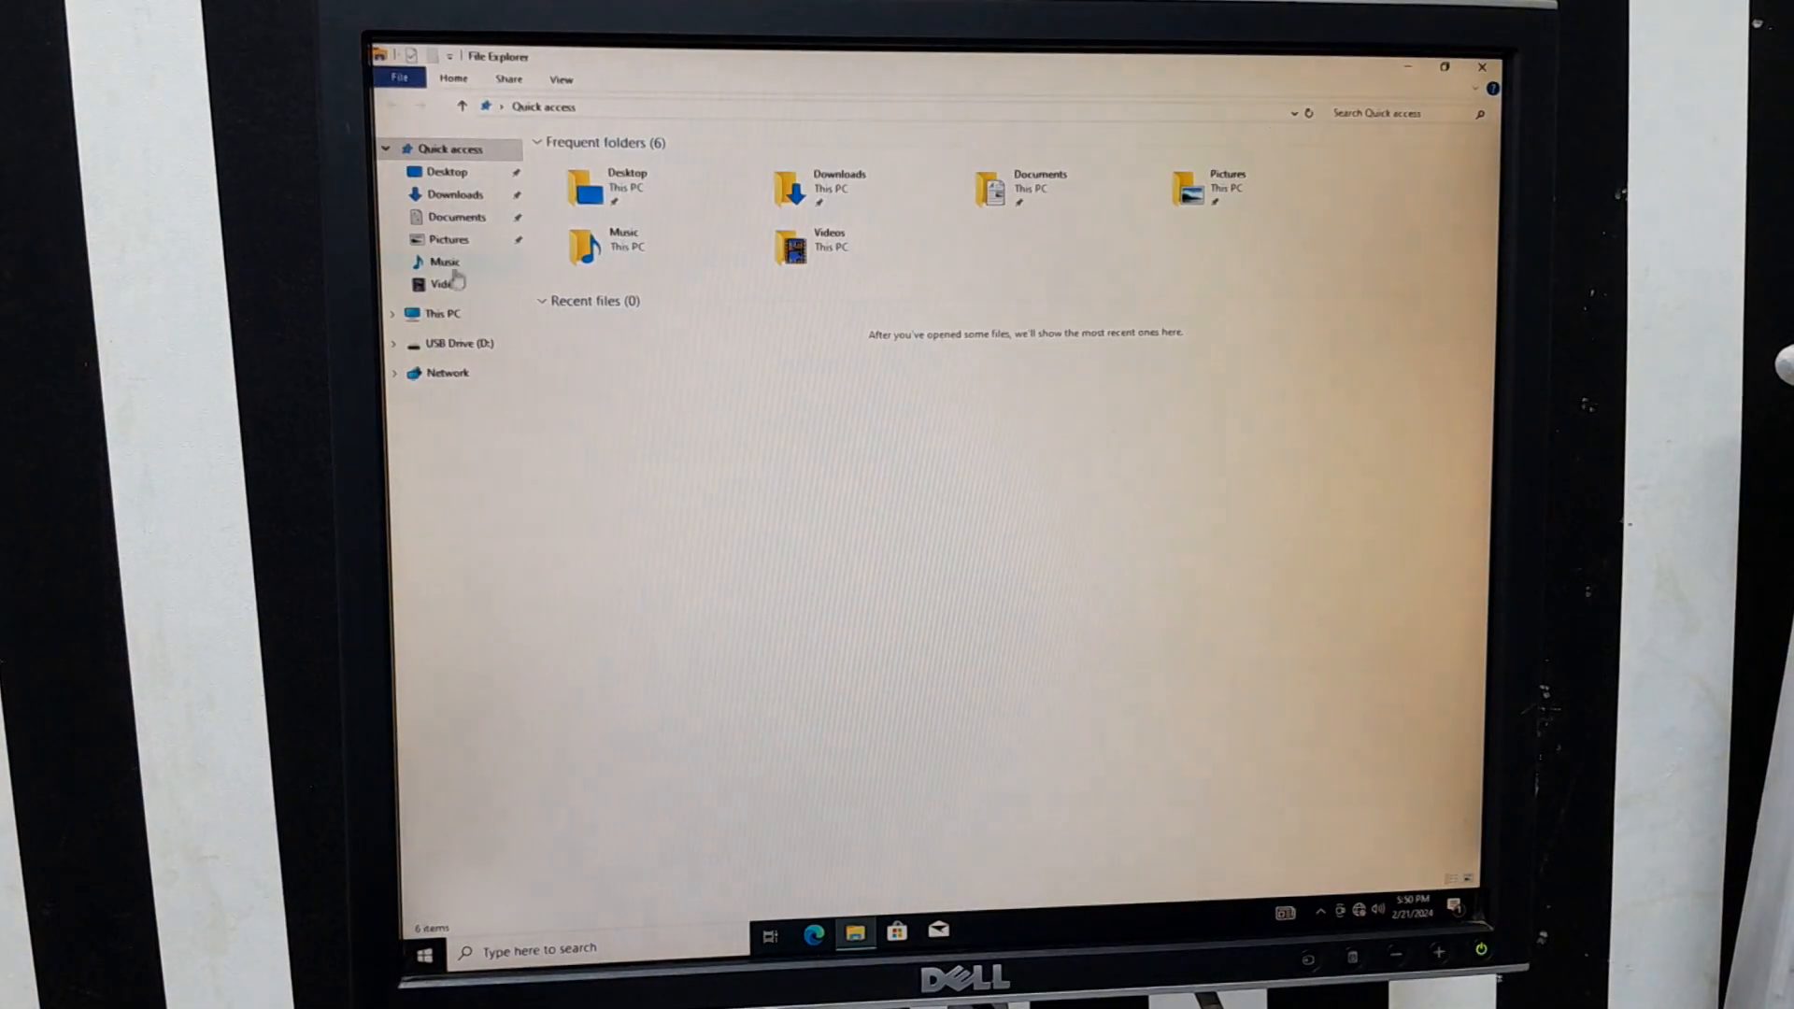
left_click(441, 312)
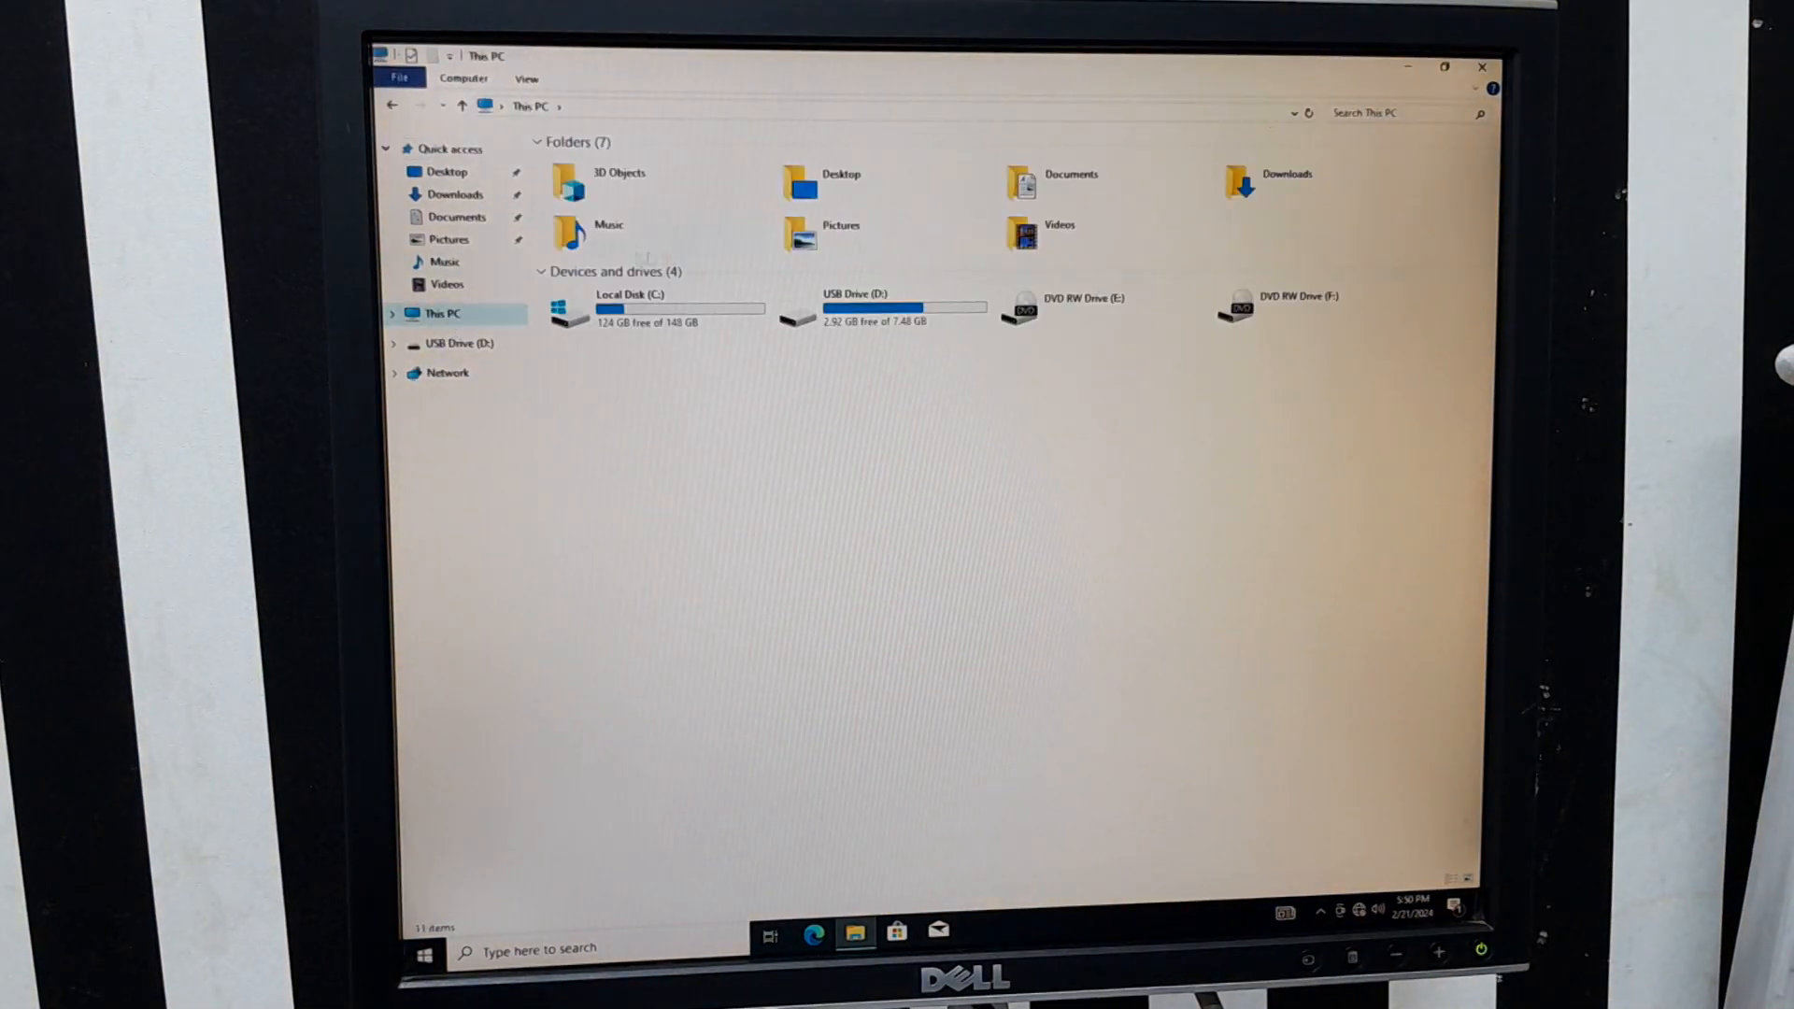
mouse_move(594, 355)
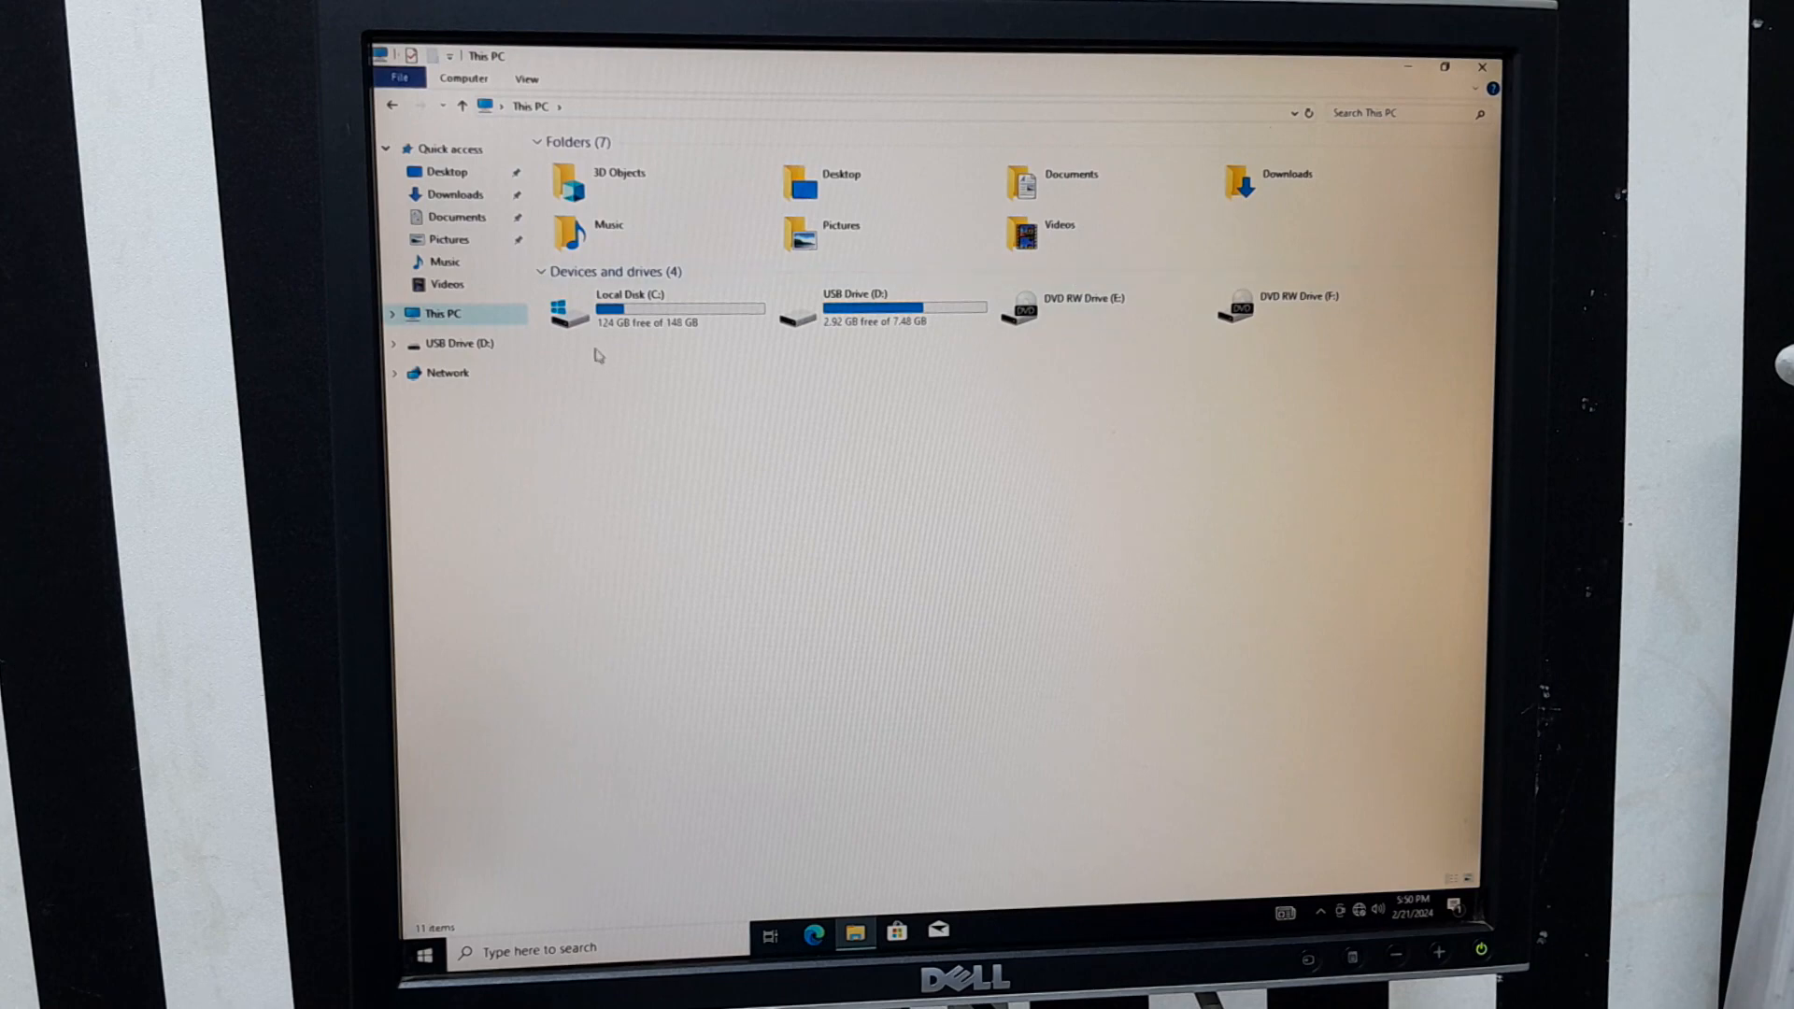
mouse_move(650, 415)
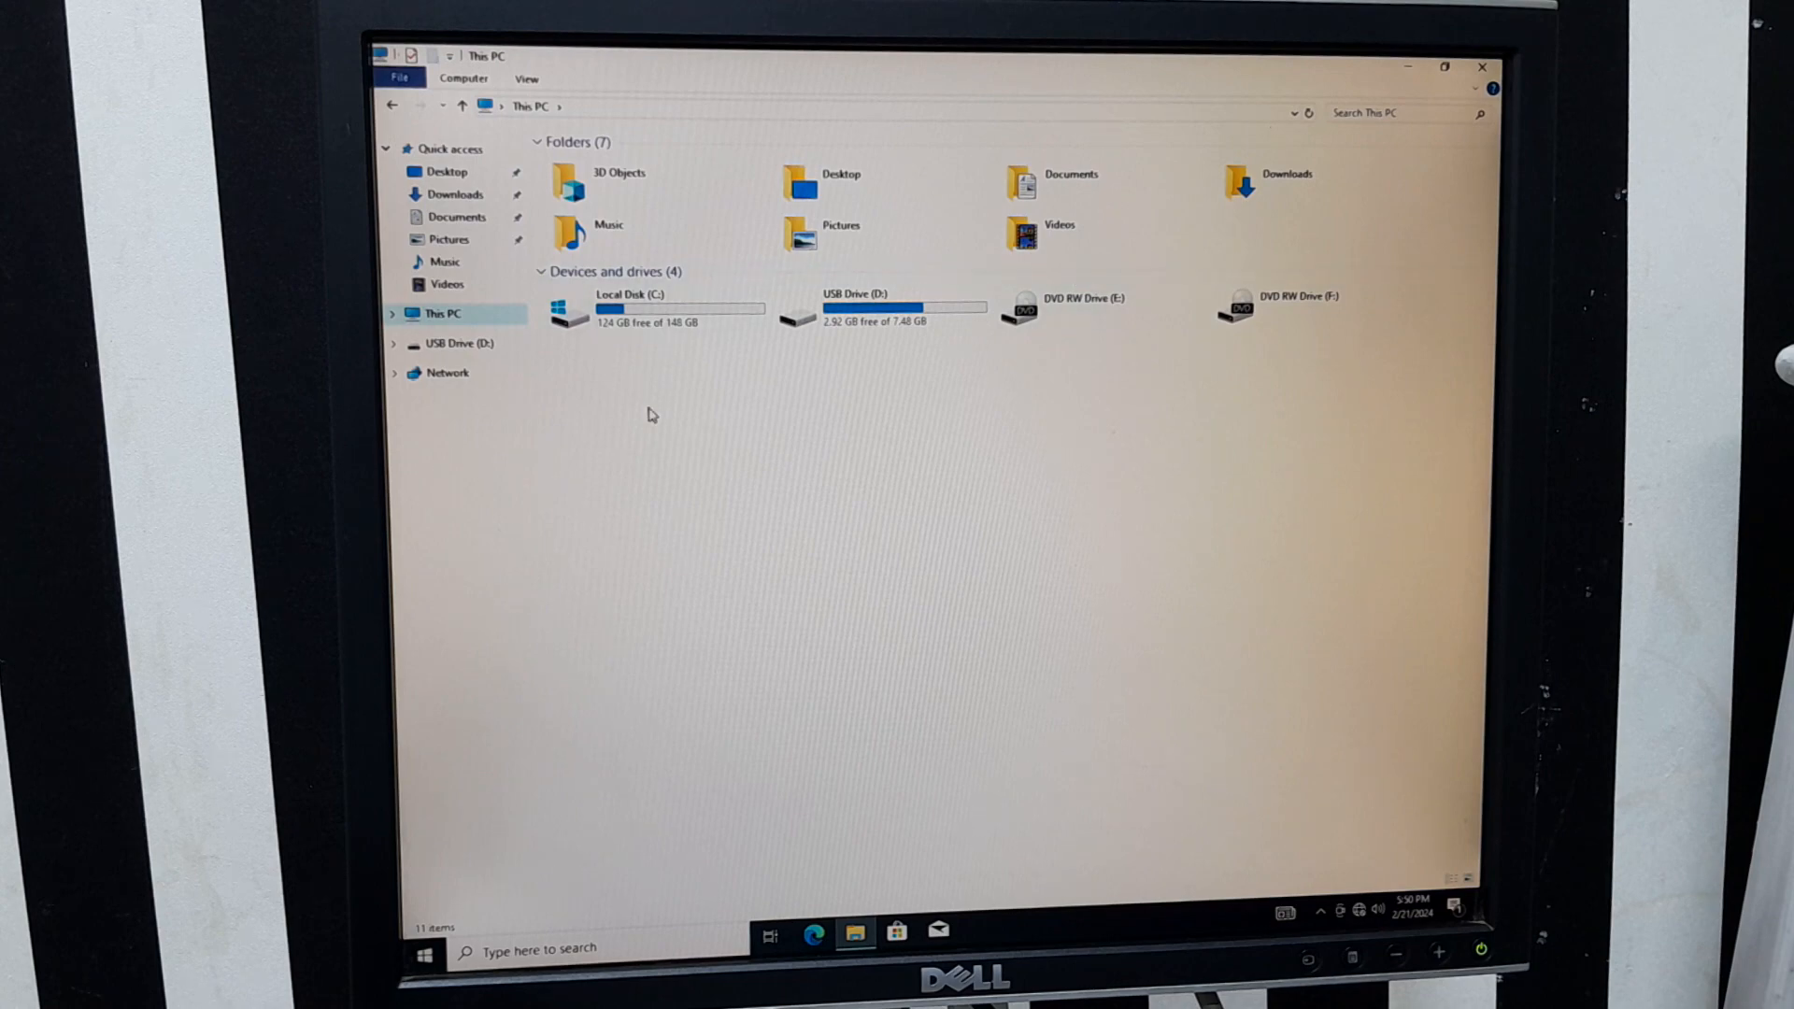